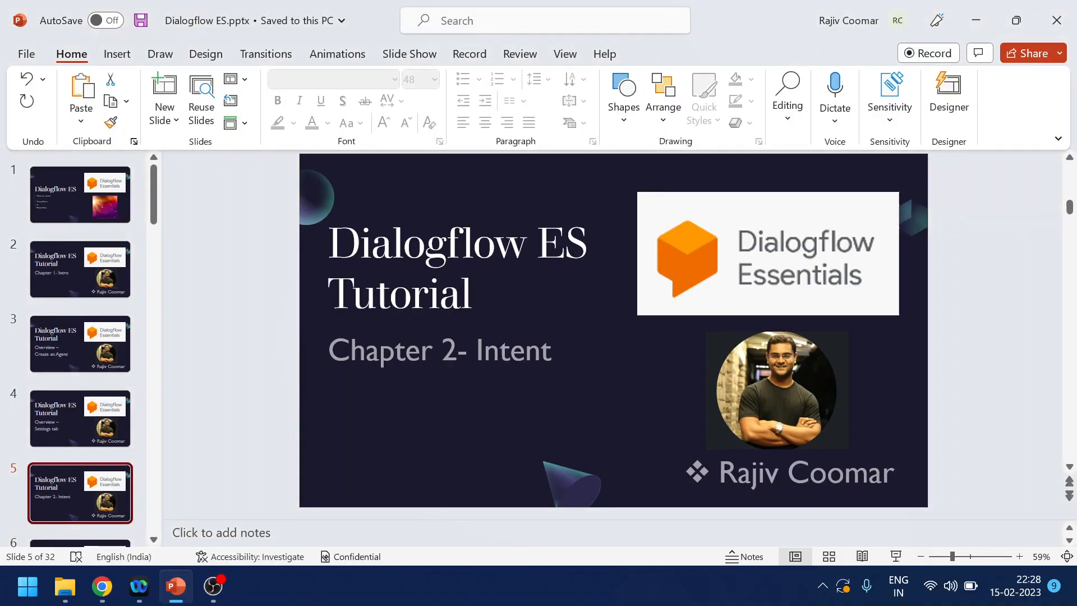
# Create a new intent and name it 'Weather', correcting the mistyped letters.
pyautogui.click(101, 588)
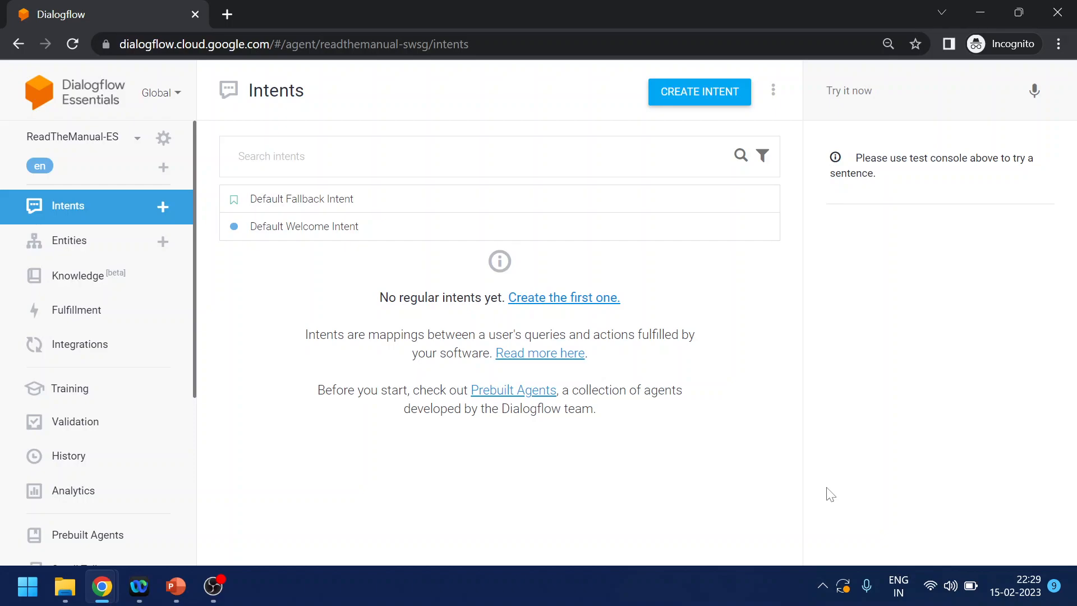
pyautogui.moveTo(808, 288)
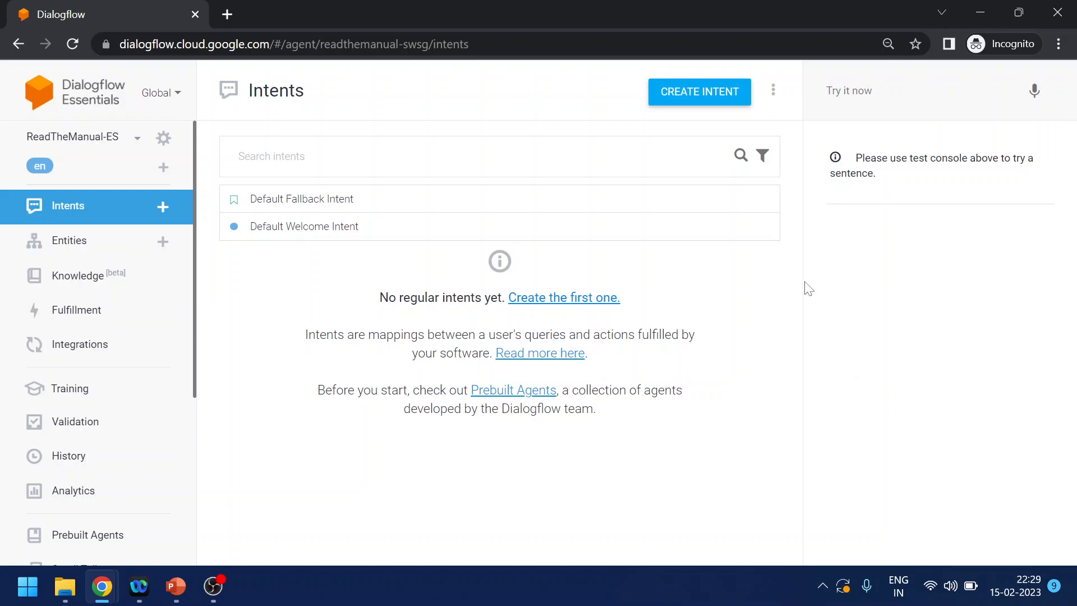
pyautogui.click(699, 91)
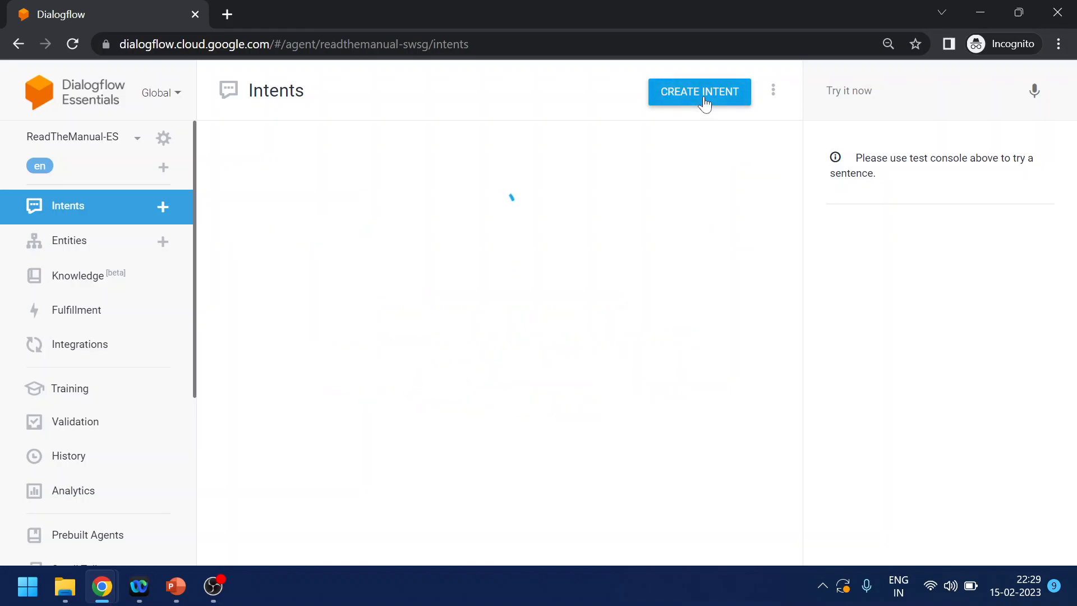
pyautogui.click(698, 92)
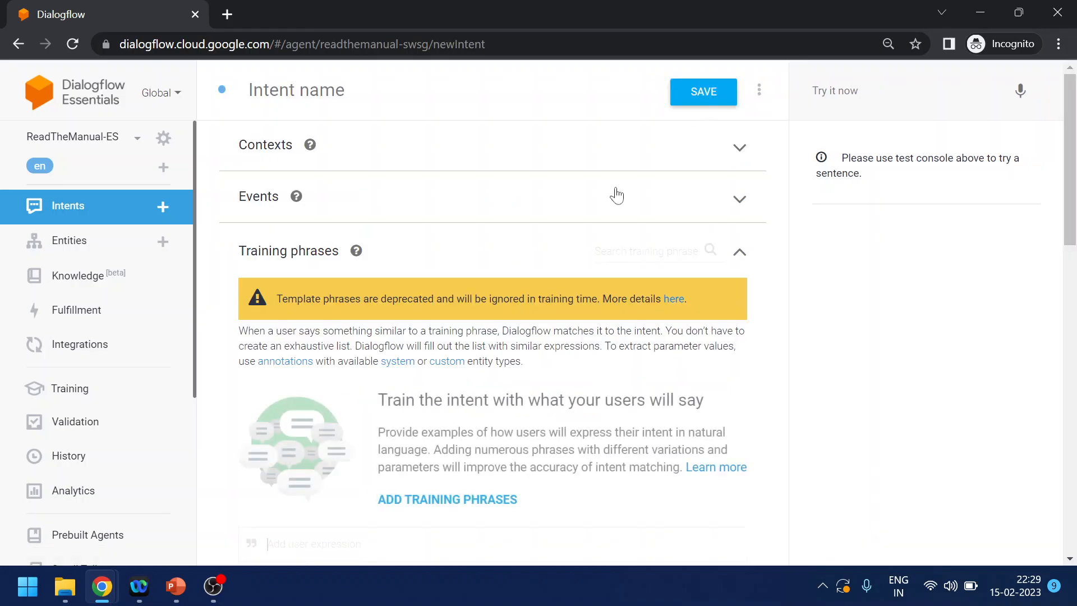
pyautogui.click(412, 89)
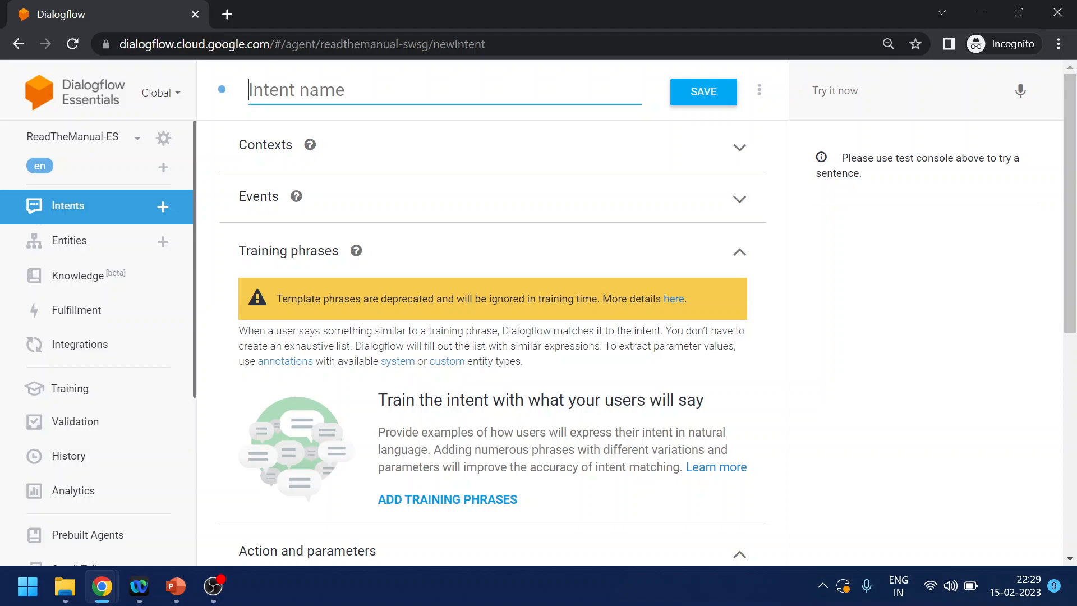
pyautogui.write('Wheat')
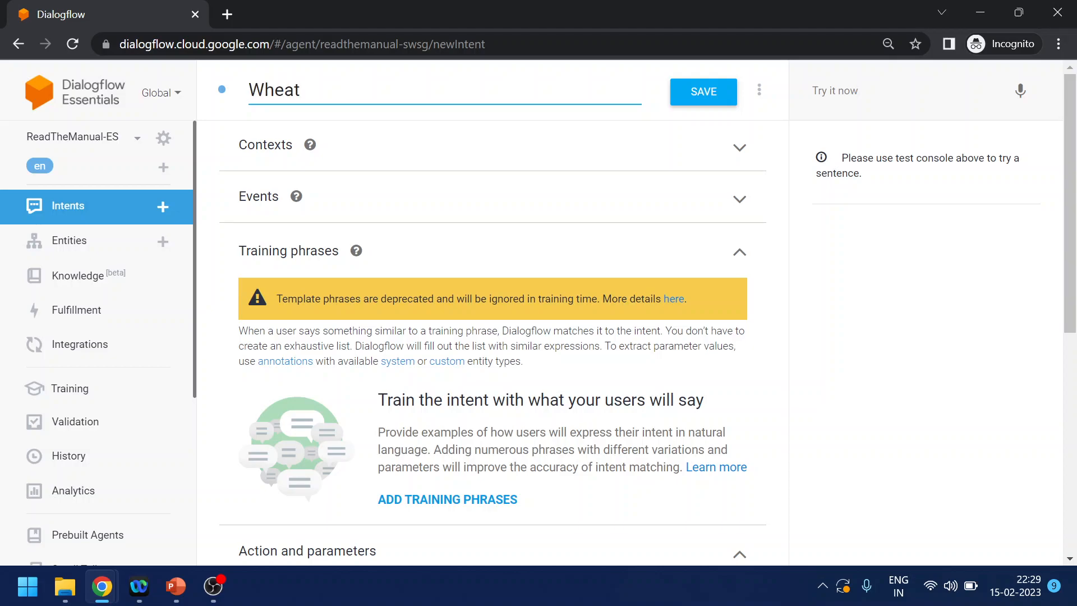
pyautogui.press('BackSpace')
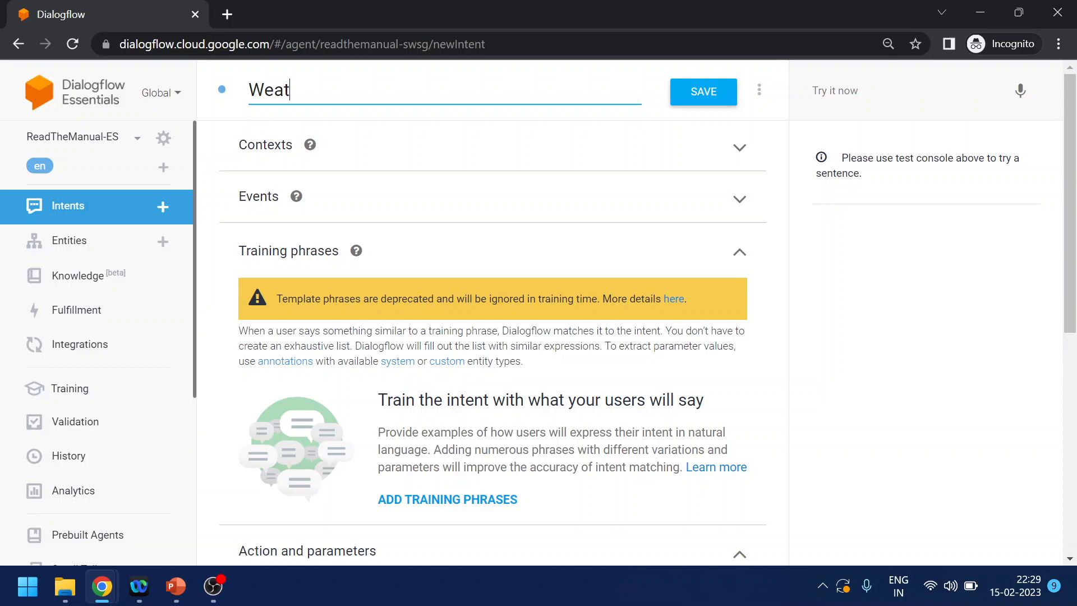
pyautogui.write('her')
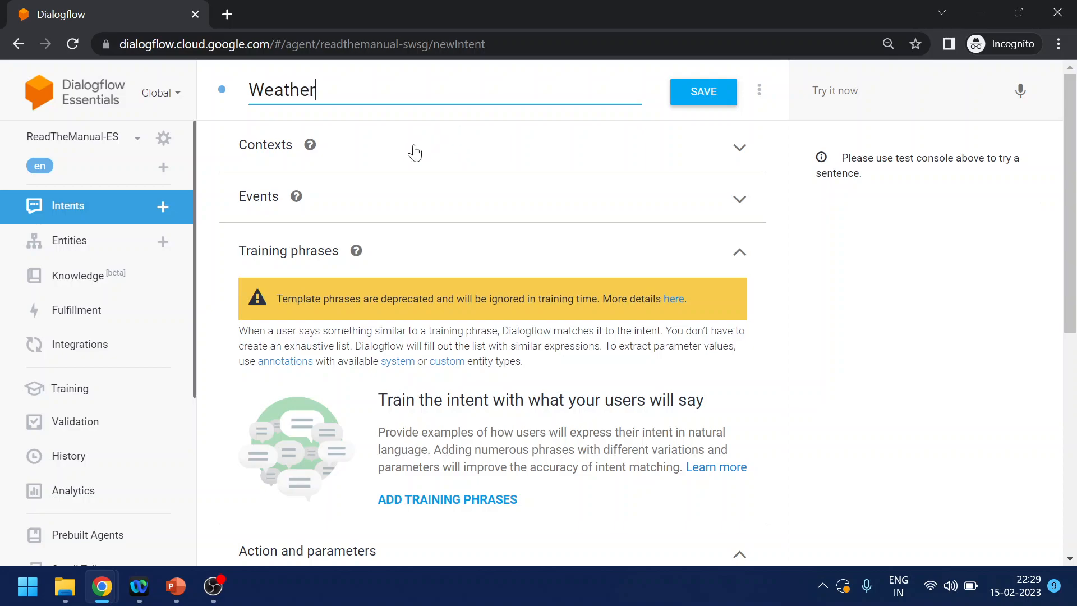
pyautogui.moveTo(364, 284)
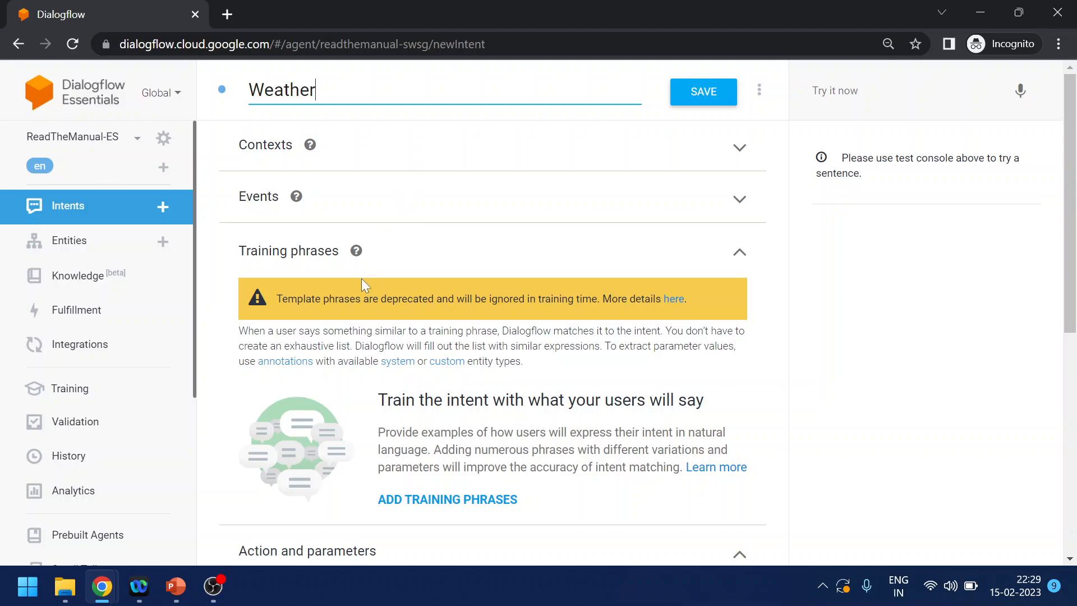
pyautogui.moveTo(740, 258)
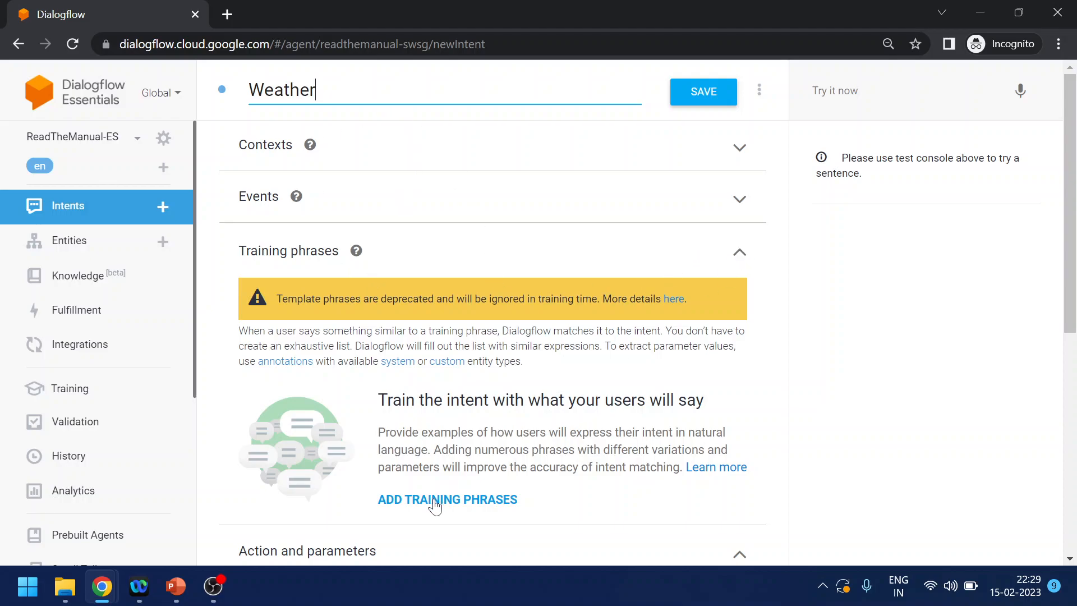
# Add training phrases 'what is weather today' and 'how is the weather' to the Weather intent.
pyautogui.click(447, 499)
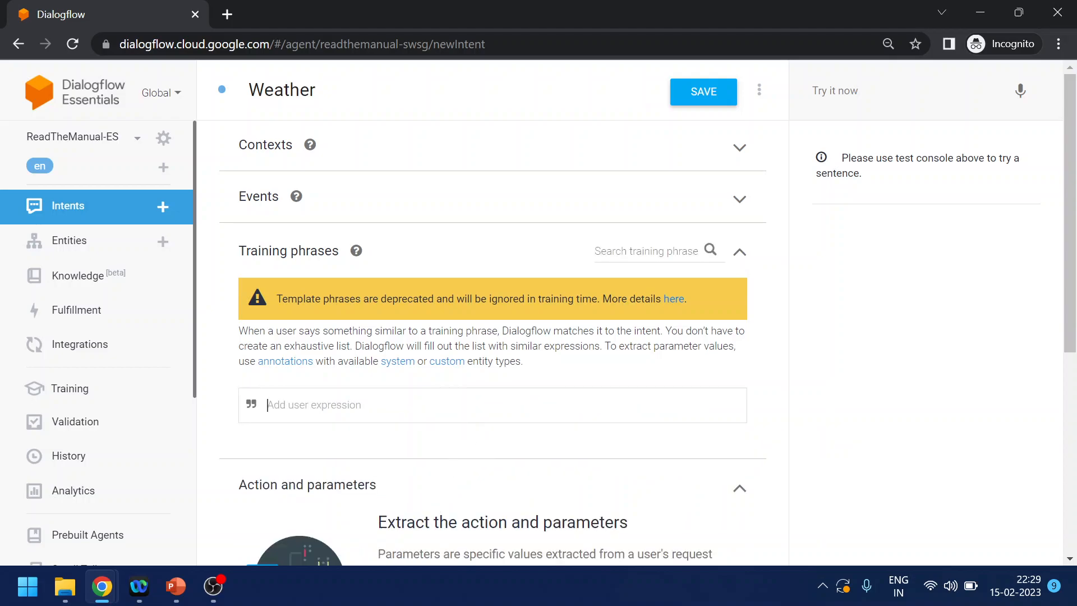
pyautogui.write('what is')
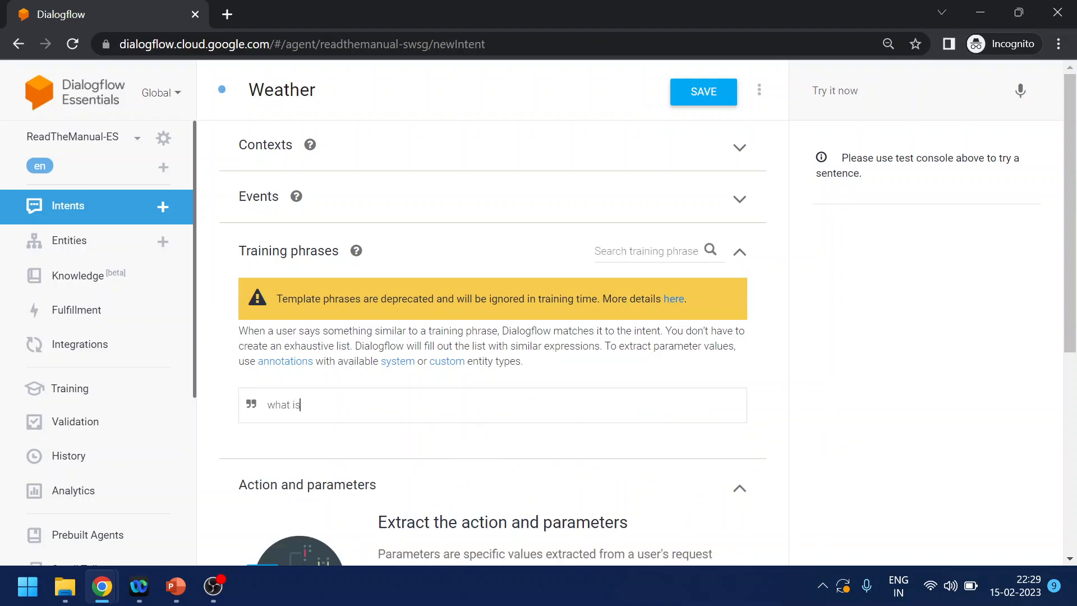
pyautogui.write('weather today')
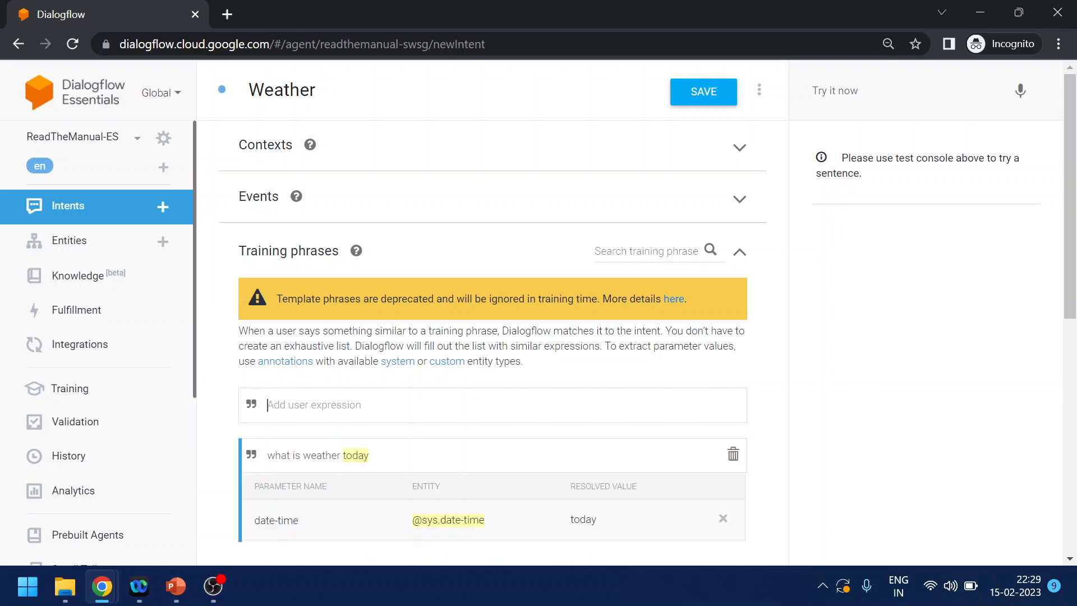
pyautogui.click(449, 519)
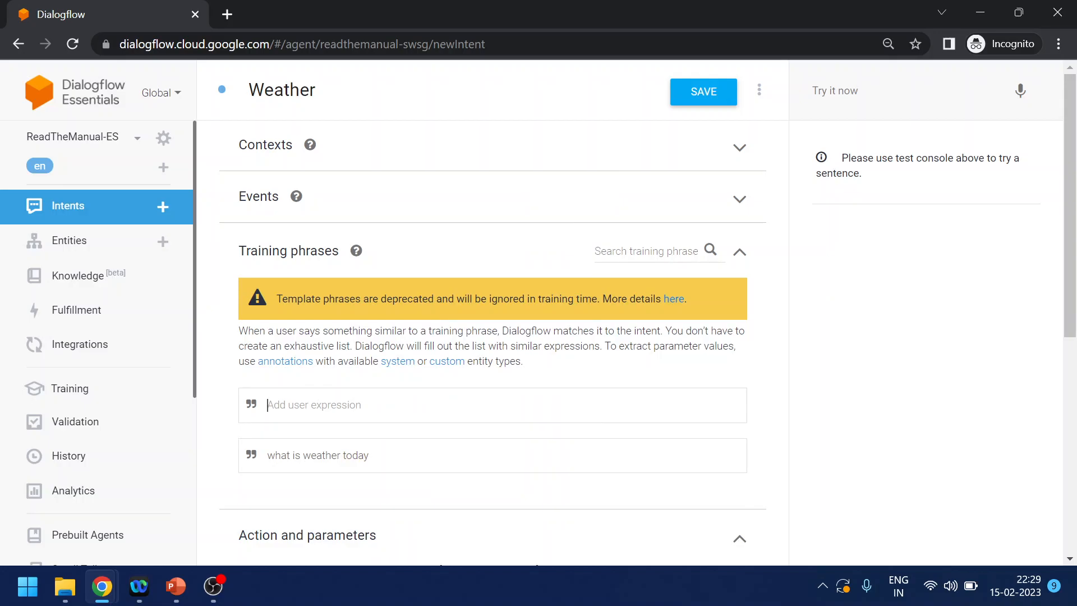
pyautogui.write('how is the')
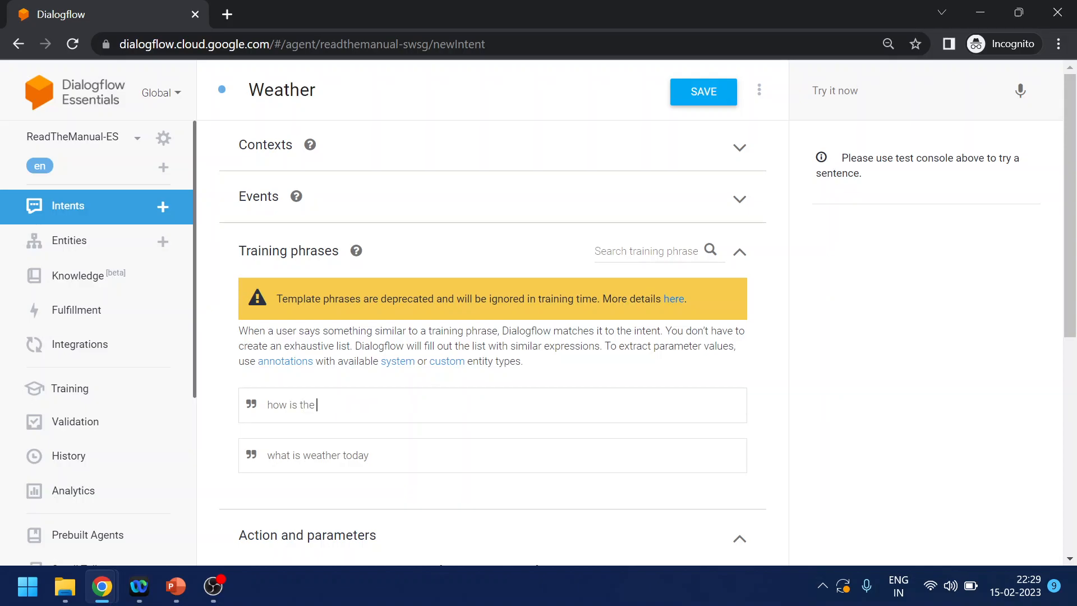
pyautogui.write('w')
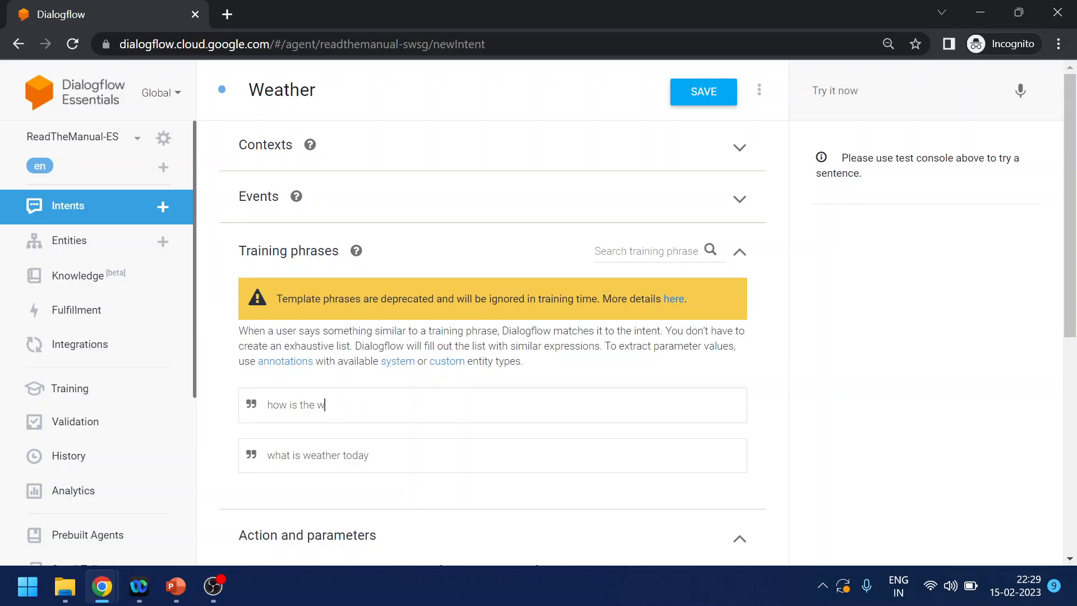
pyautogui.write('eather')
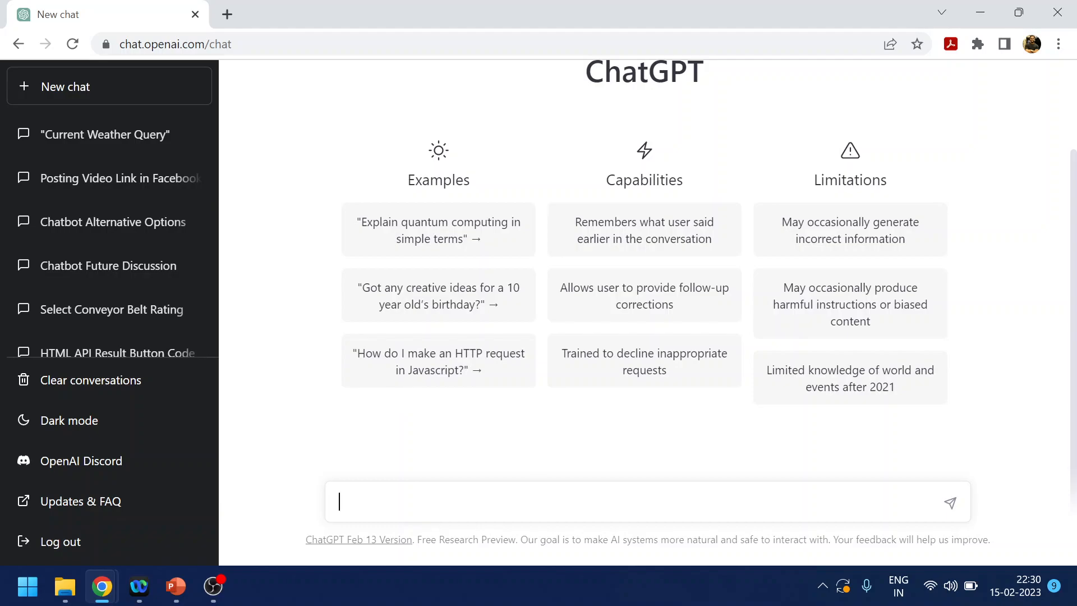
# Send ChatGPT the prompt 'generate 10 training phrase for "how is weather"'.
pyautogui.write('gener')
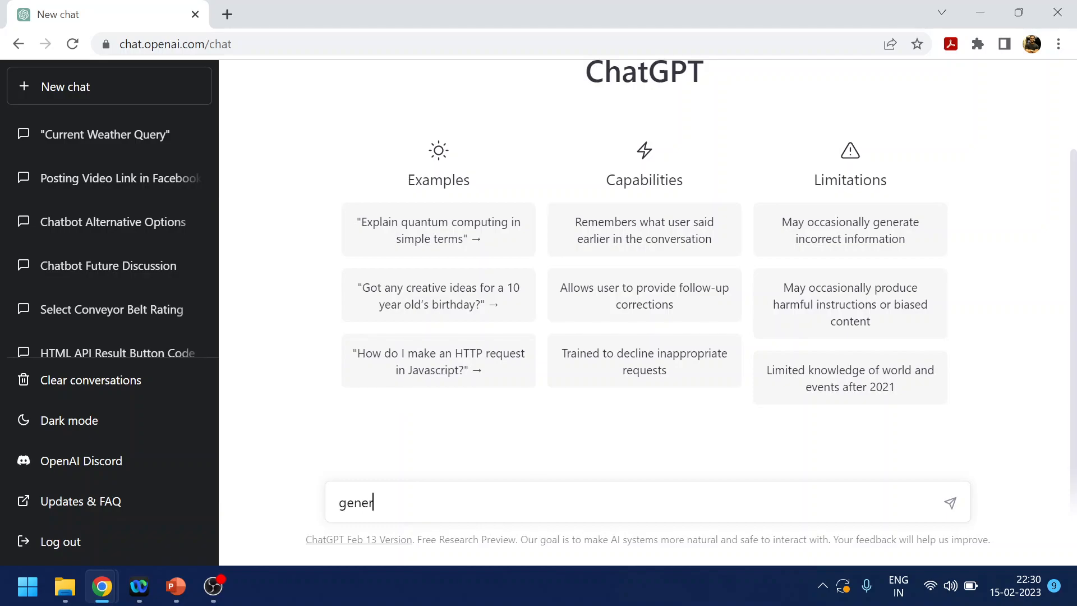
pyautogui.write('ate t')
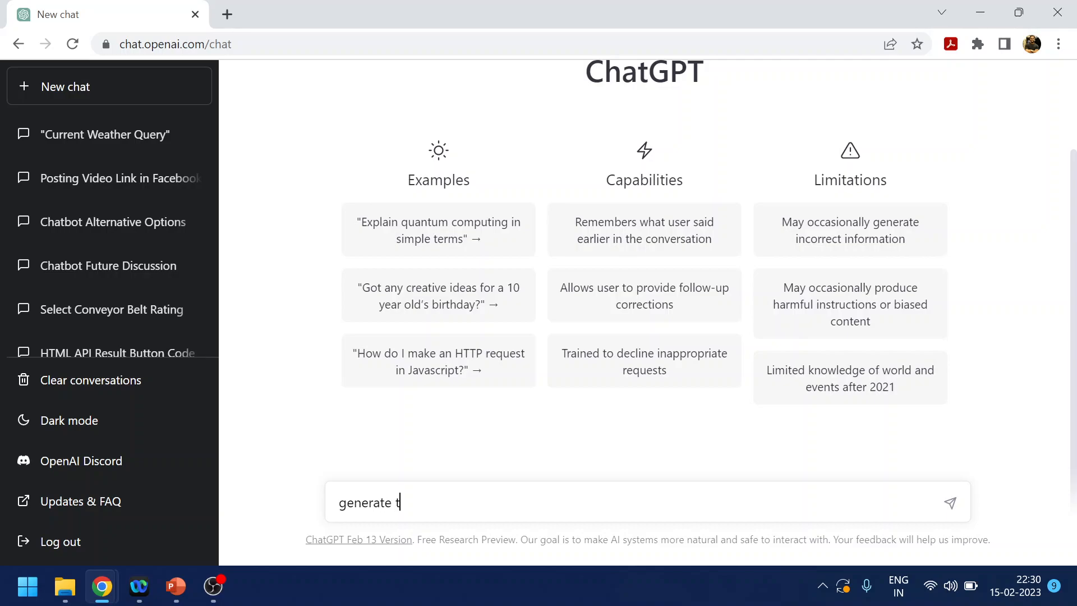
pyautogui.write('raining')
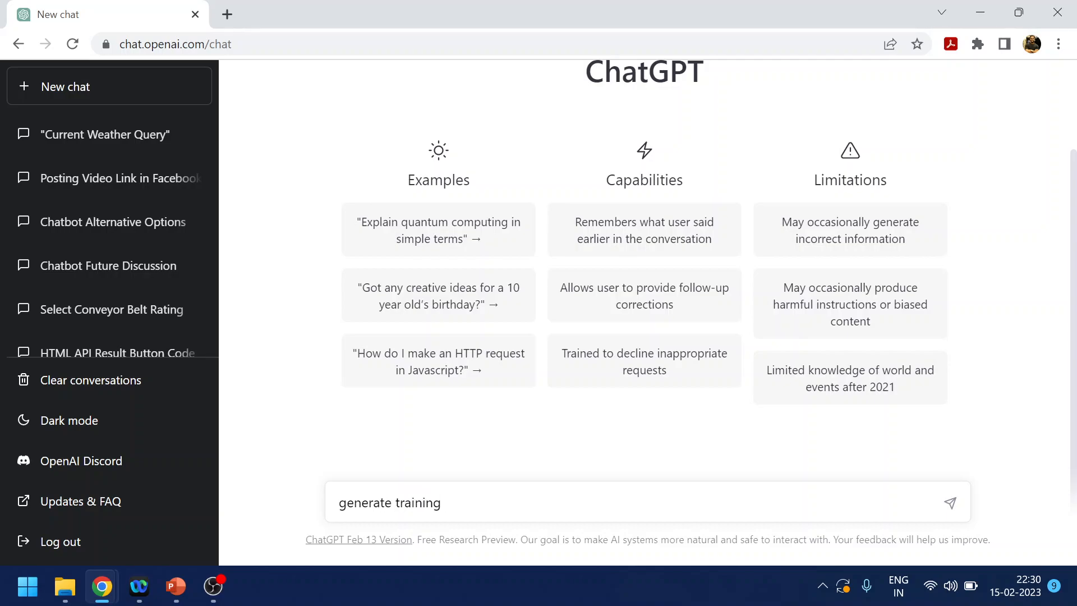
pyautogui.write('phrase')
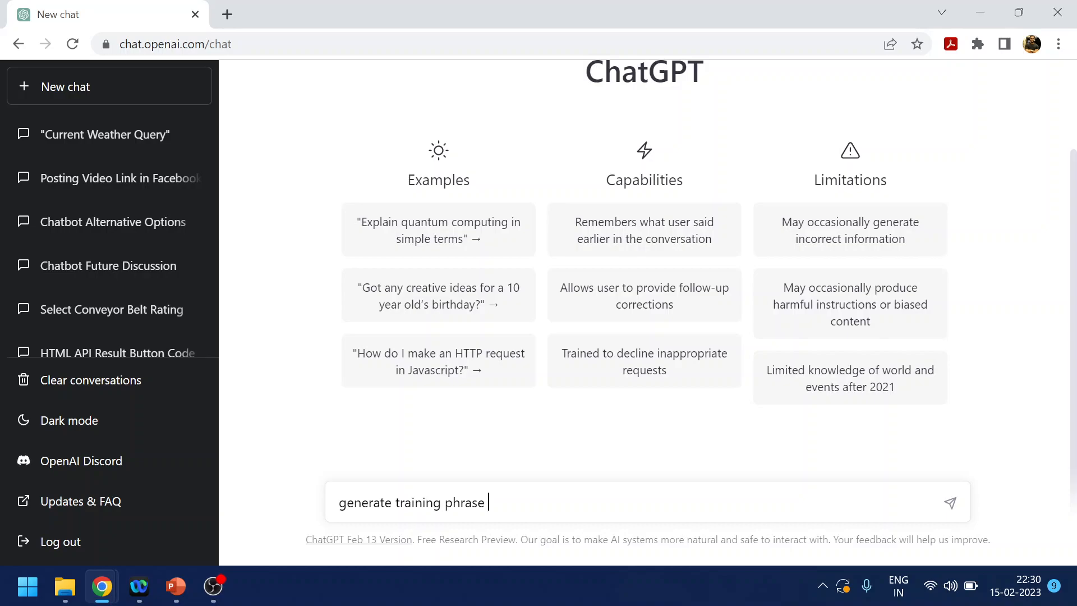
pyautogui.click(394, 502)
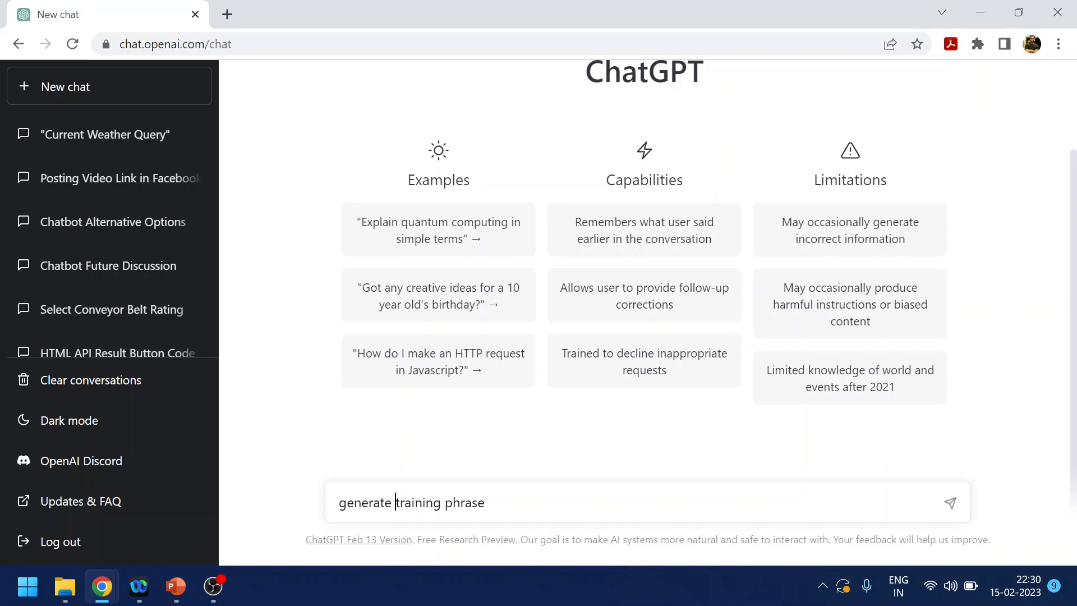
pyautogui.write('10')
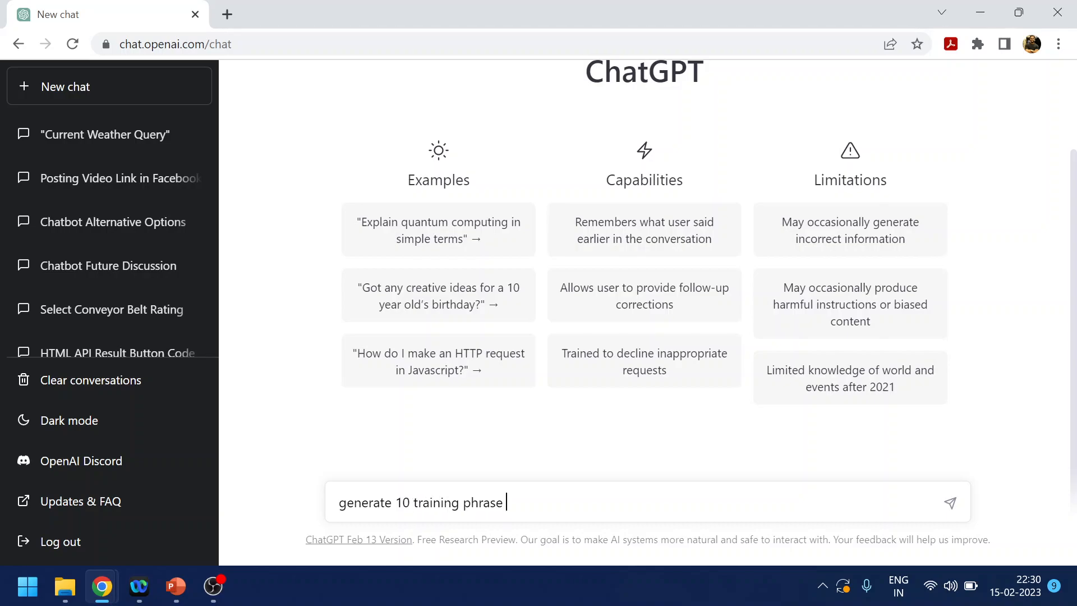
pyautogui.write('for "')
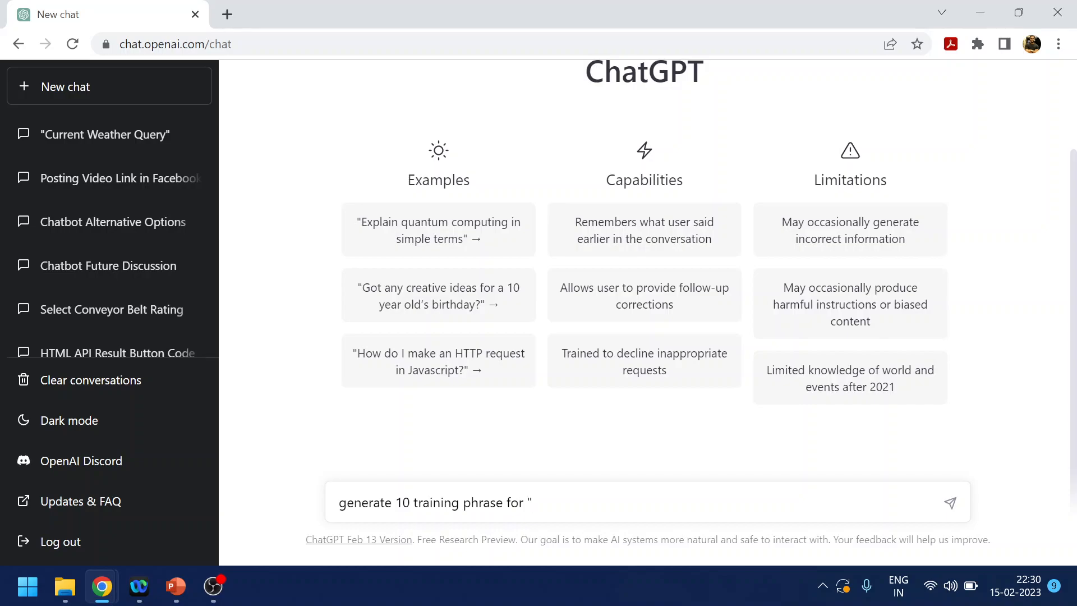
pyautogui.write('how is ee')
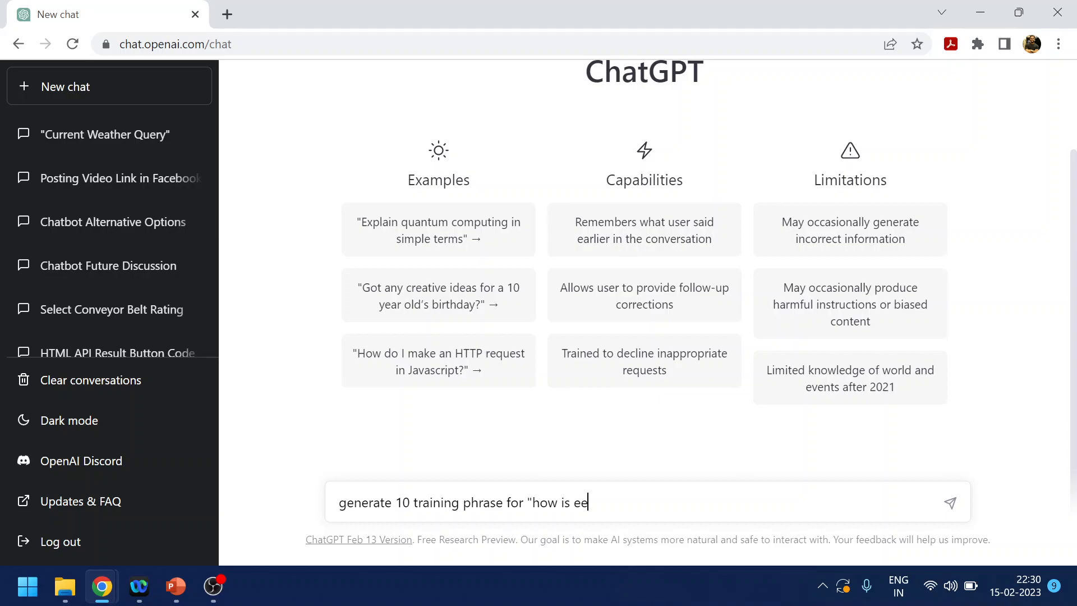
pyautogui.write('weath')
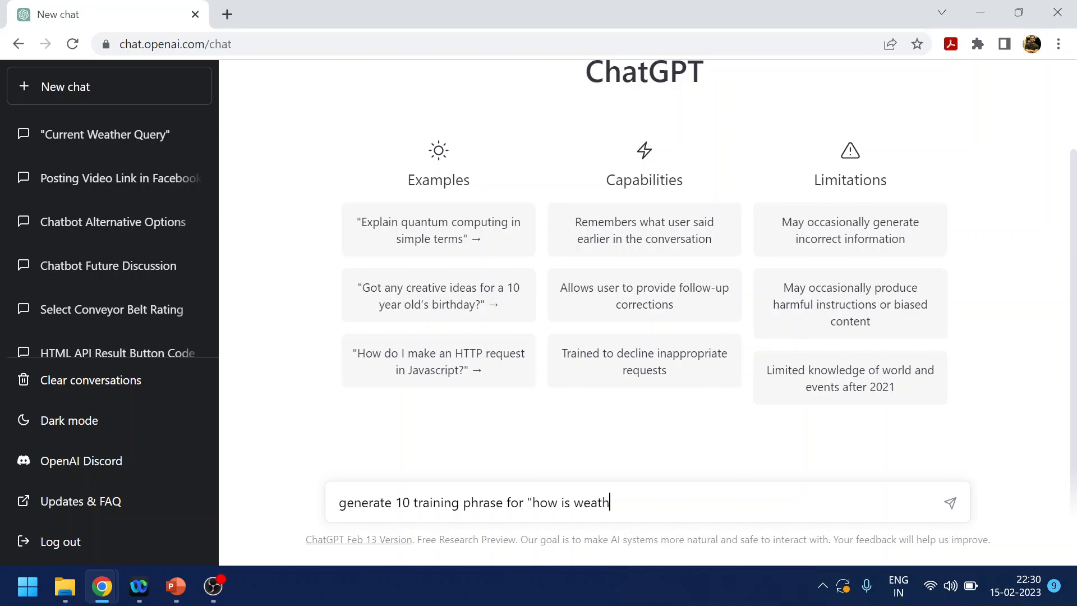
pyautogui.write('er"')
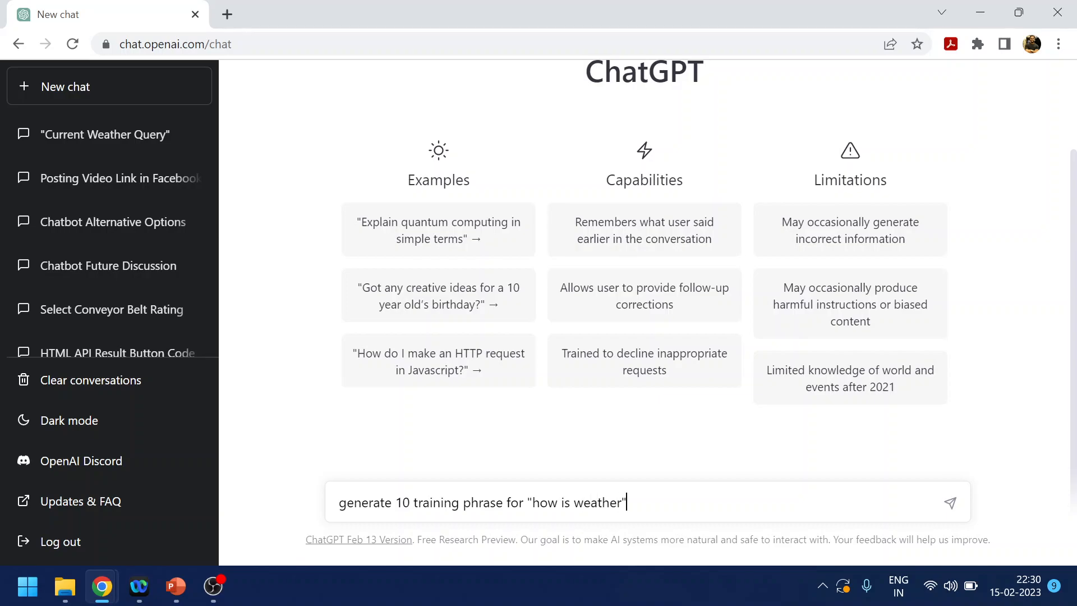
pyautogui.click(949, 502)
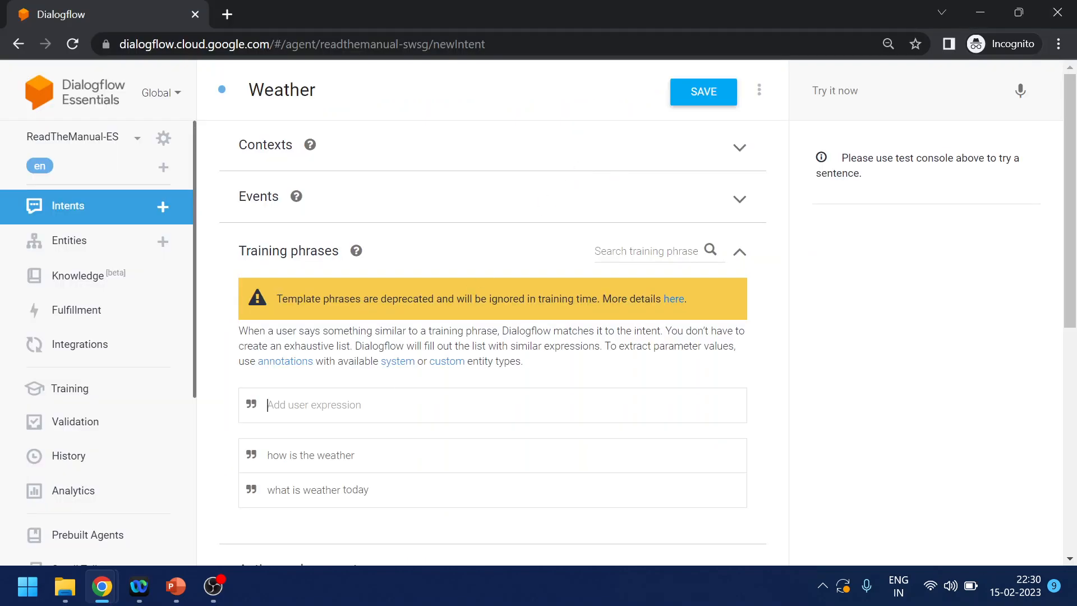
# Add ChatGPT phrases like 'How's the weather outside?' and 'What's the temperature like?' to Weather.
pyautogui.write("What's the weather like today?")
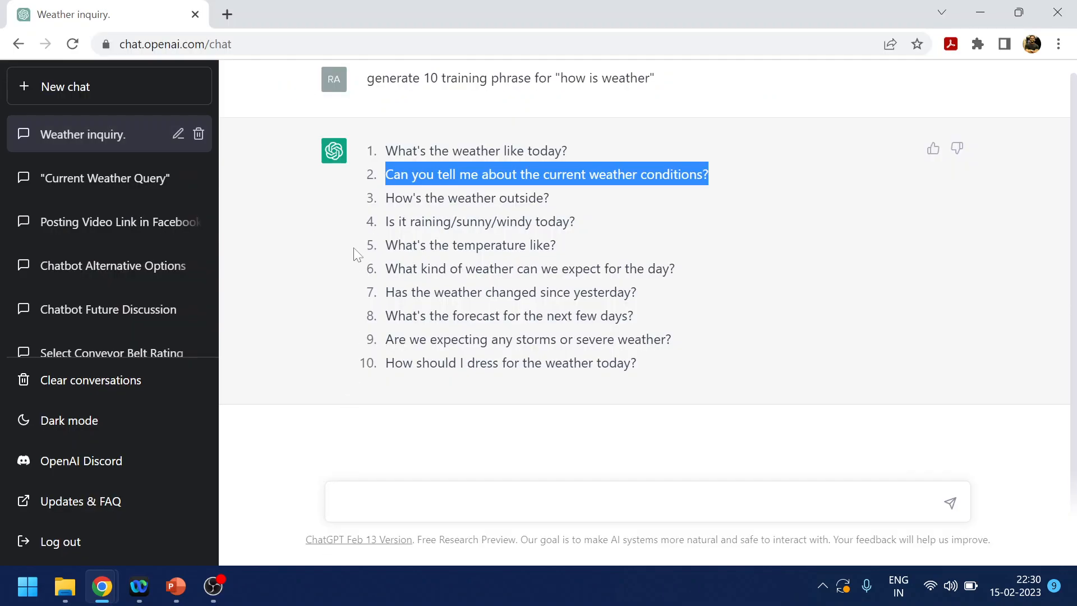
pyautogui.doubleClick(466, 198)
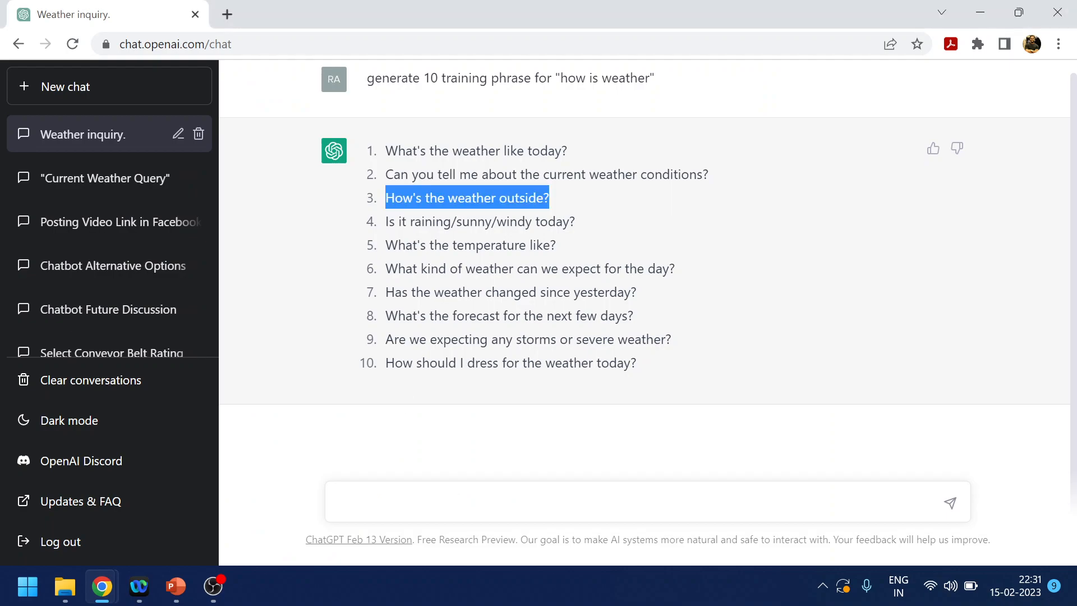
pyautogui.doubleClick(479, 221)
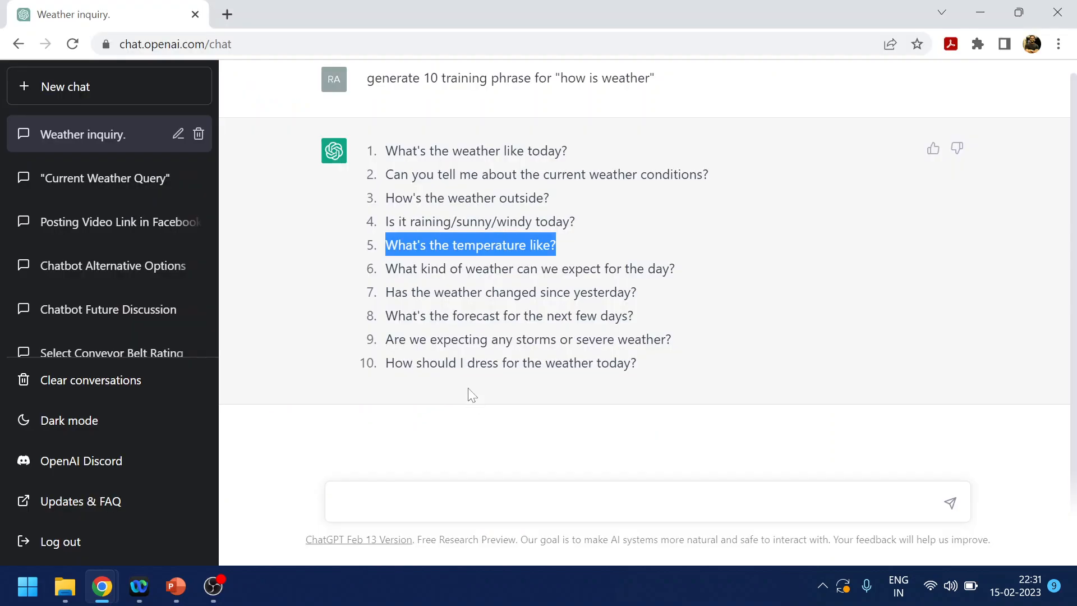
pyautogui.doubleClick(528, 269)
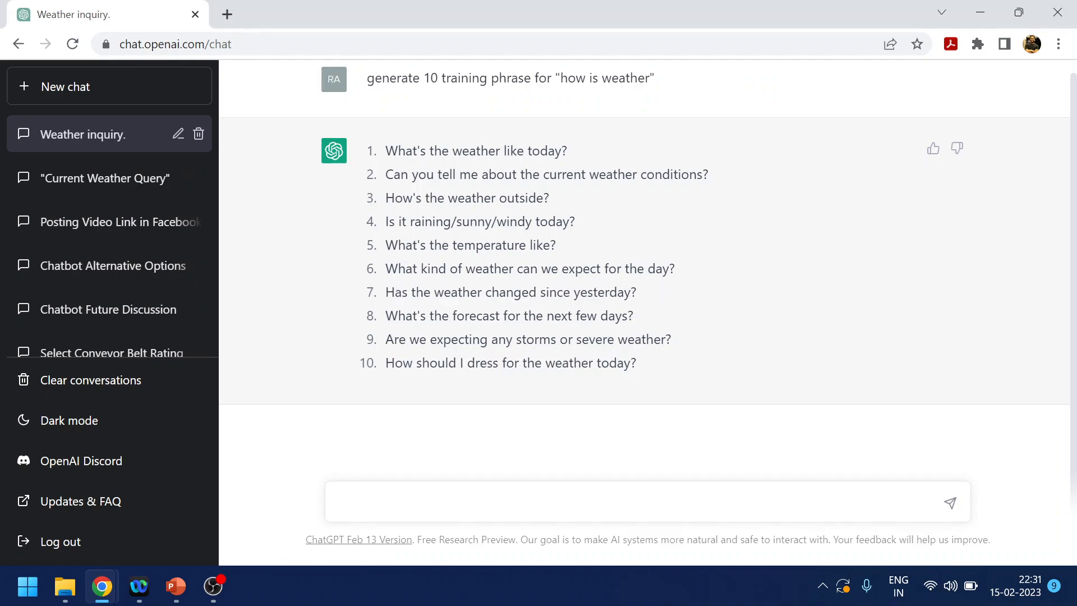
pyautogui.tripleClick(527, 339)
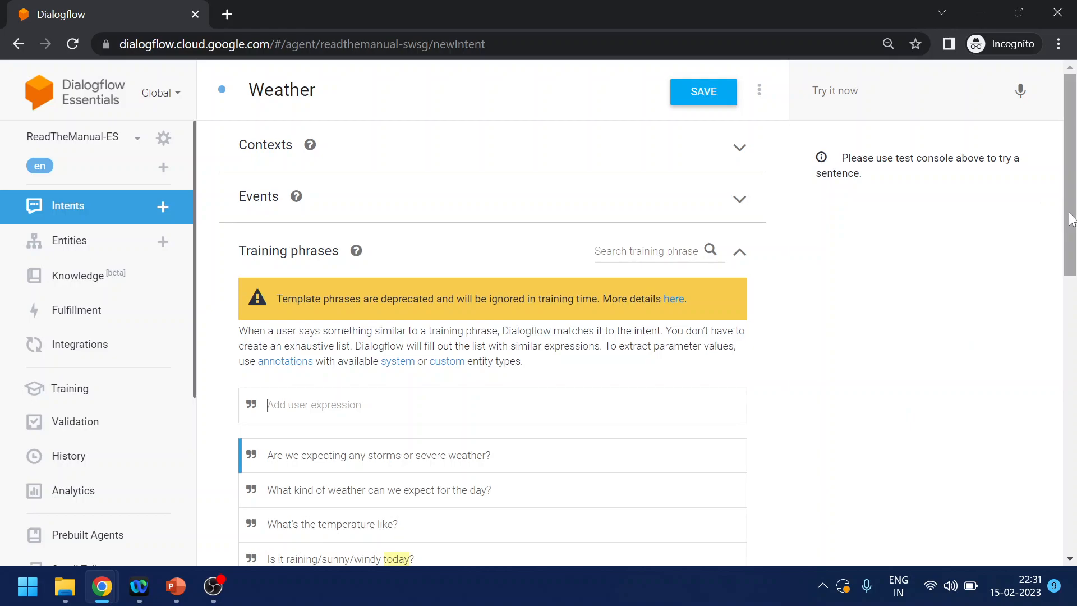
pyautogui.scroll(-3)
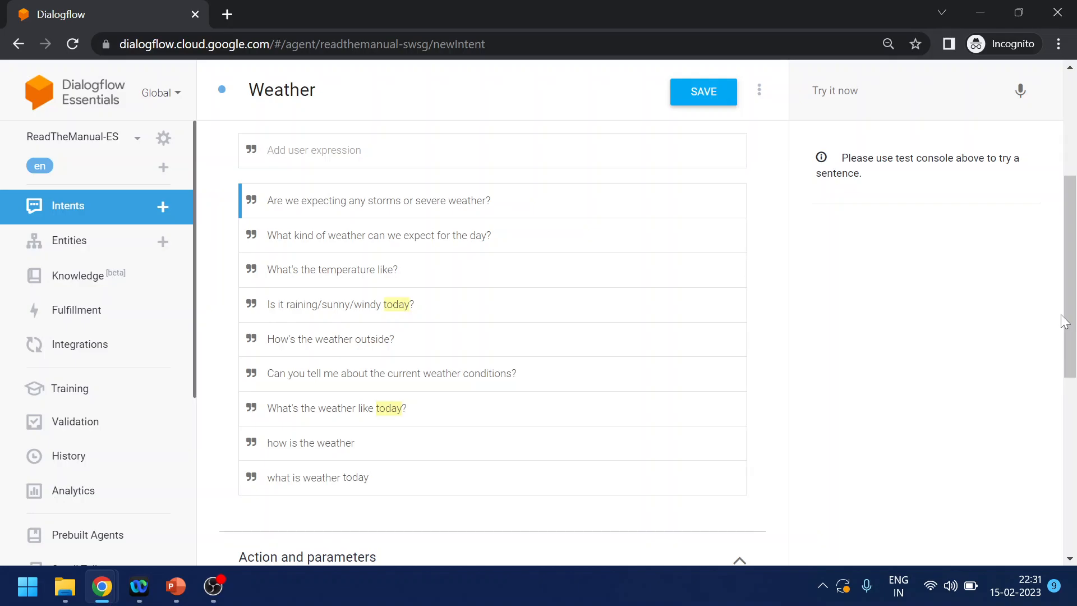
pyautogui.scroll(-3)
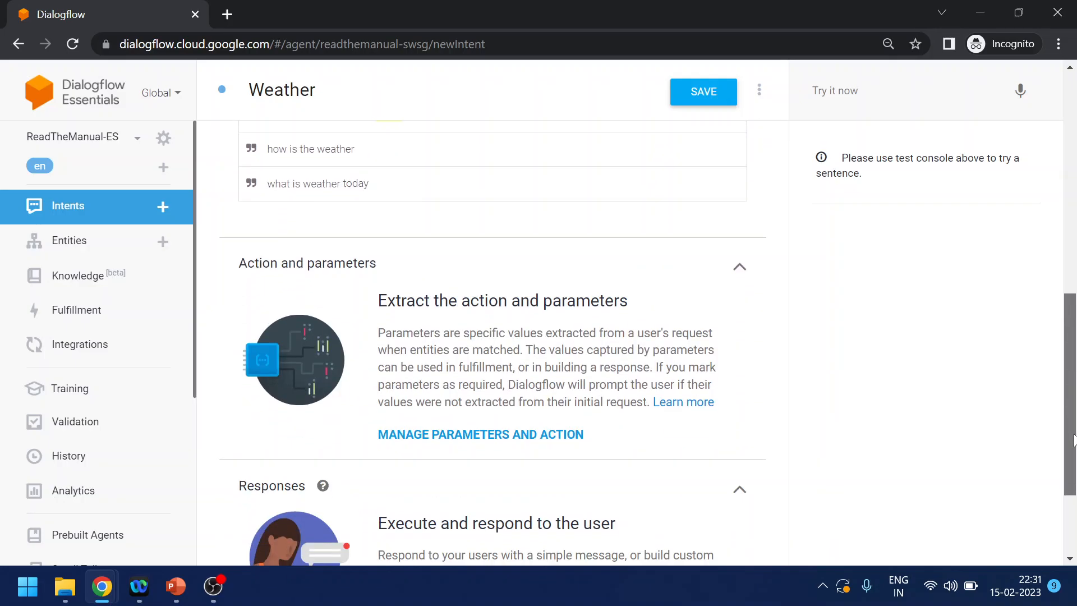
pyautogui.scroll(-3)
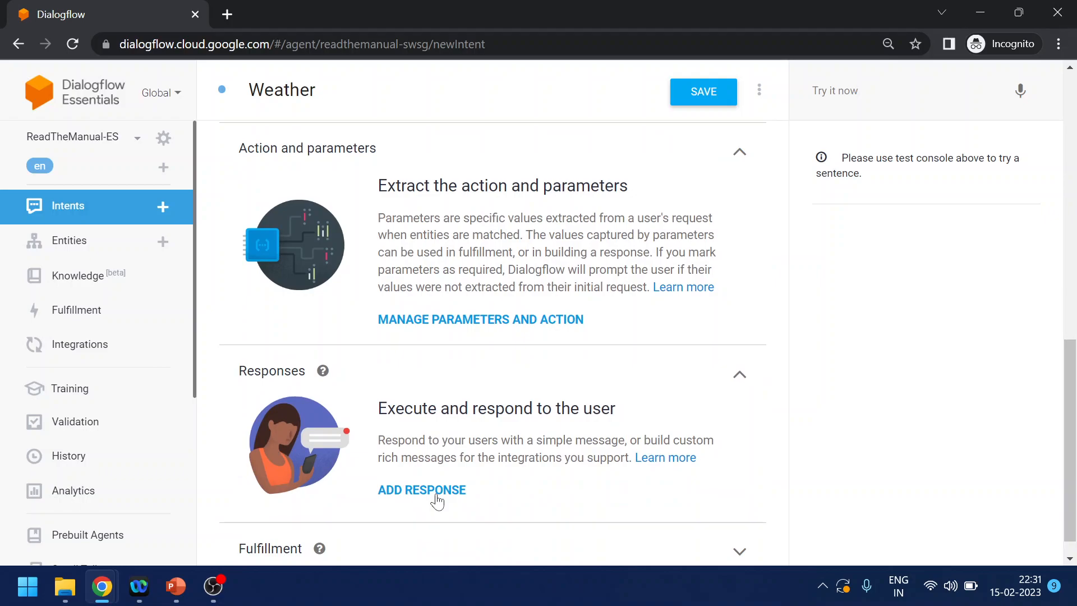
# Add the text response 'Today's weather is awesome, it's 32 C.' and save the intent.
pyautogui.click(421, 489)
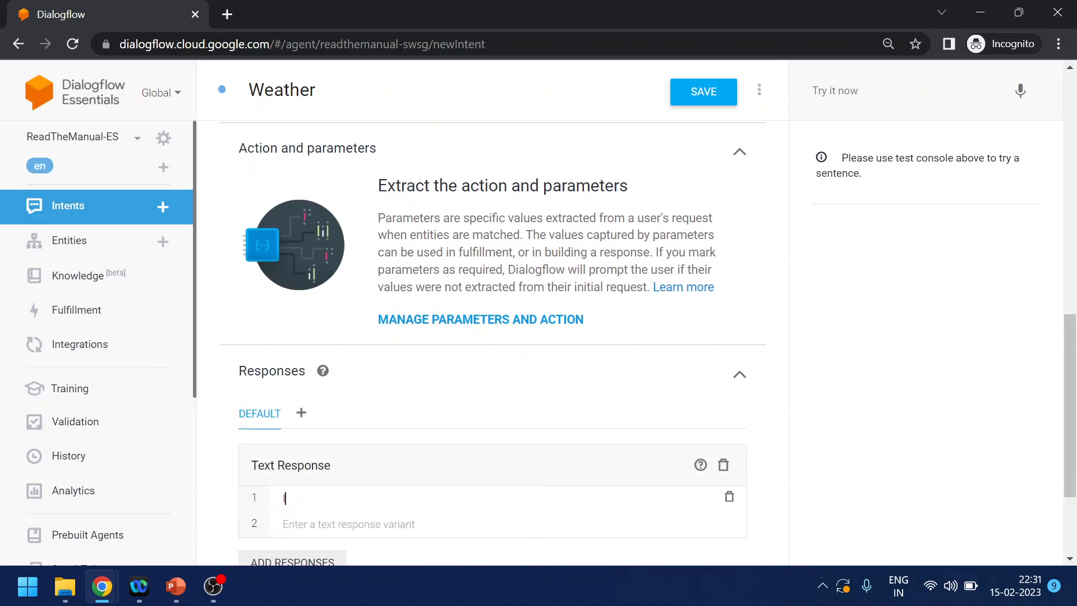
pyautogui.write("Today's")
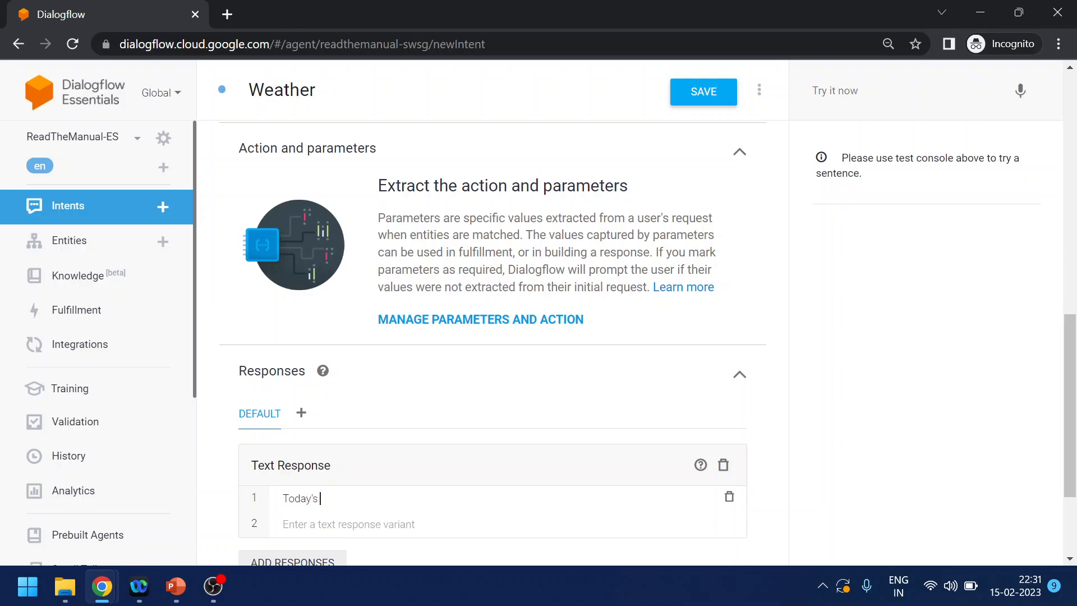
pyautogui.write('weather')
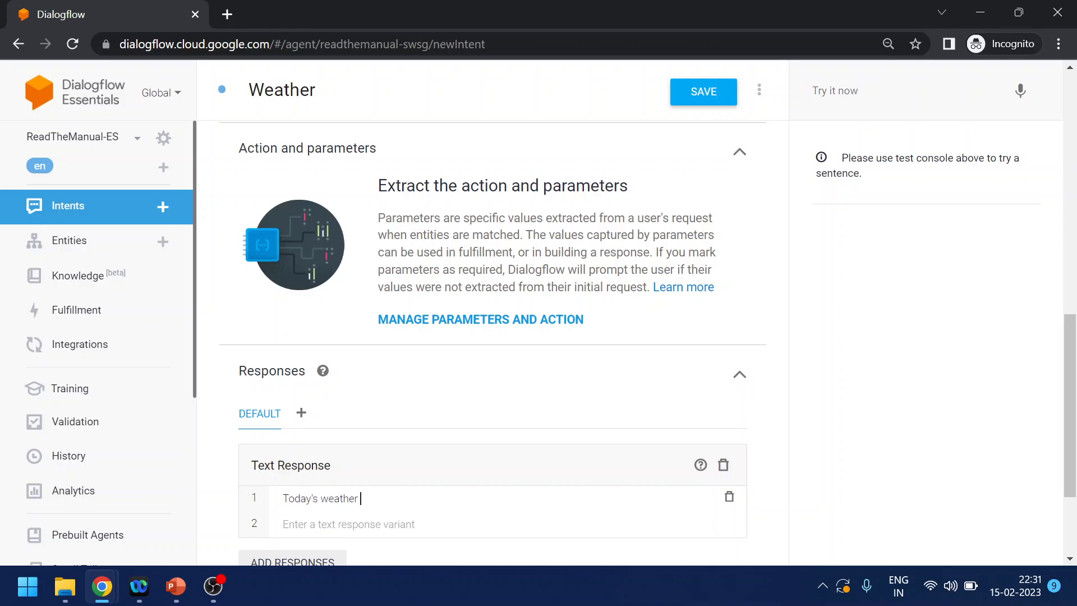
pyautogui.write('is awesome, its')
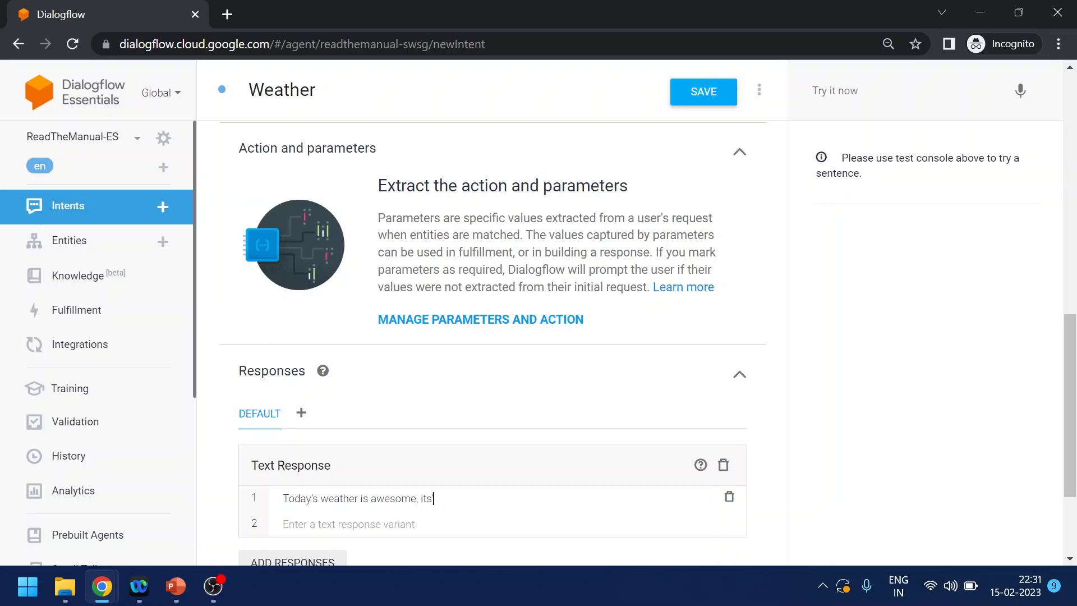
pyautogui.write("'")
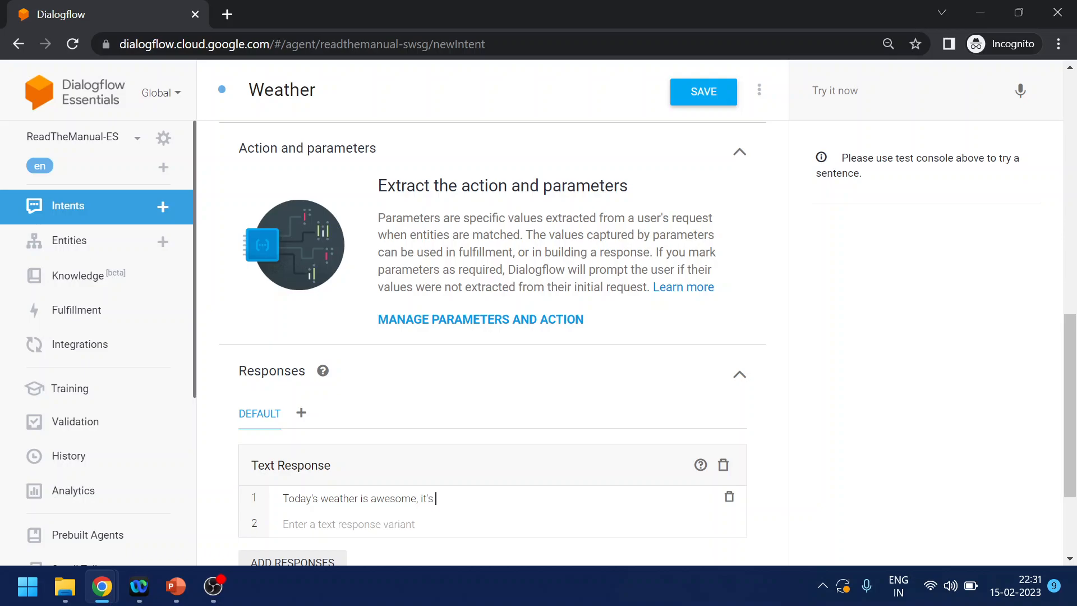
pyautogui.write('32')
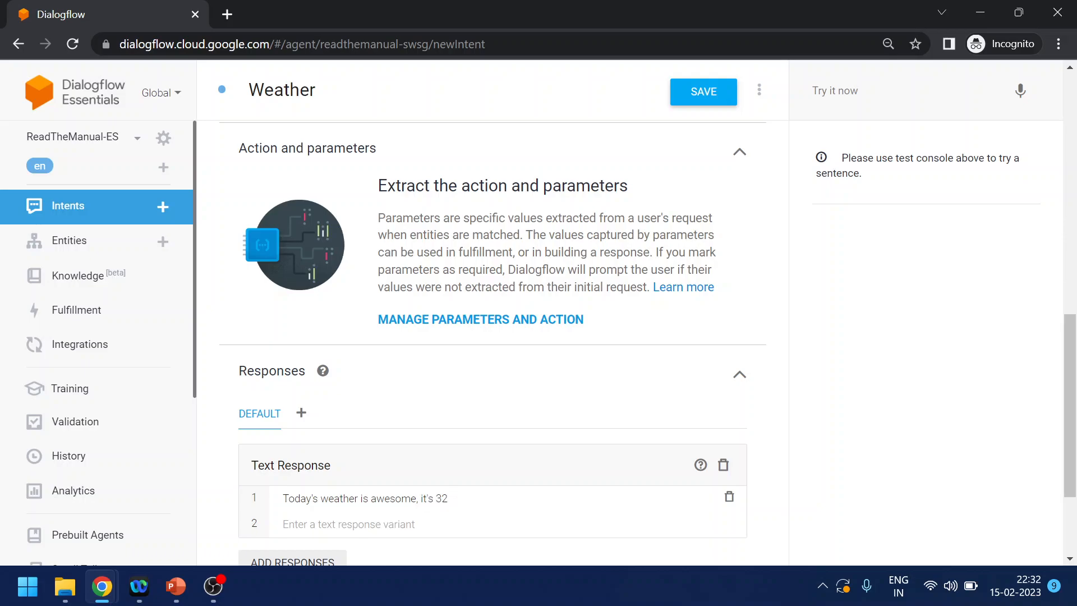
pyautogui.click(365, 498)
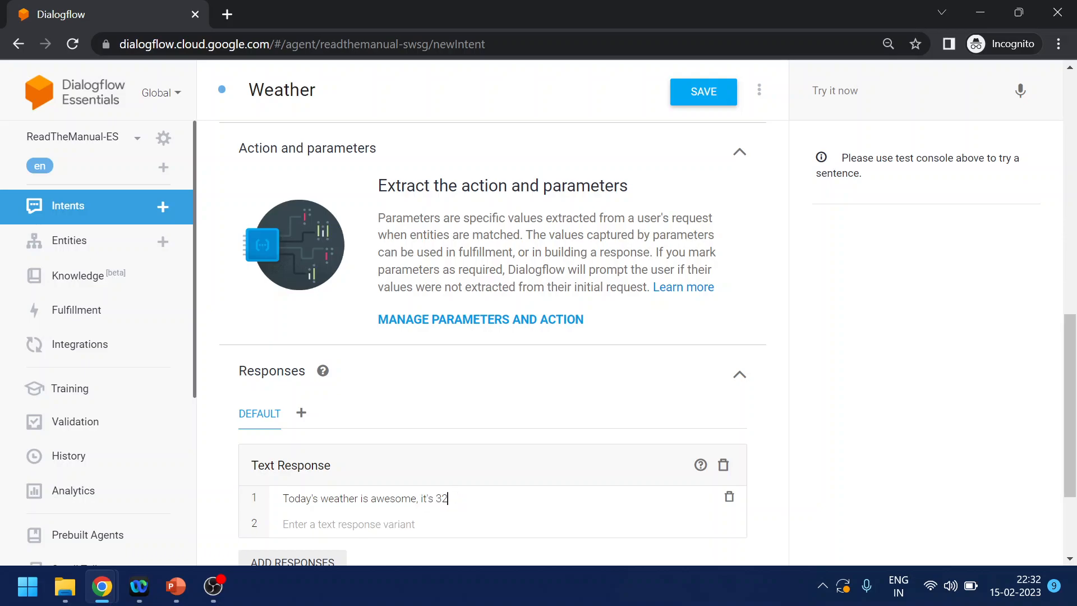
pyautogui.write('C')
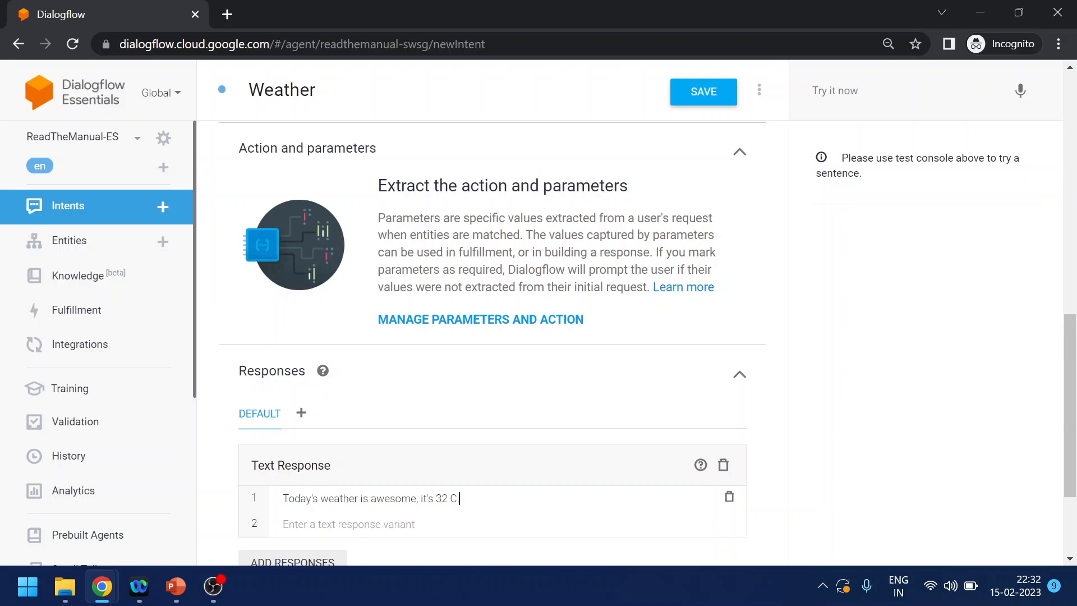
pyautogui.click(702, 92)
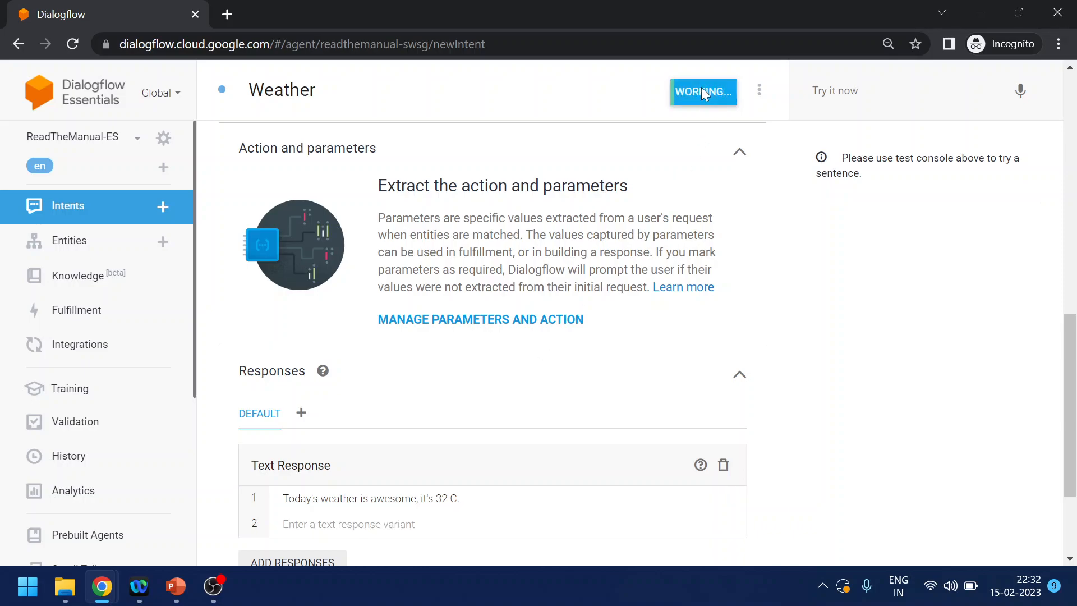
pyautogui.click(701, 91)
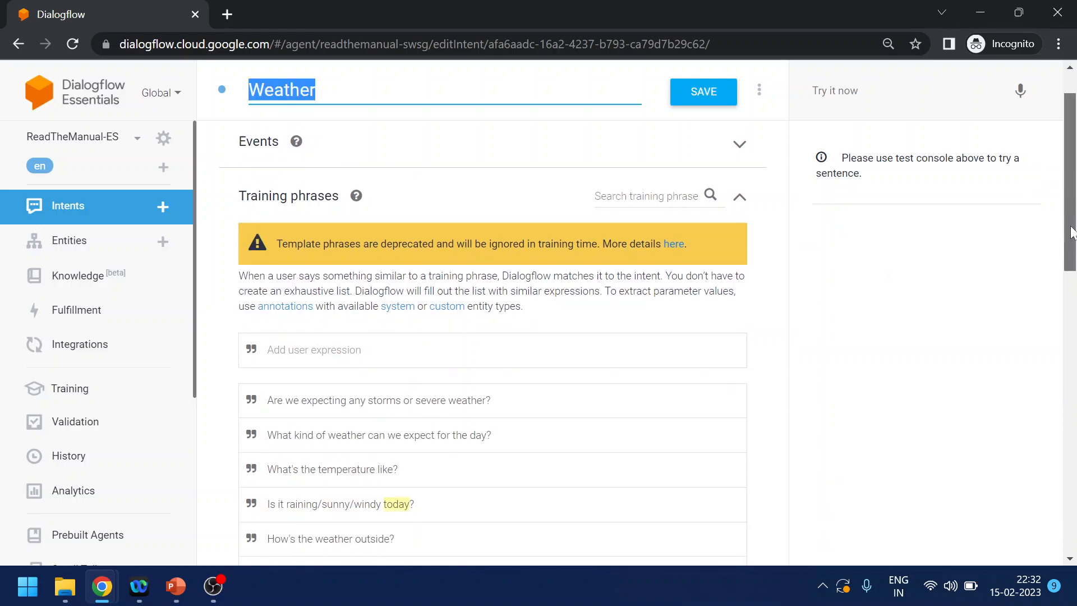
# Review the auto-detected date-time parameter and reply, then focus the Try it now field.
pyautogui.scroll(-3)
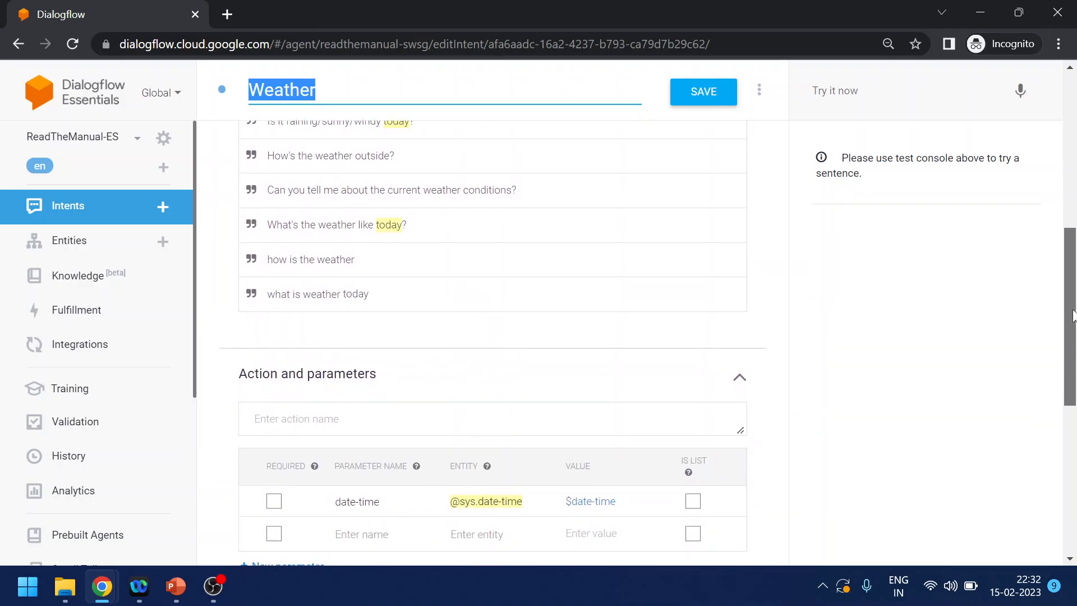
pyautogui.scroll(3)
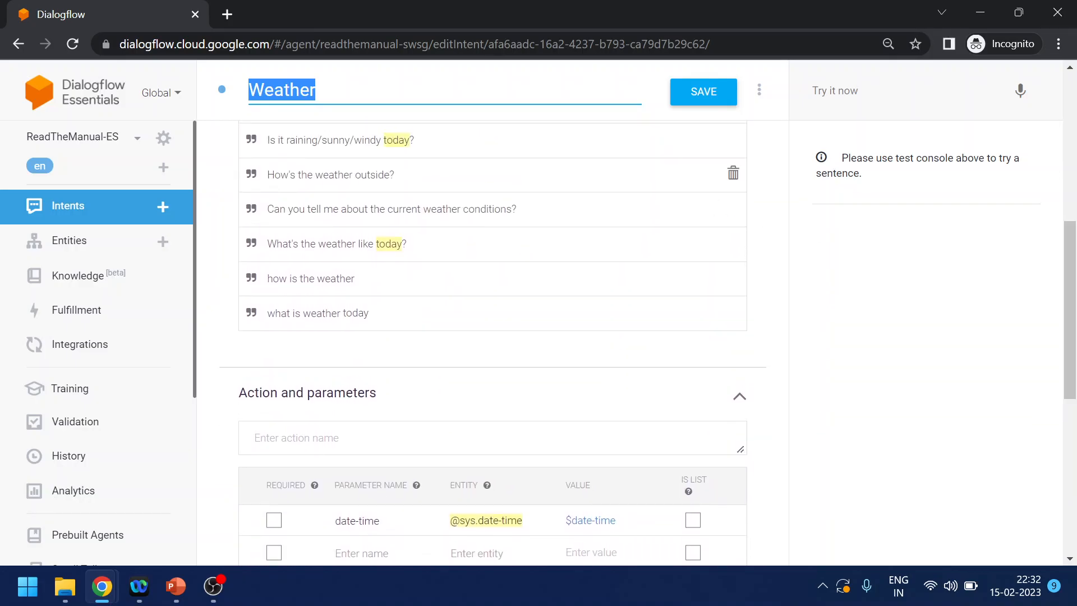
pyautogui.moveTo(658, 512)
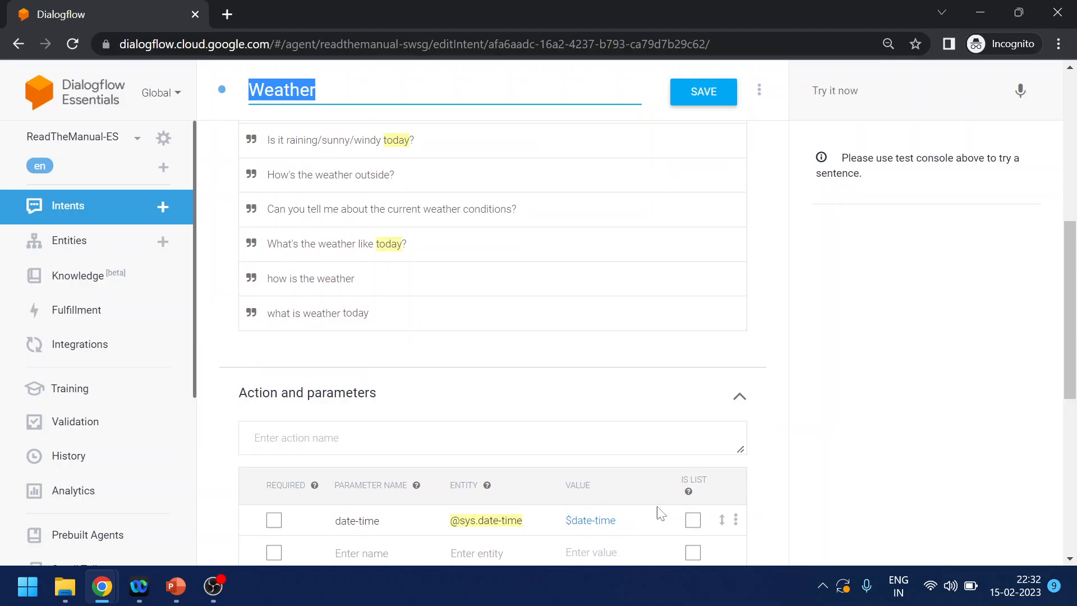
pyautogui.scroll(-3)
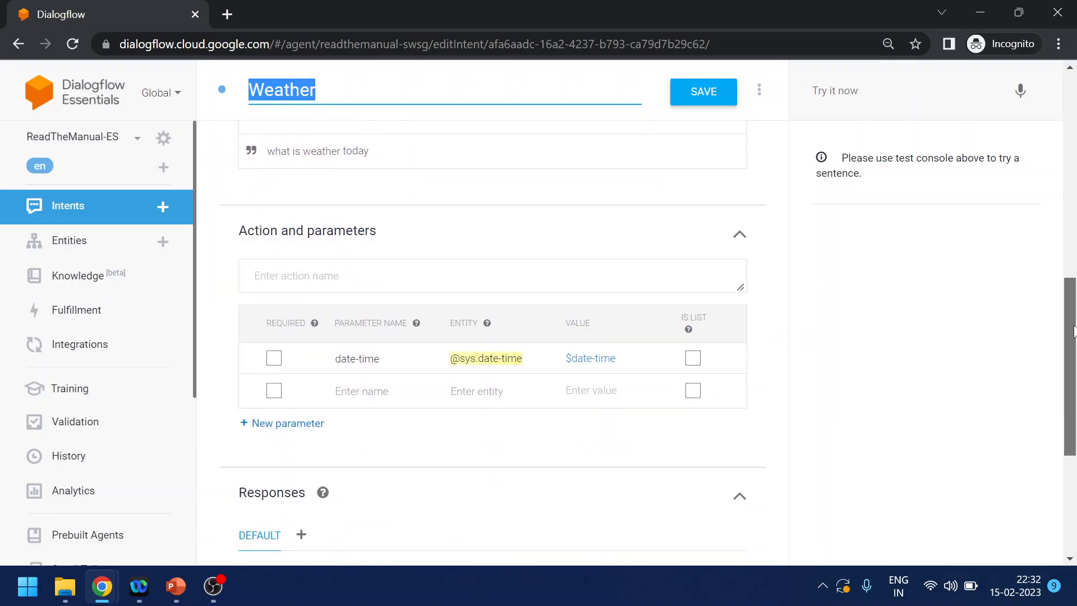
pyautogui.scroll(-3)
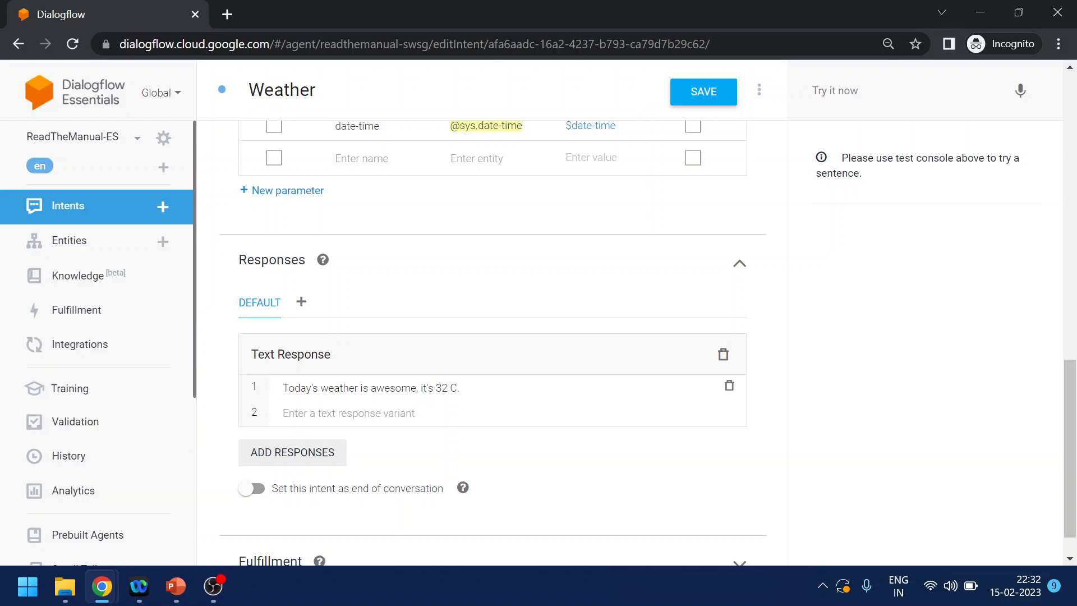
pyautogui.click(905, 90)
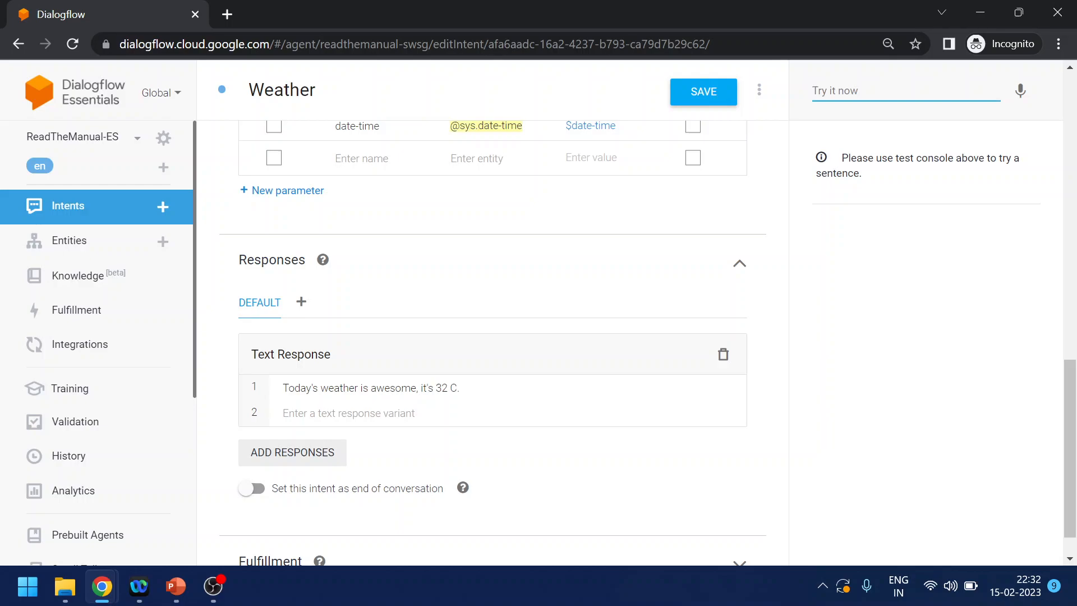
# Test the agent with 'how is weather yesterday' and open the raw response.
pyautogui.write('how is e')
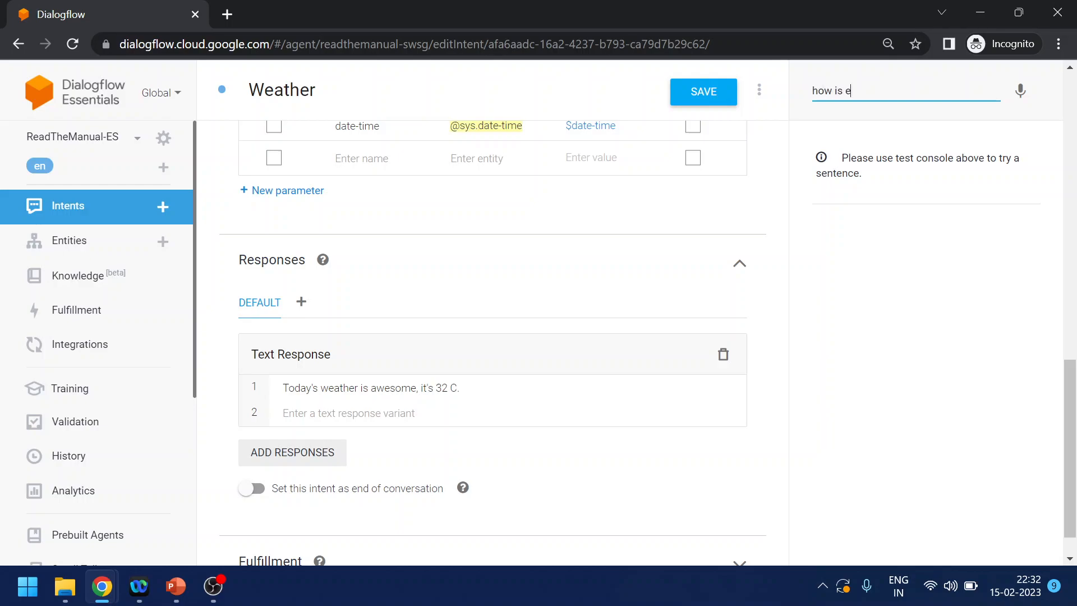
pyautogui.write('weather')
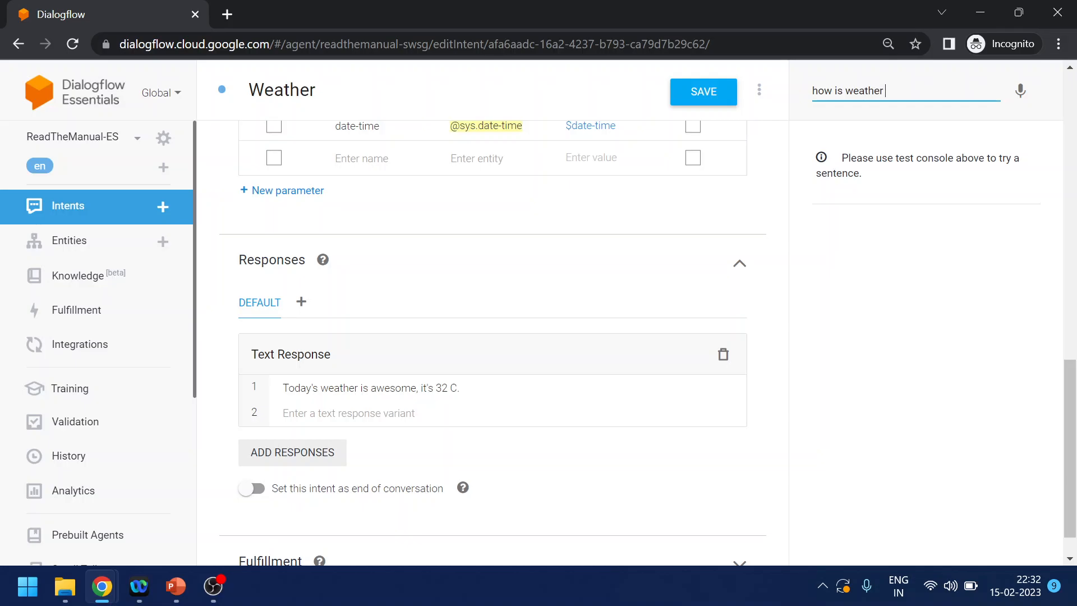
pyautogui.write('yesterday')
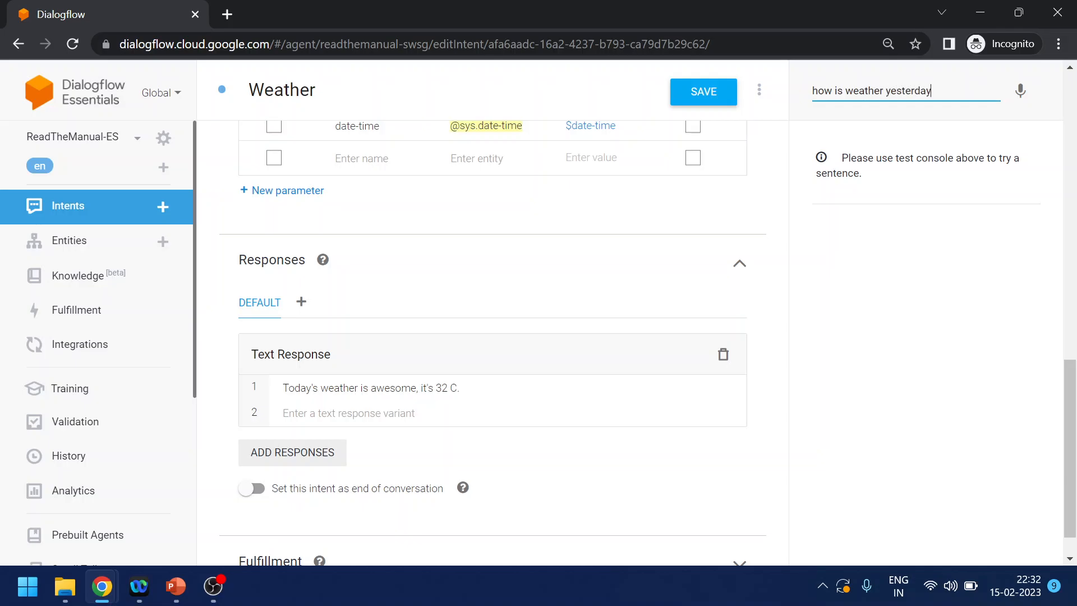
pyautogui.scroll(3)
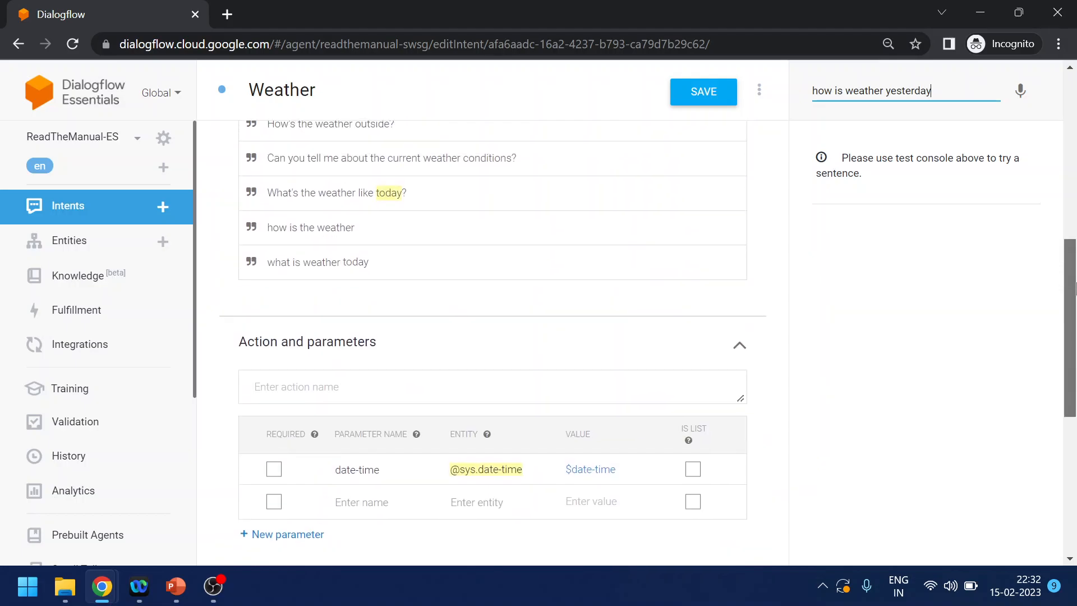
pyautogui.scroll(3)
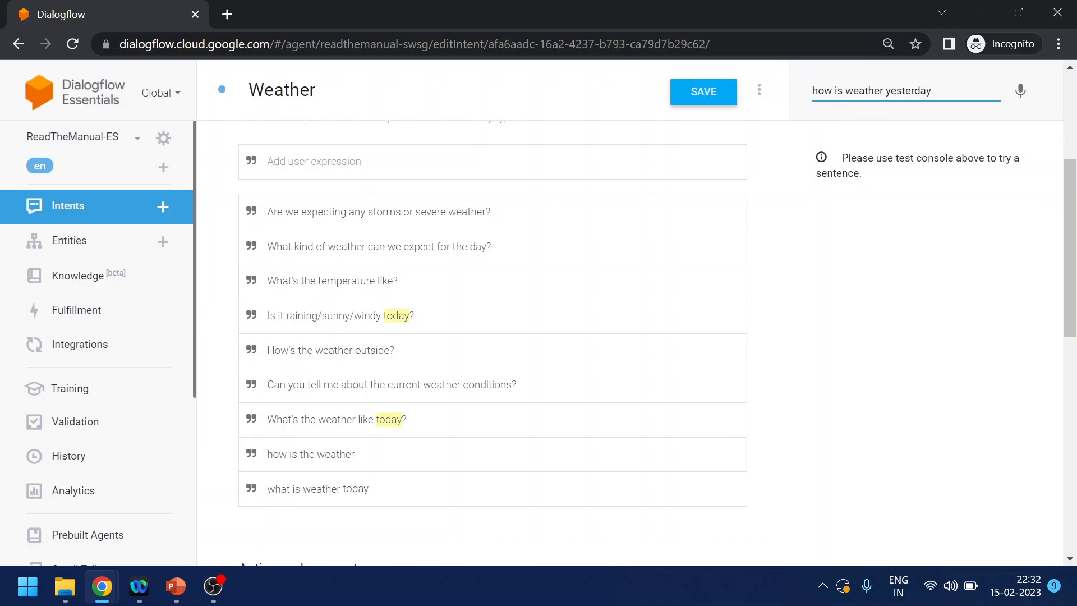
pyautogui.press('Return')
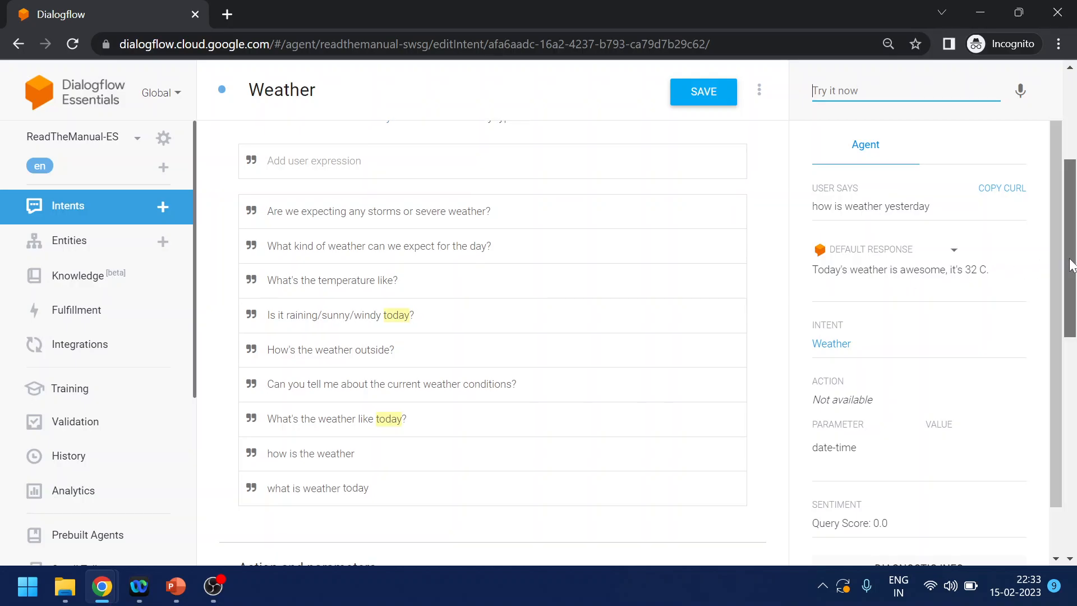
pyautogui.scroll(-3)
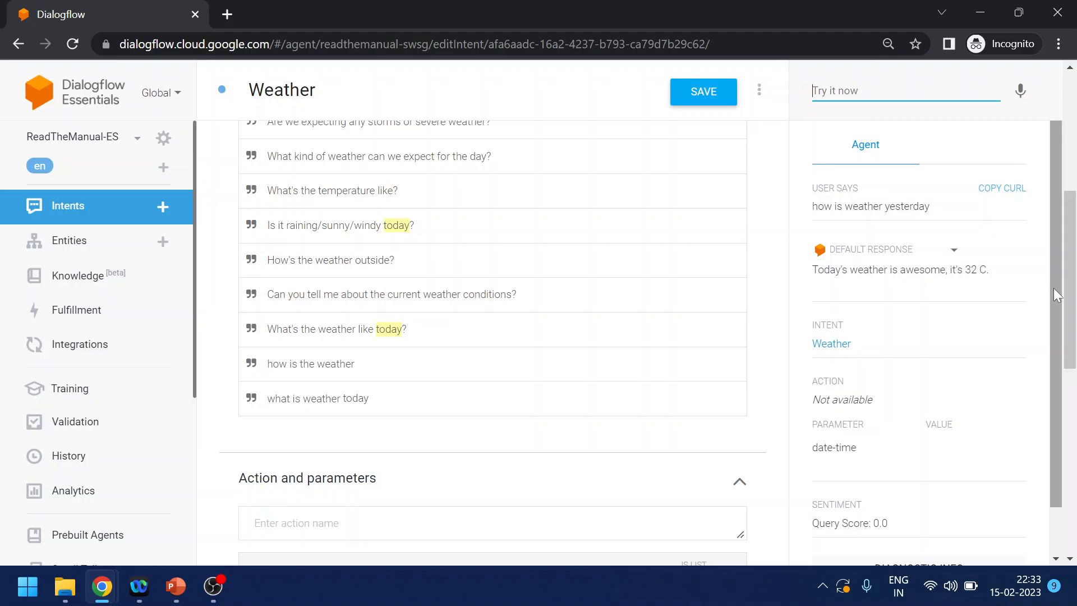
pyautogui.click(933, 516)
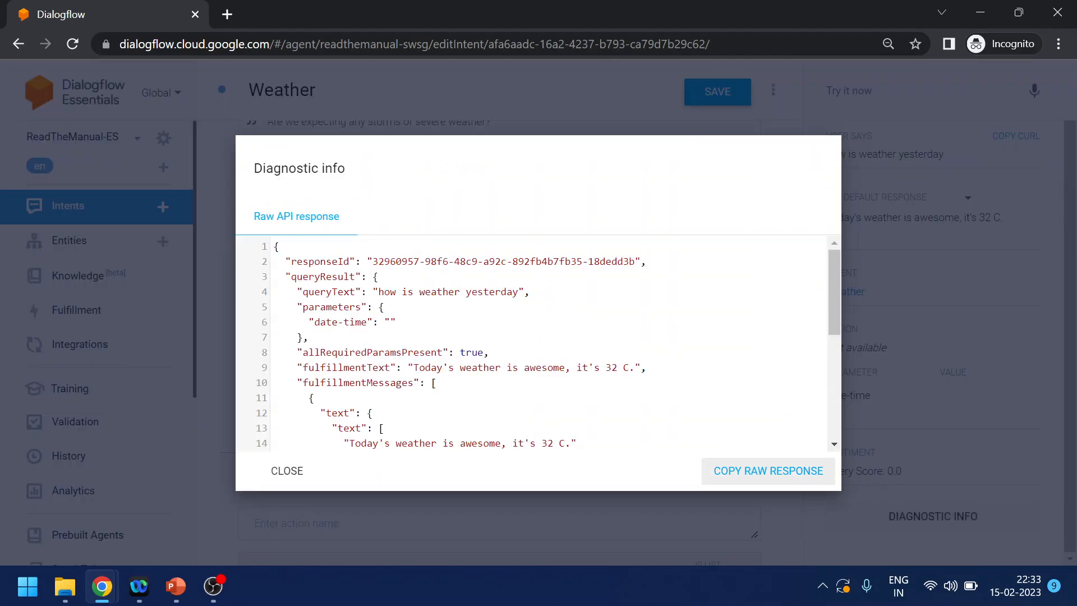
# Inspect the 0.72 intent detection confidence and tested query, then scroll back to training phrases.
pyautogui.scroll(-3)
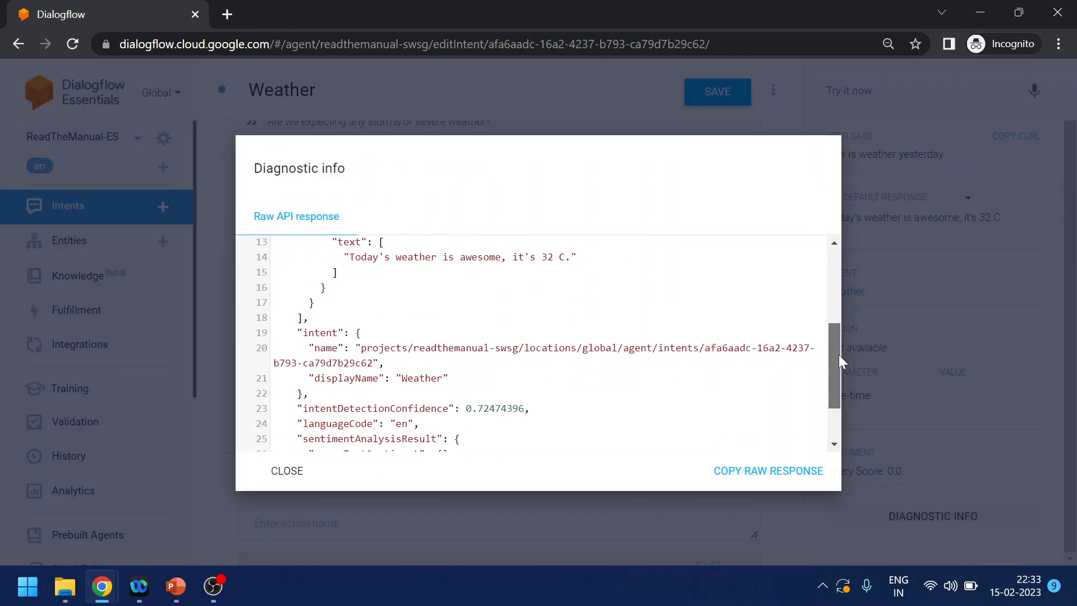
pyautogui.scroll(-3)
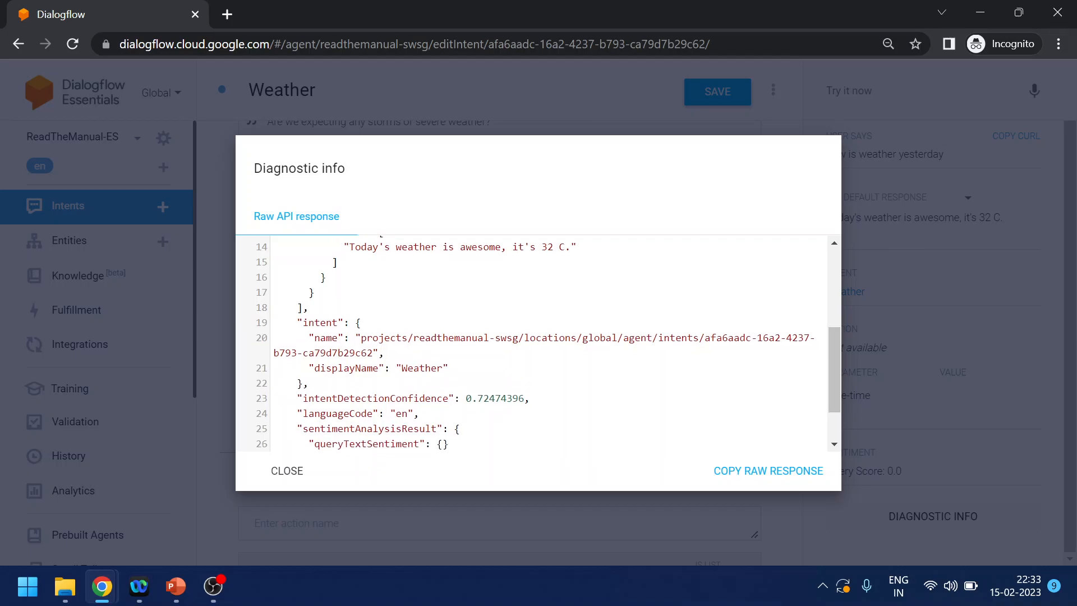
pyautogui.doubleClick(495, 398)
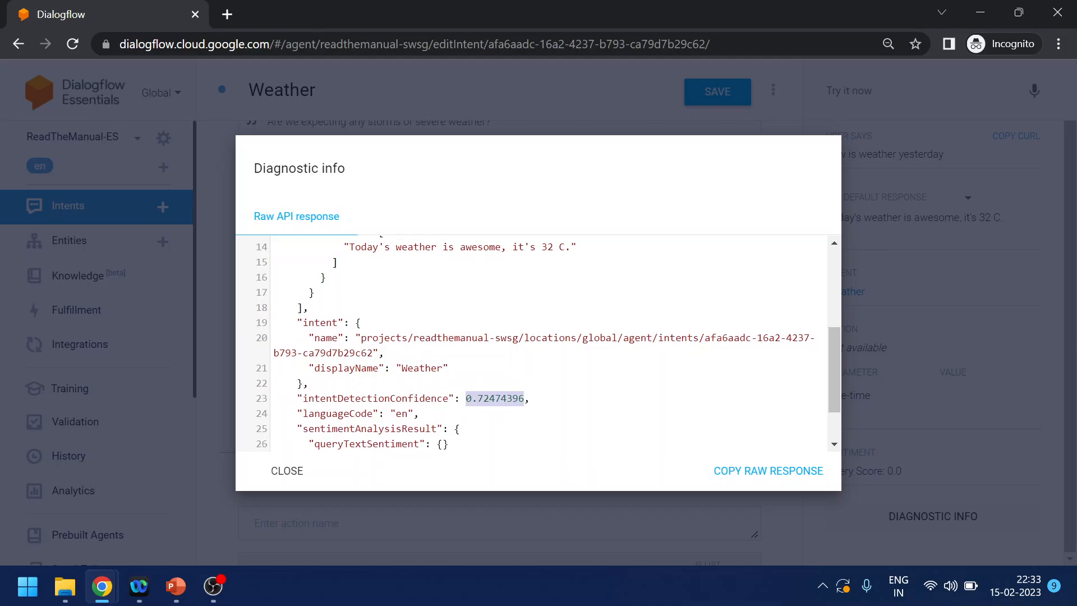
pyautogui.click(287, 470)
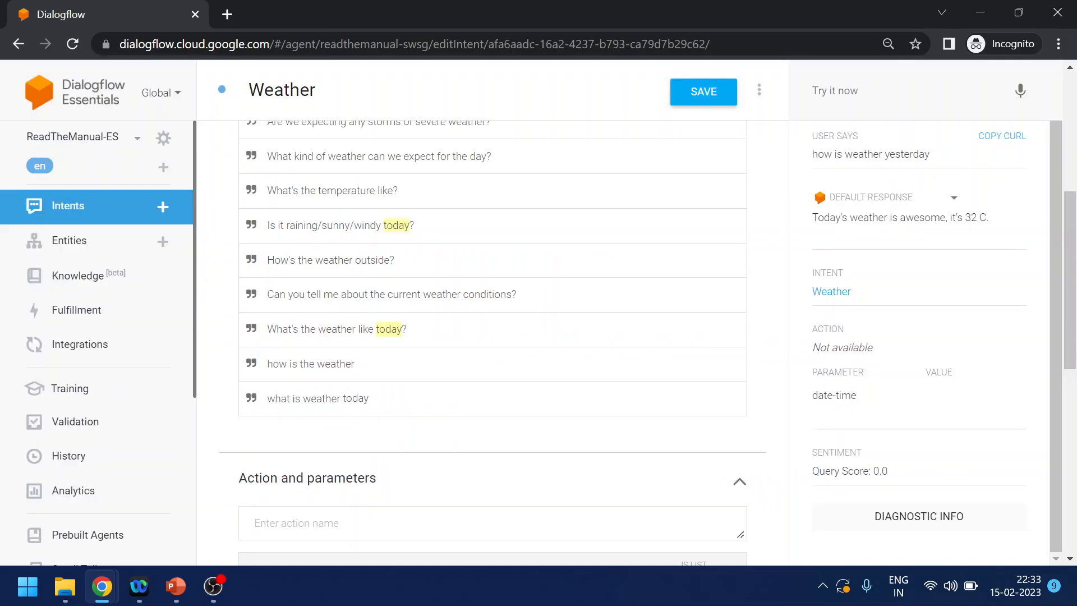
pyautogui.tripleClick(869, 154)
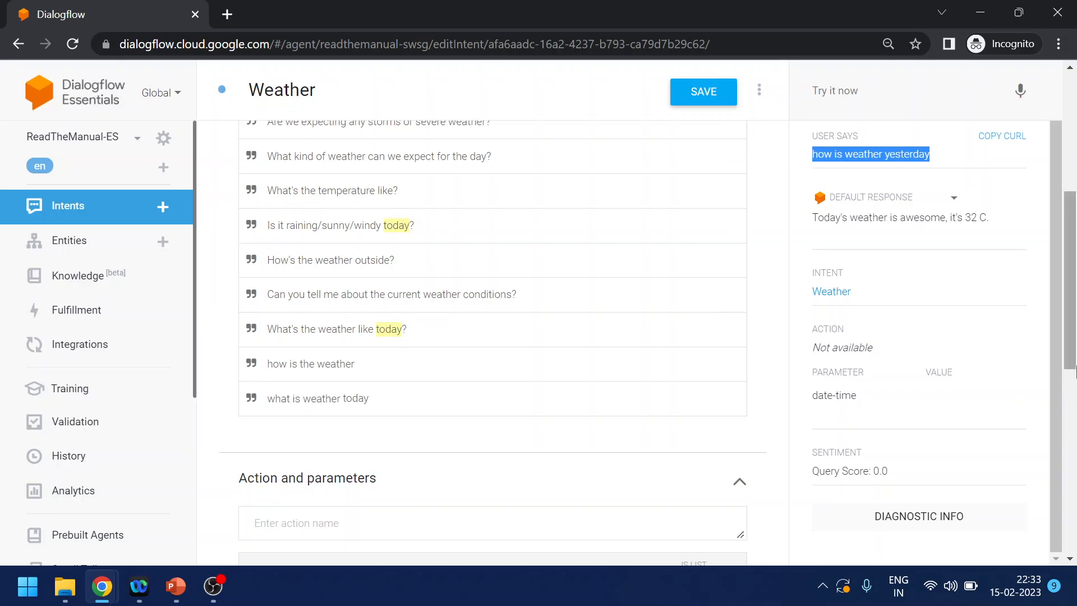
pyautogui.scroll(3)
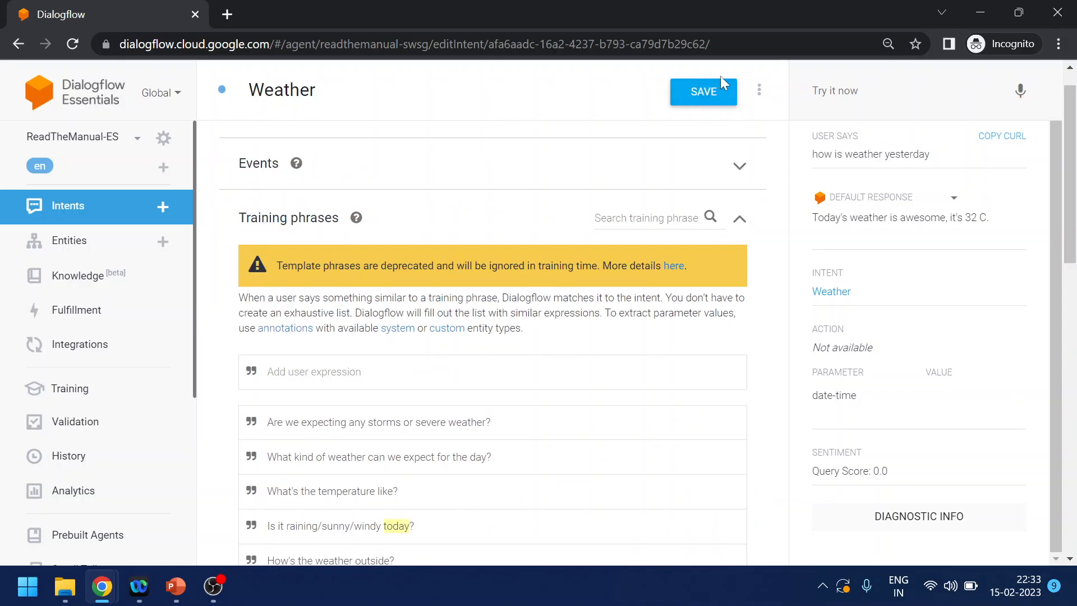
# Open the Default Welcome Intent, review its events, phrases and responses, and return to Intents.
pyautogui.click(703, 91)
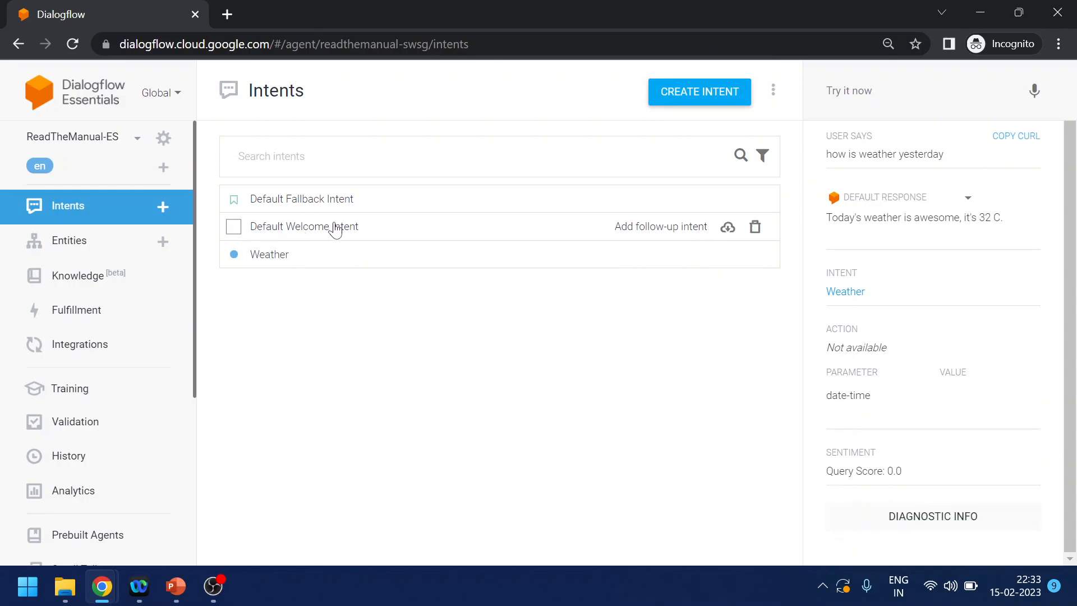
pyautogui.click(269, 254)
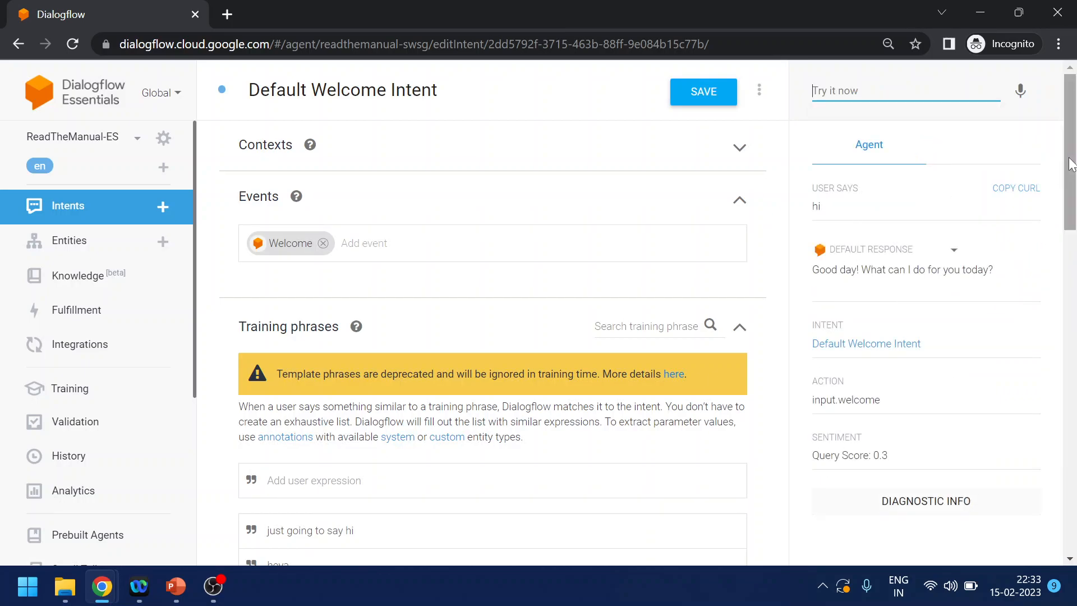
pyautogui.scroll(-3)
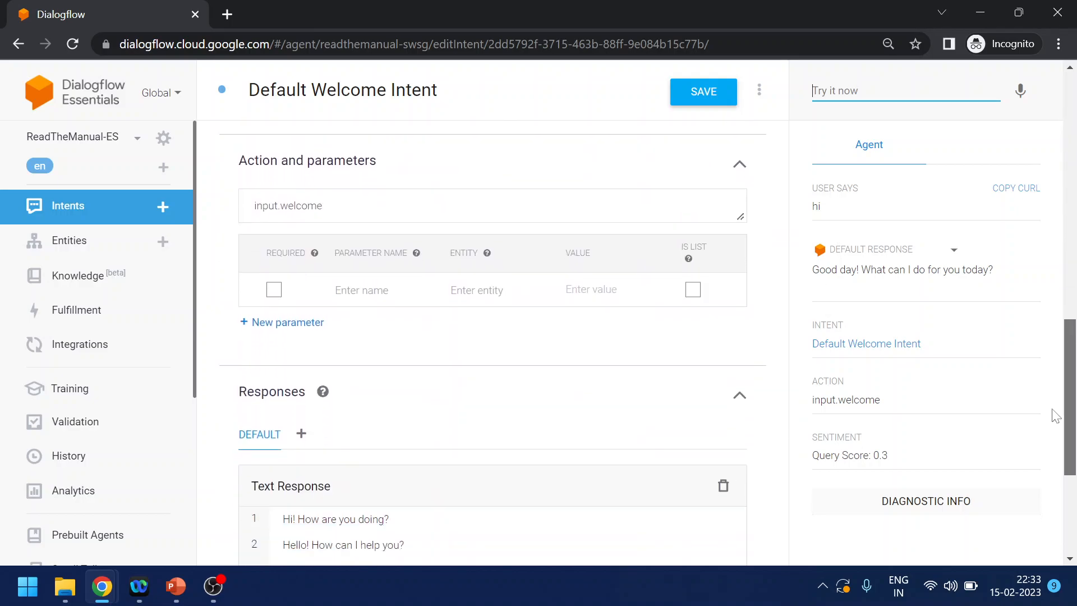
pyautogui.scroll(-3)
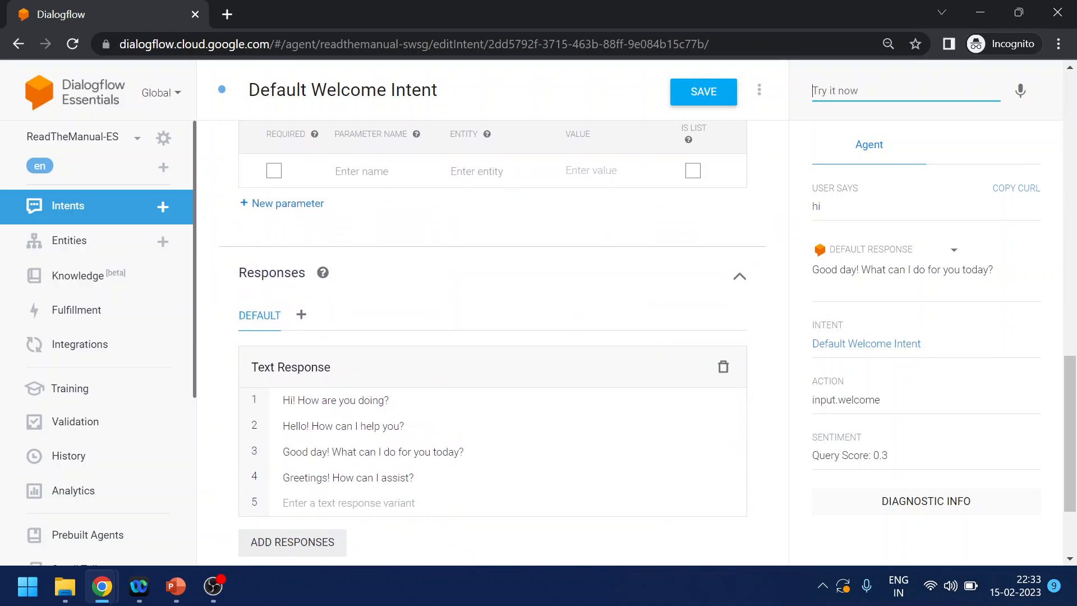
pyautogui.moveTo(285, 443)
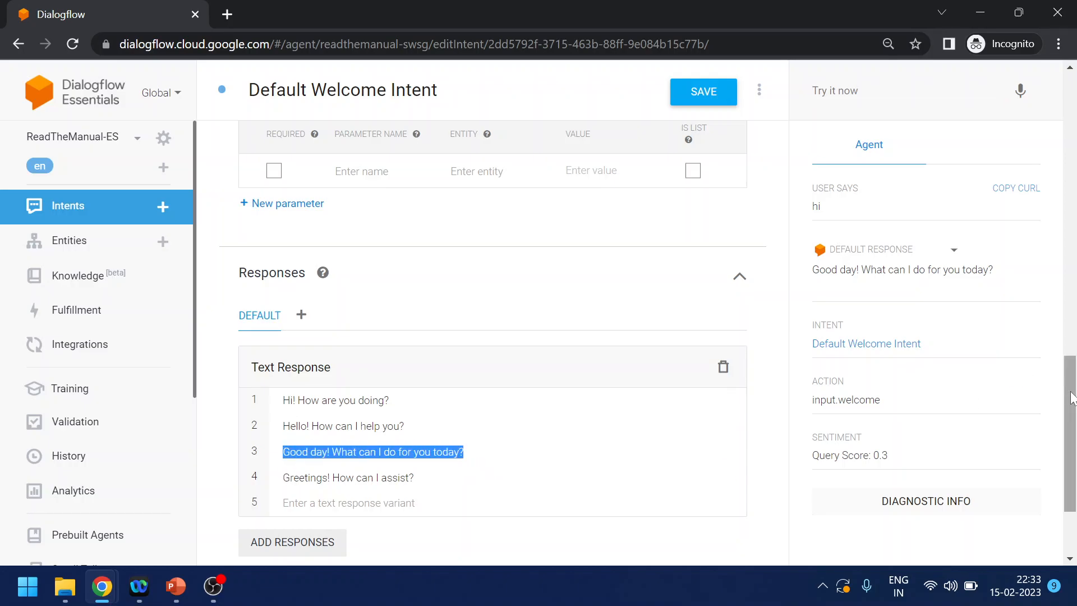
pyautogui.scroll(3)
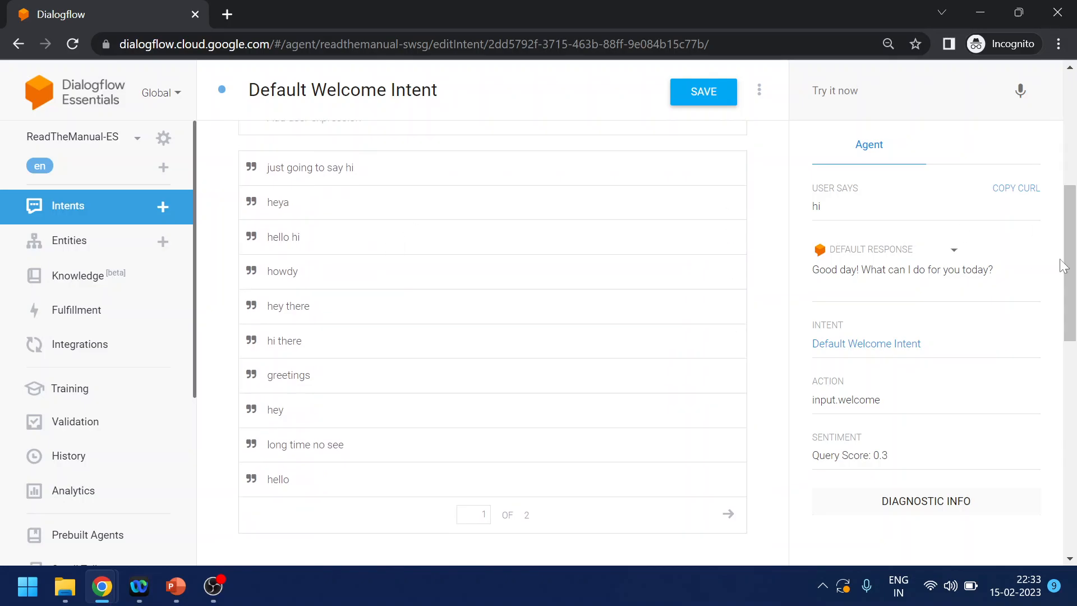
pyautogui.scroll(3)
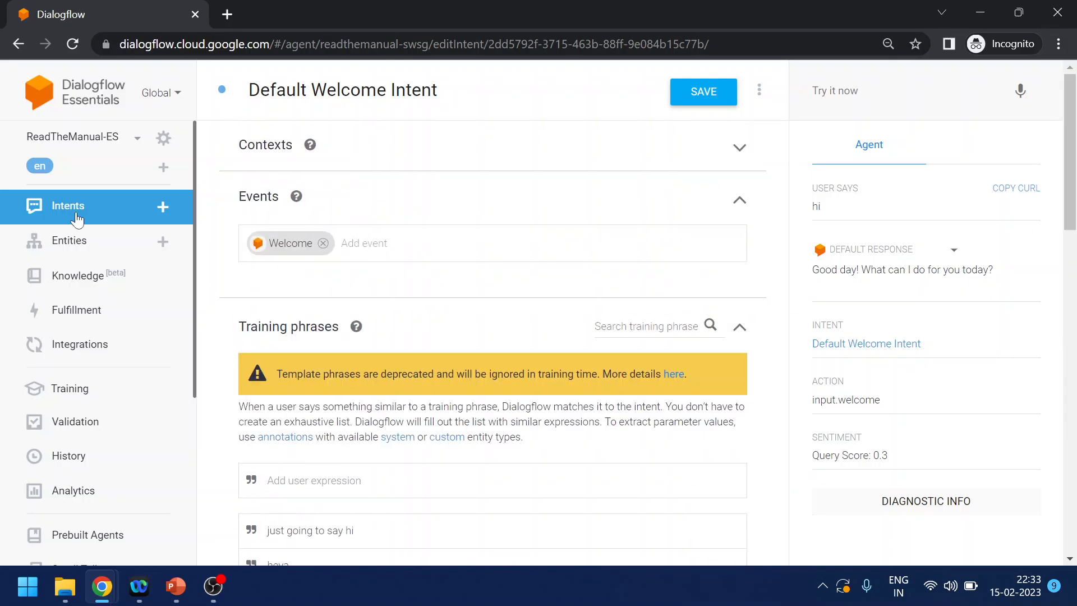
pyautogui.click(67, 206)
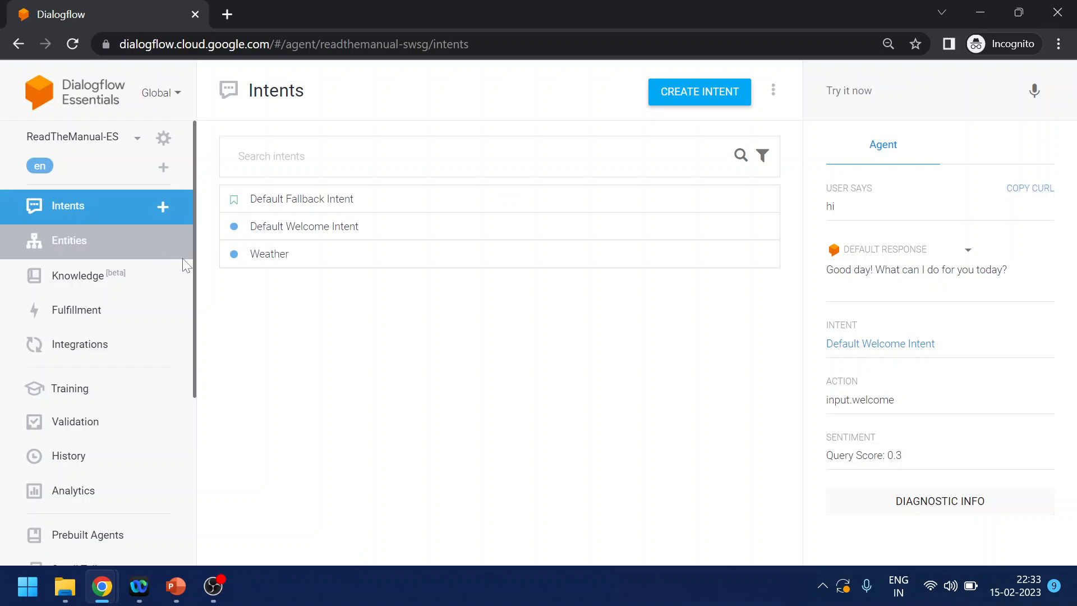
pyautogui.moveTo(301, 199)
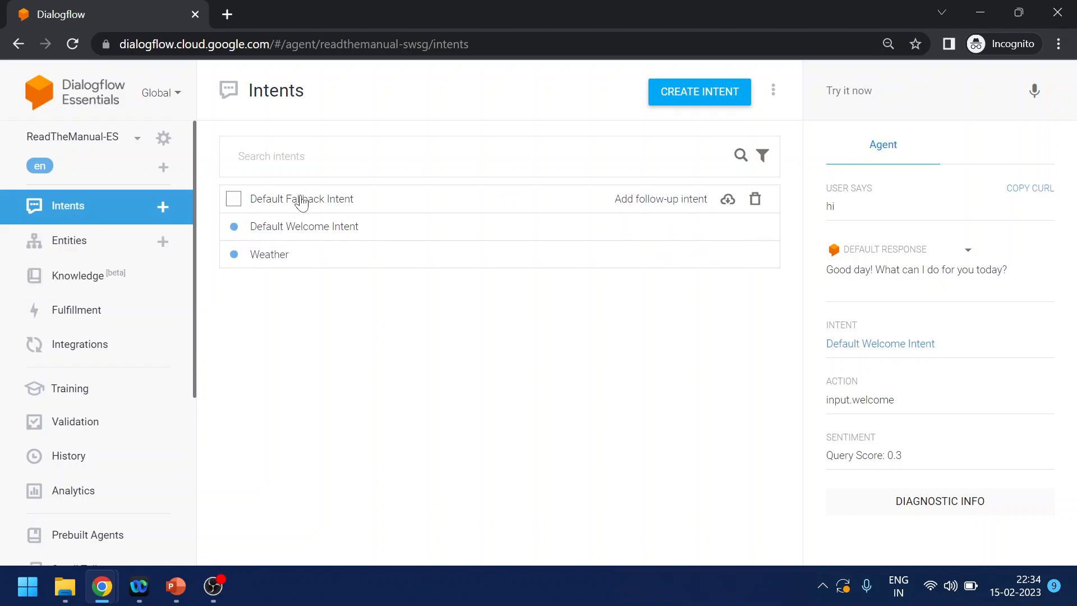
# Focus the Try it now field to enter a gibberish test query.
pyautogui.click(917, 90)
pyautogui.write('fdskjsd kjds')
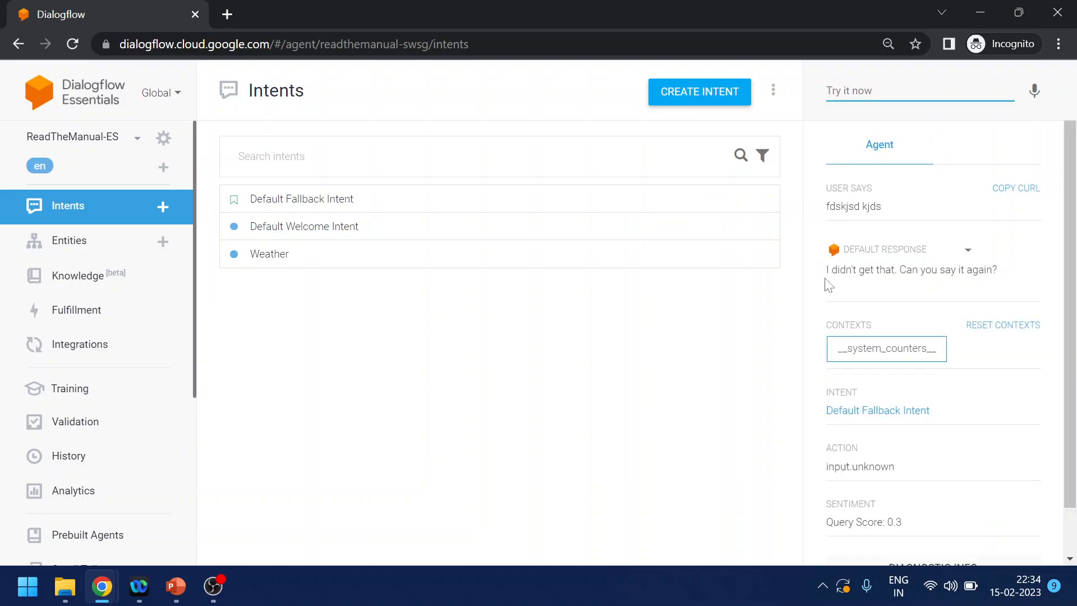
pyautogui.moveTo(336, 230)
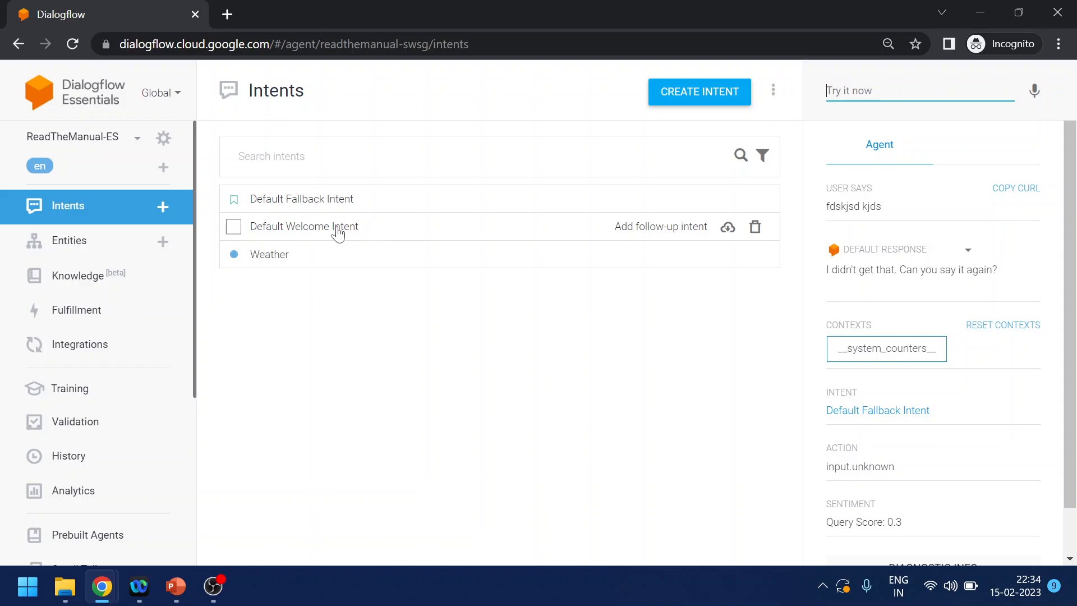
pyautogui.moveTo(289, 233)
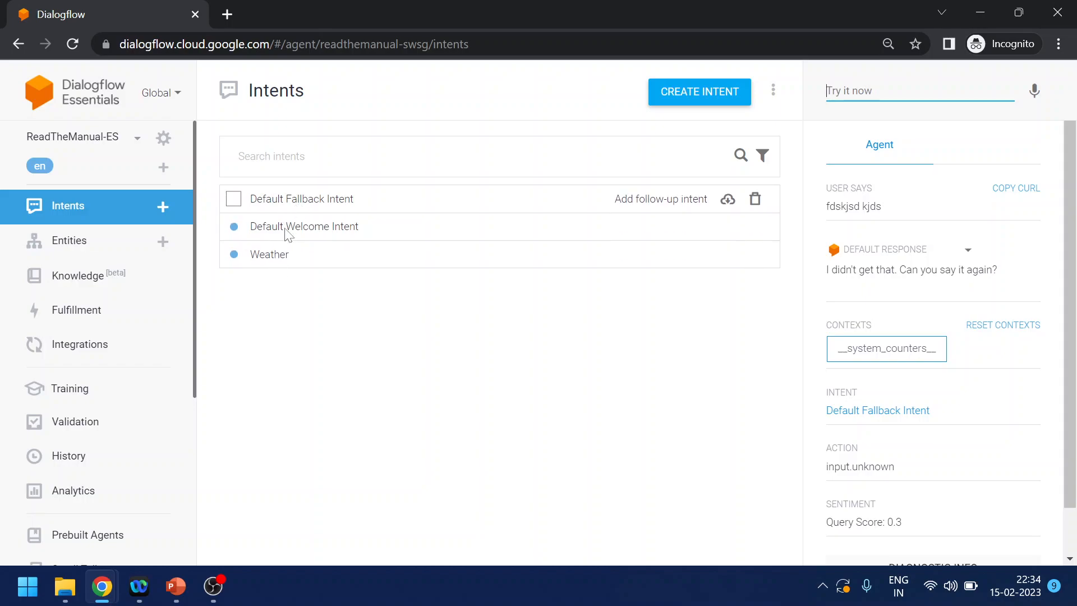
pyautogui.moveTo(285, 204)
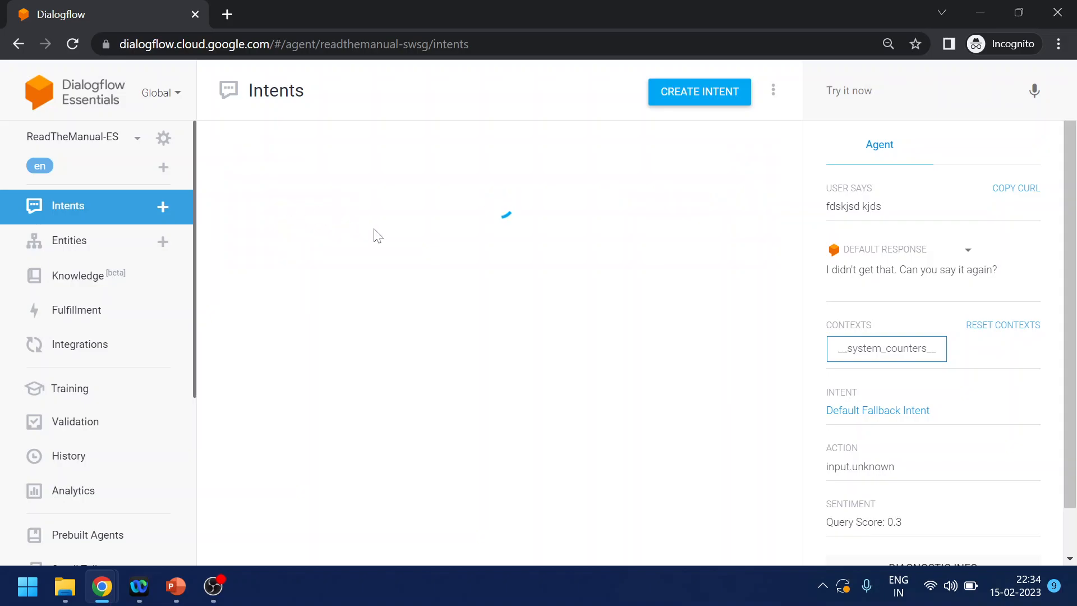
# Review the Default Fallback Intent's reprompt text responses.
pyautogui.click(878, 410)
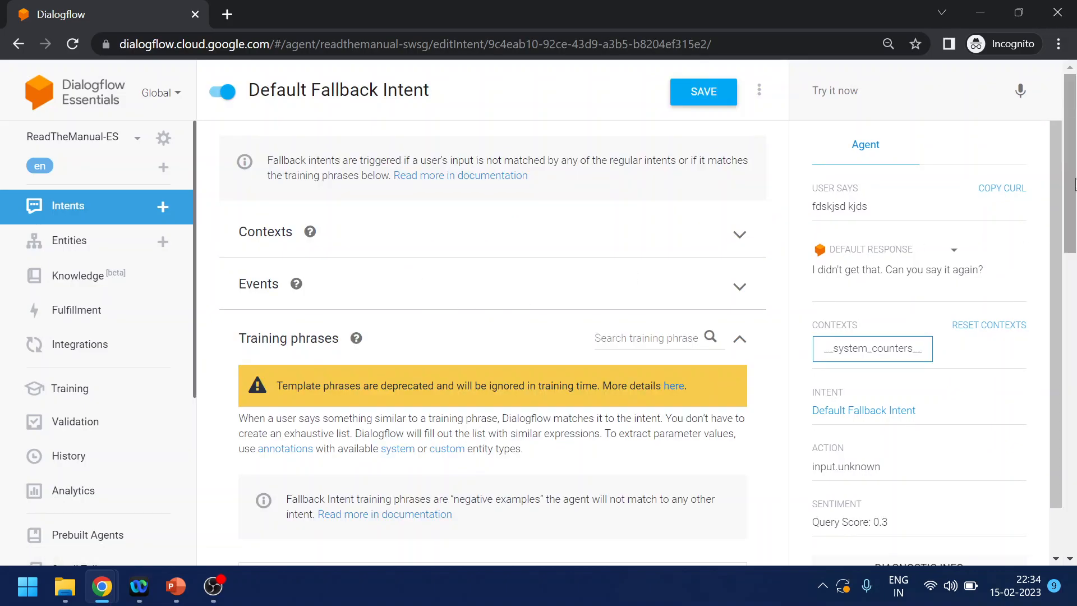
pyautogui.scroll(-3)
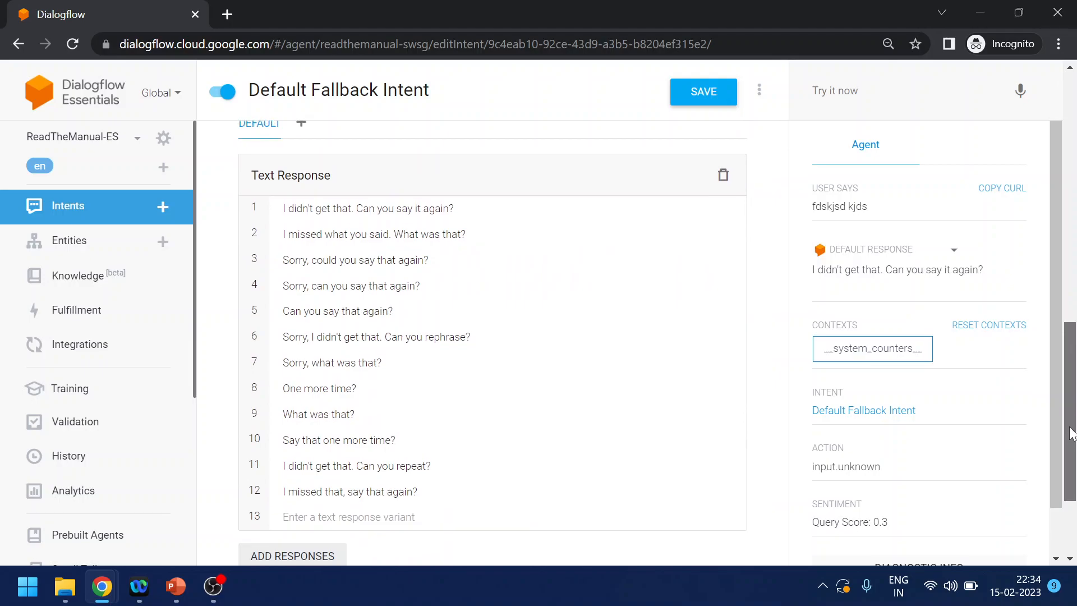
pyautogui.scroll(-3)
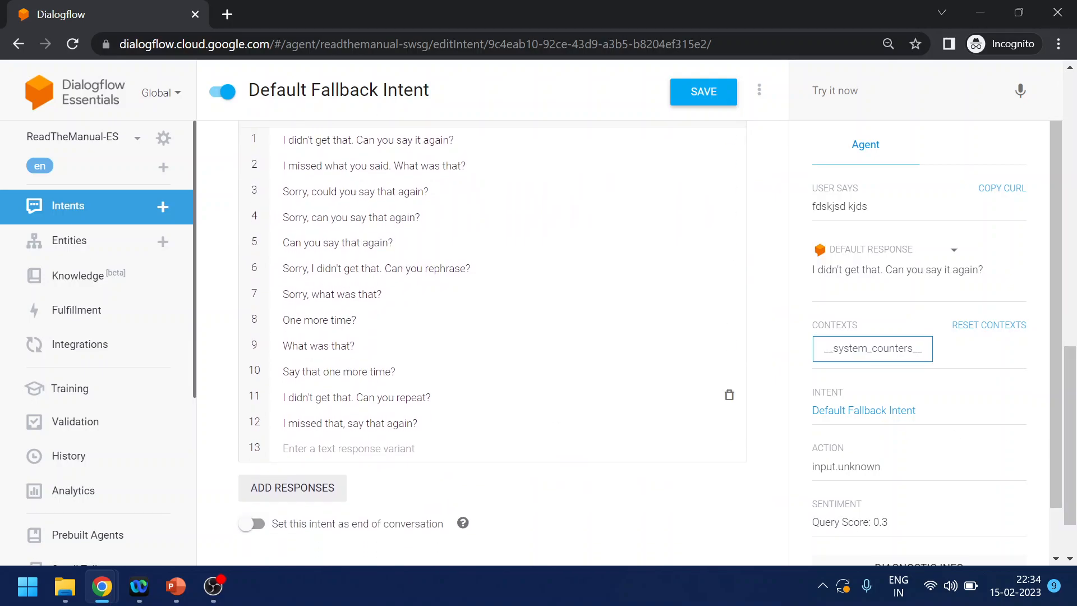
pyautogui.scroll(-3)
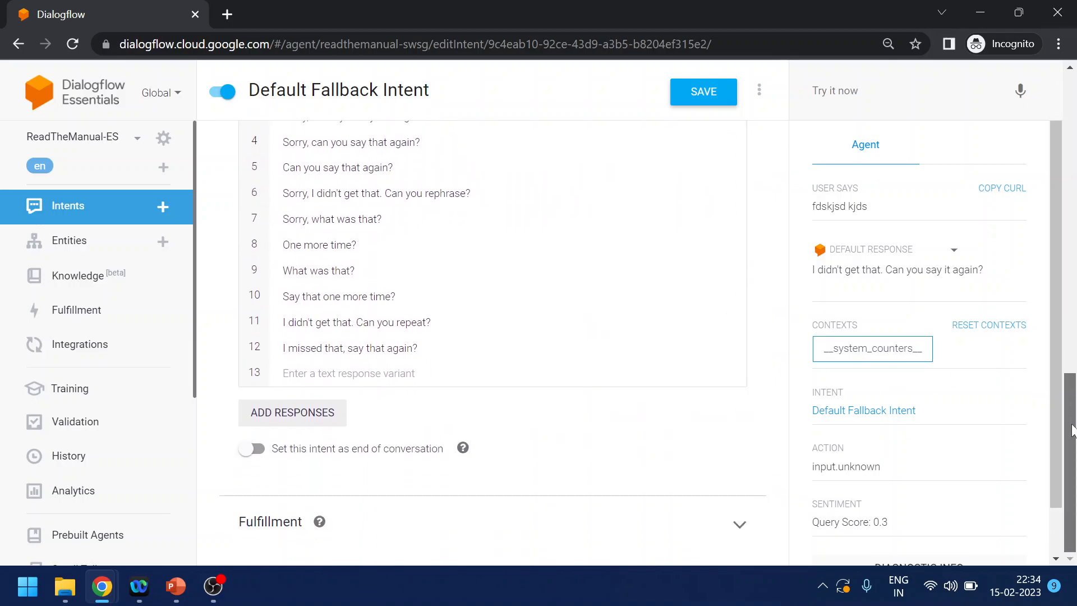
pyautogui.scroll(-3)
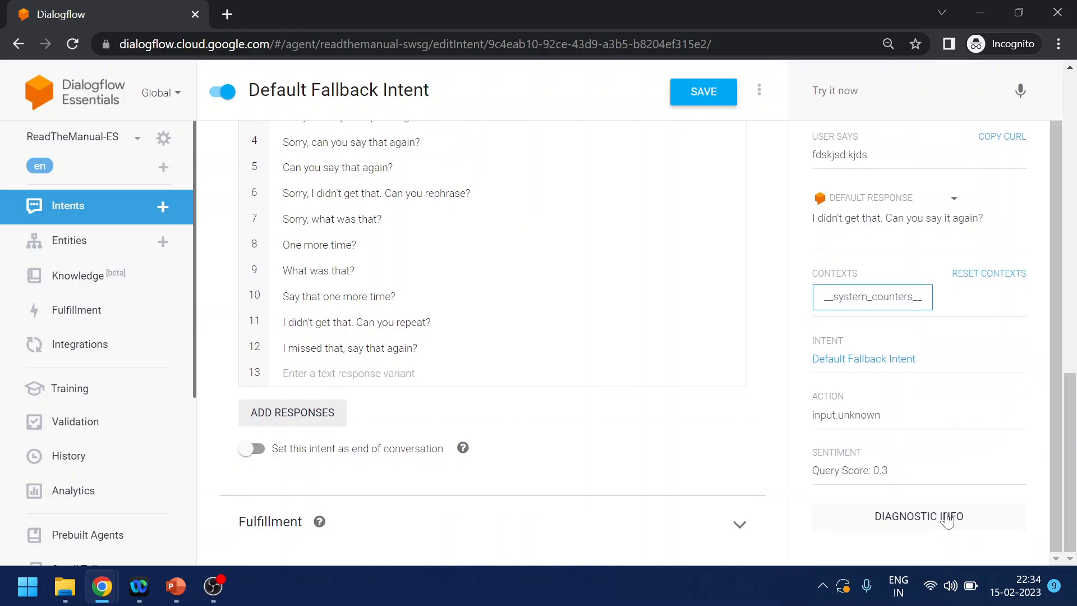
# Inspect the raw API response showing isFallback true and no-match count 1.
pyautogui.click(933, 516)
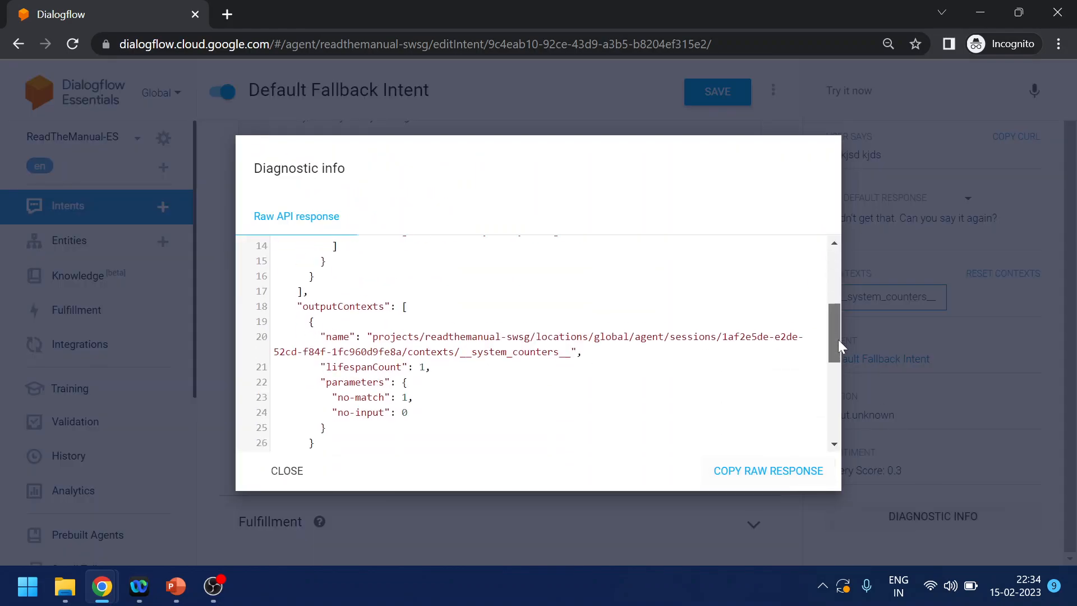
pyautogui.scroll(-3)
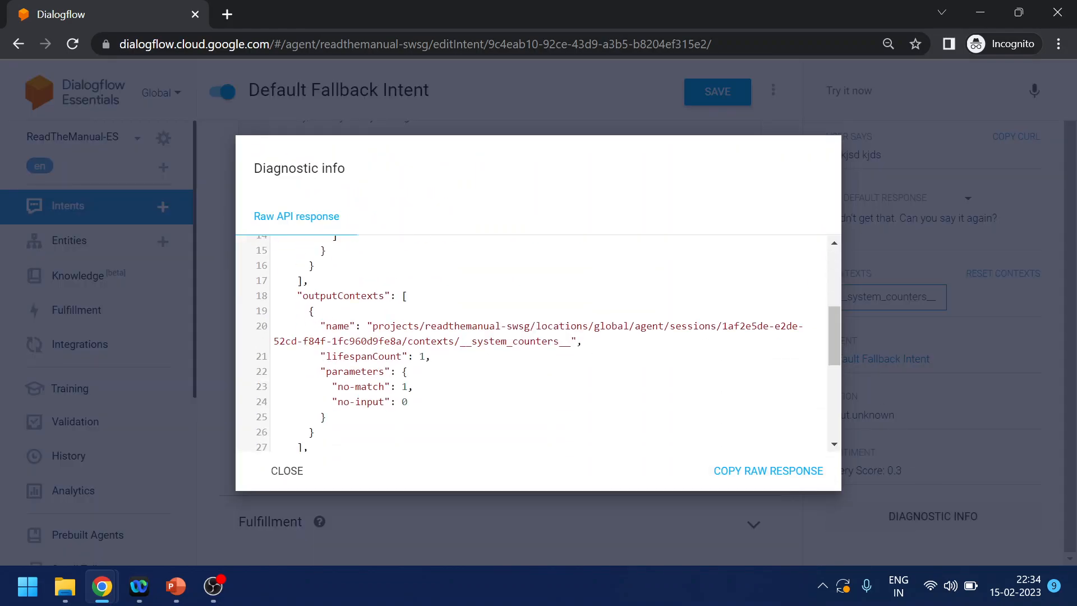
pyautogui.scroll(-3)
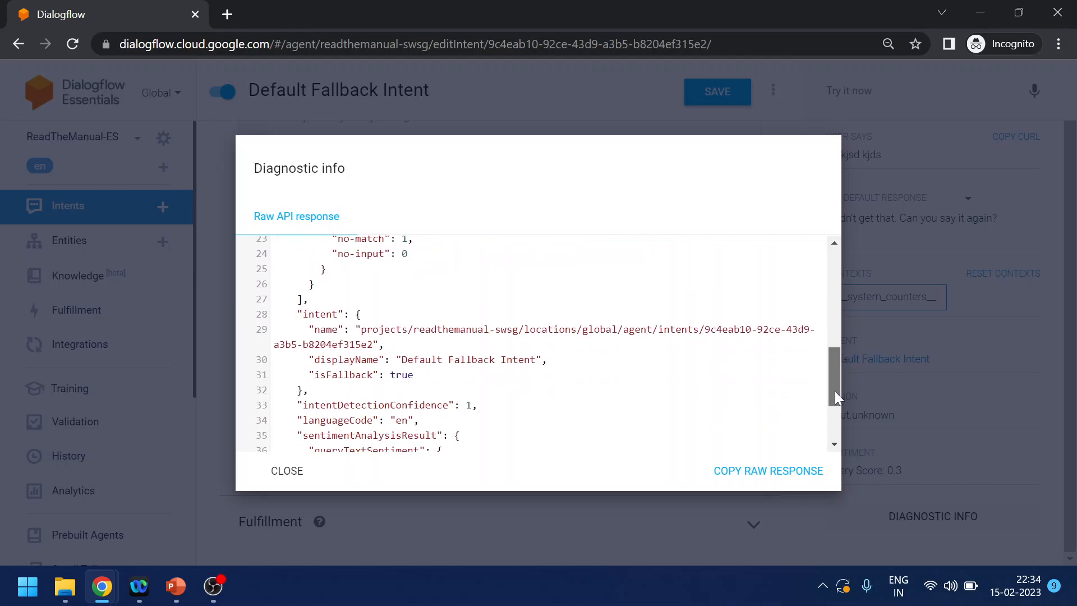
pyautogui.scroll(-3)
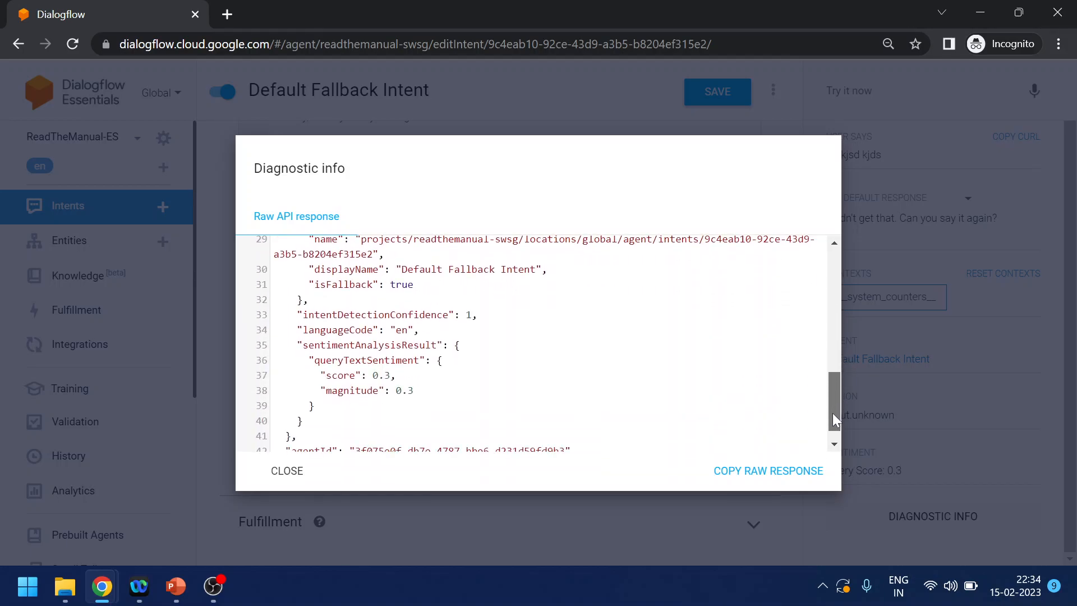
pyautogui.scroll(3)
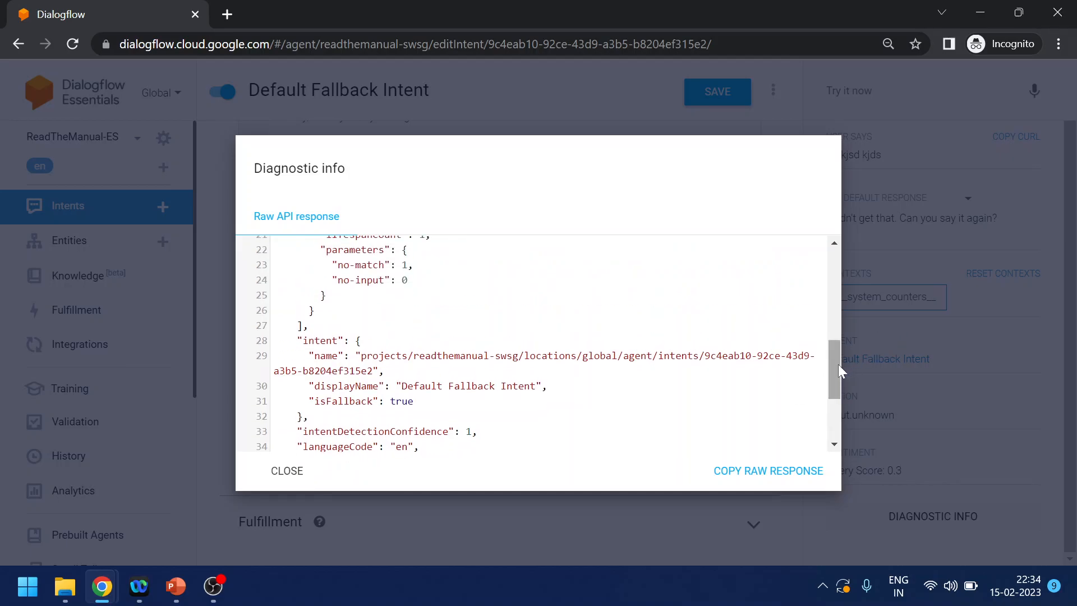
pyautogui.scroll(3)
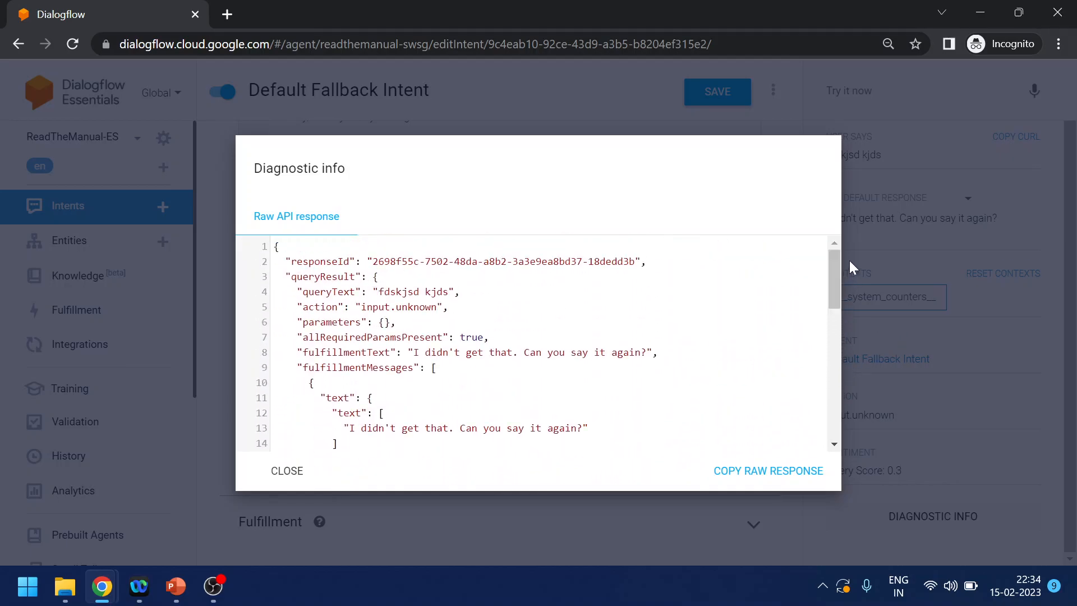
pyautogui.click(286, 470)
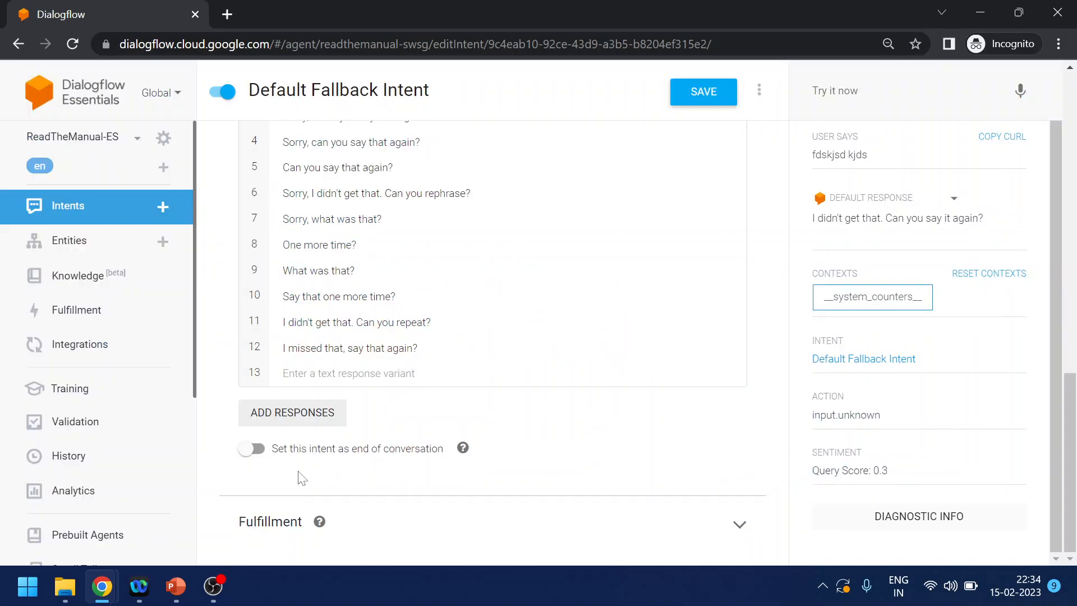
pyautogui.click(67, 205)
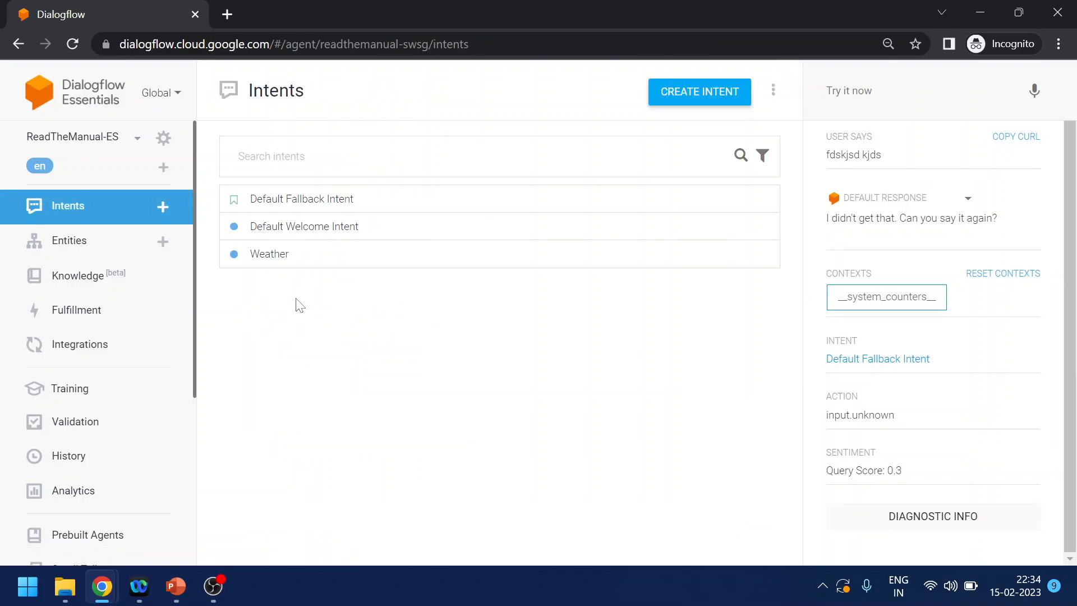
pyautogui.moveTo(376, 294)
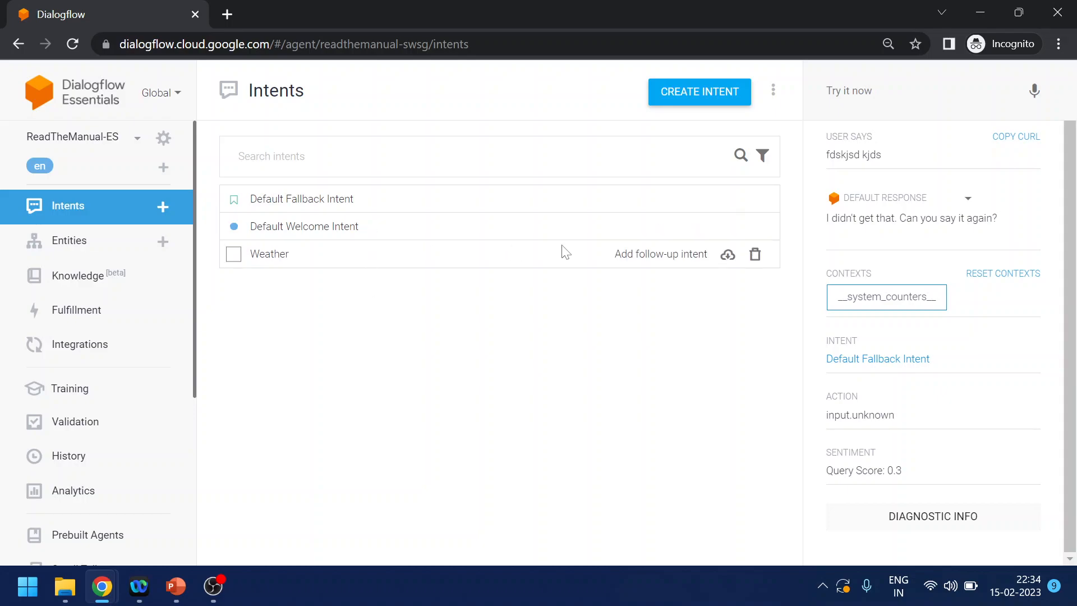
pyautogui.moveTo(654, 229)
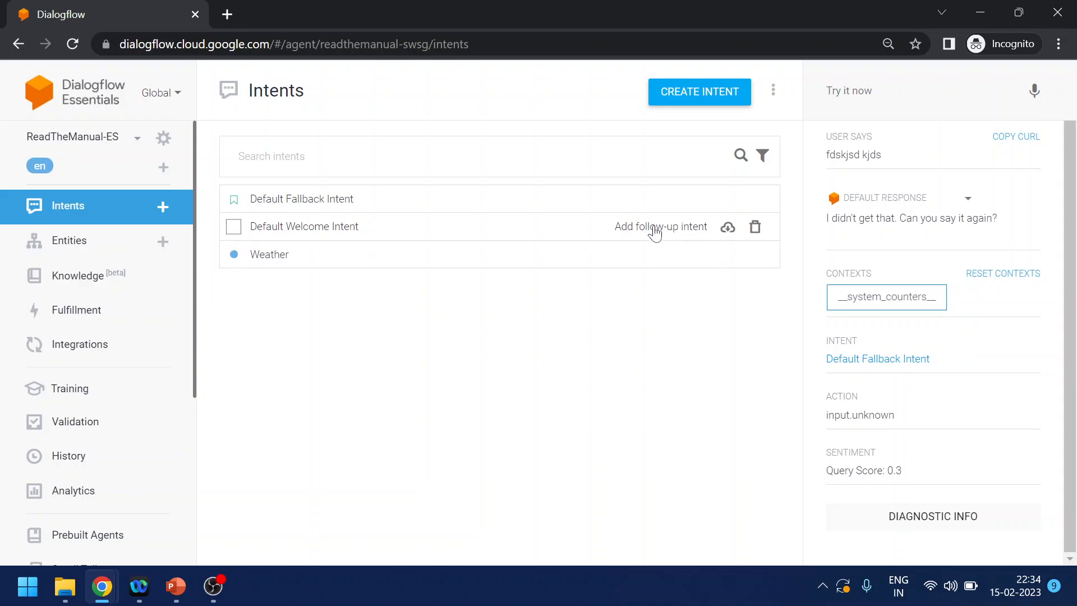
pyautogui.moveTo(625, 259)
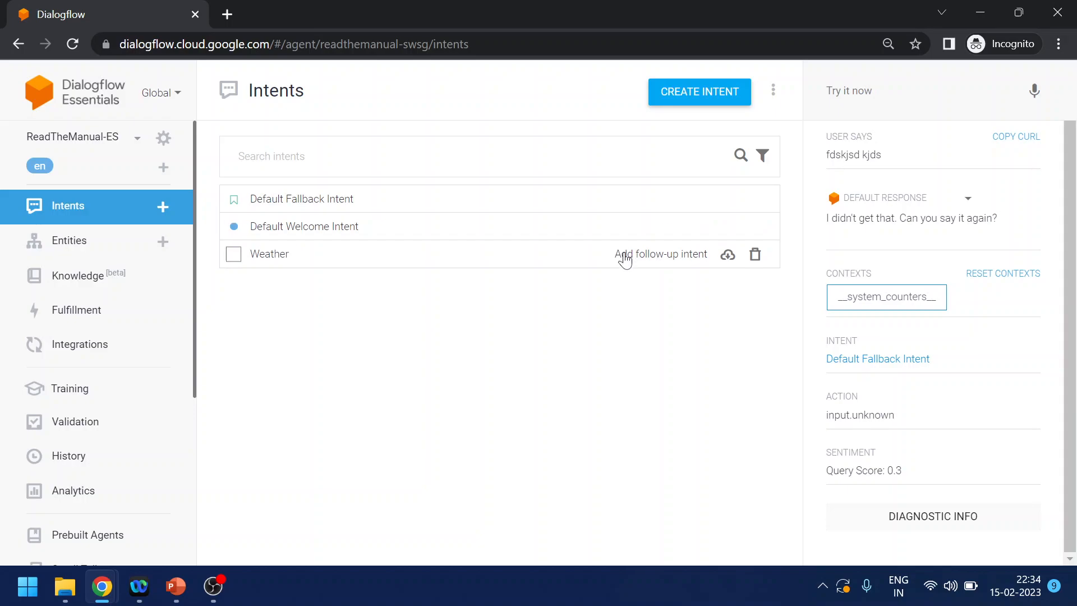
pyautogui.click(660, 253)
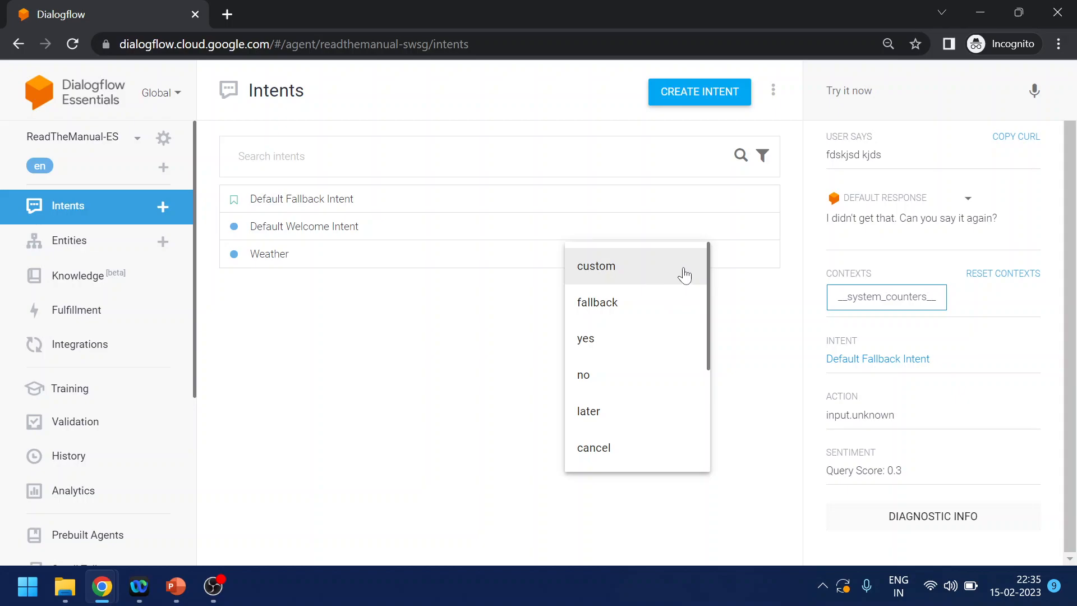
pyautogui.moveTo(630, 379)
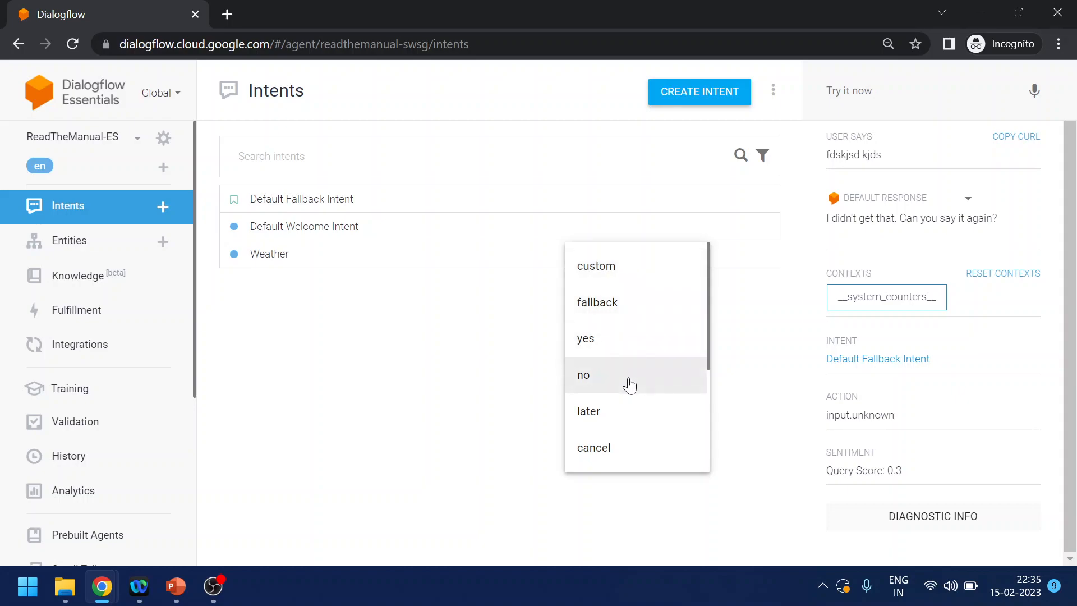
pyautogui.scroll(-3)
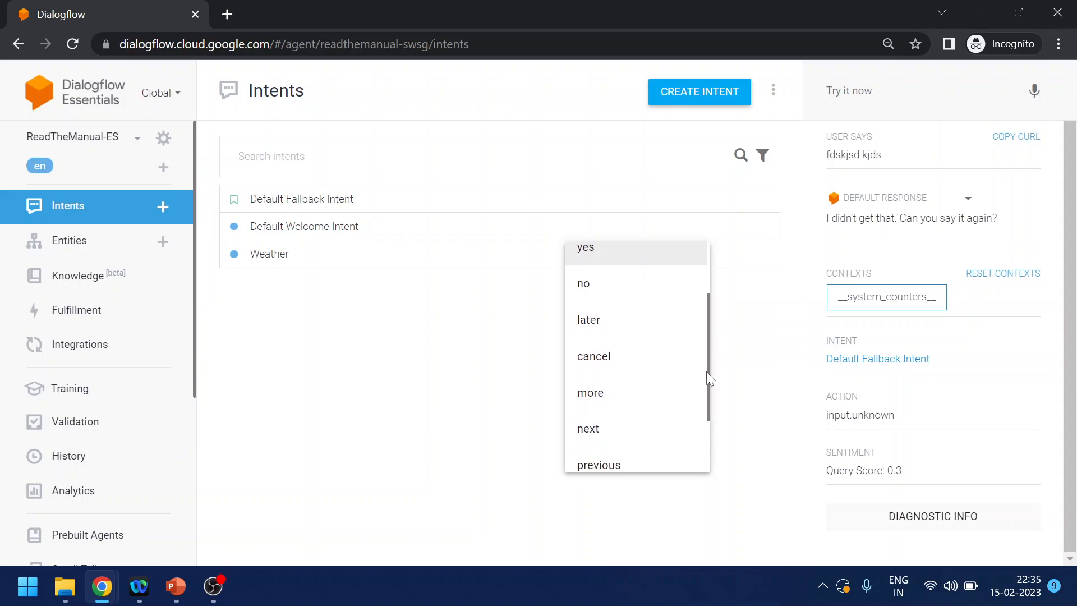
pyautogui.scroll(-3)
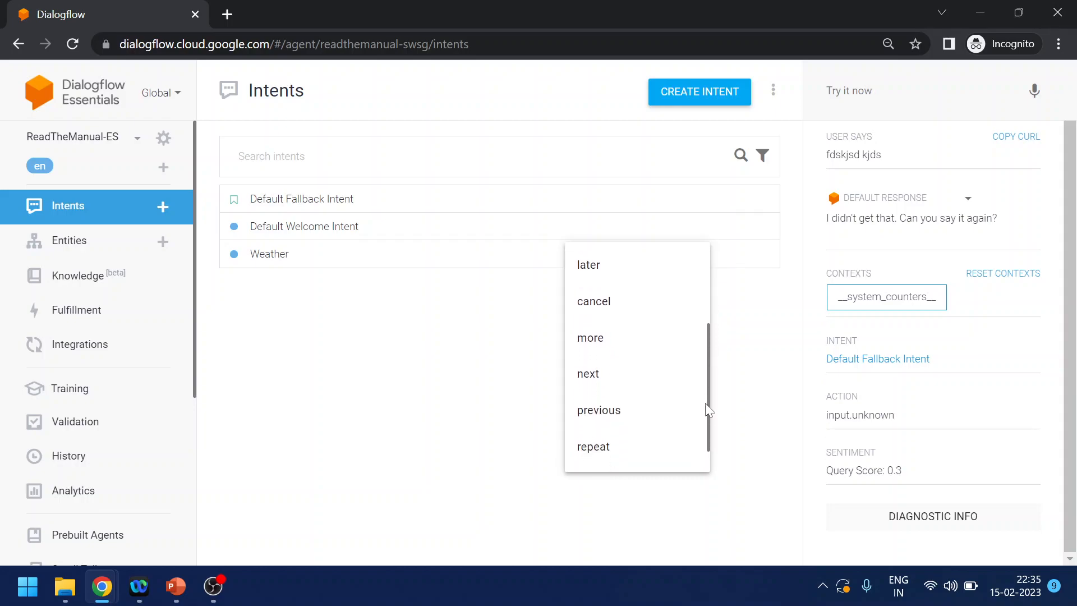
pyautogui.scroll(-3)
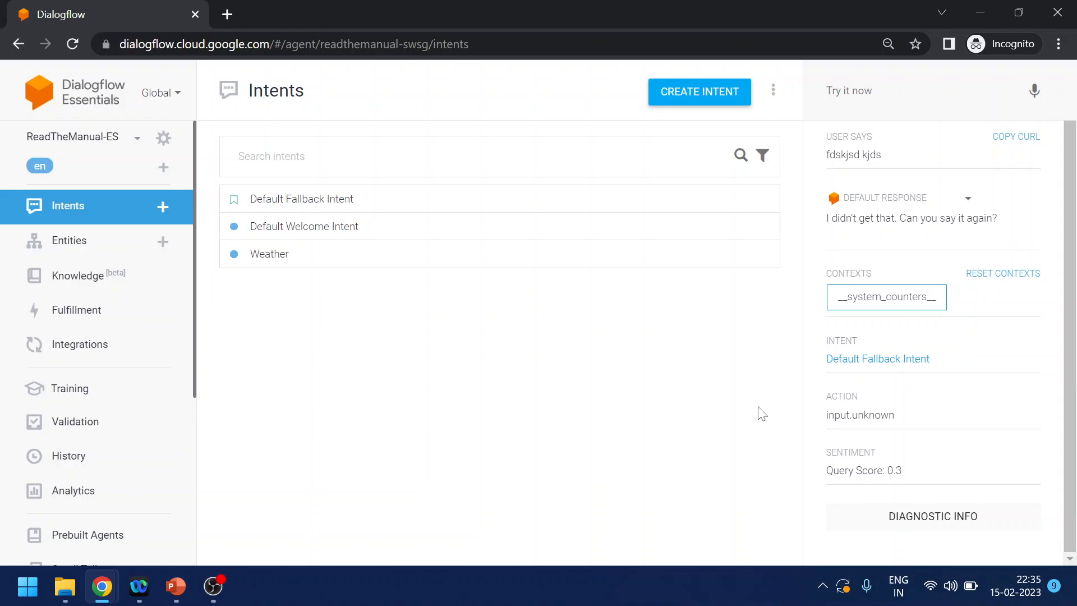
pyautogui.moveTo(649, 263)
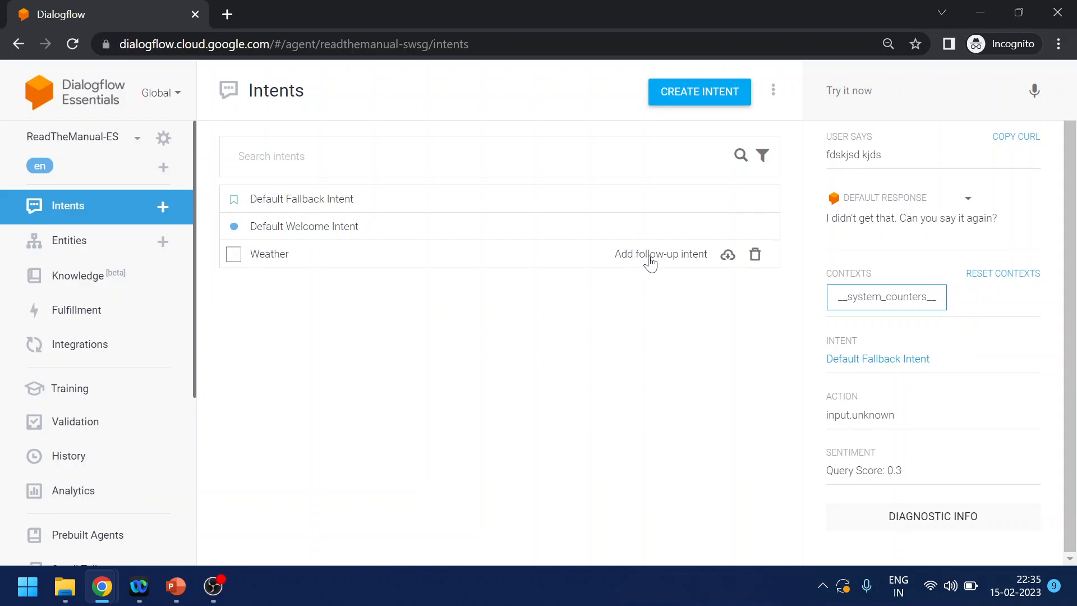
pyautogui.click(660, 254)
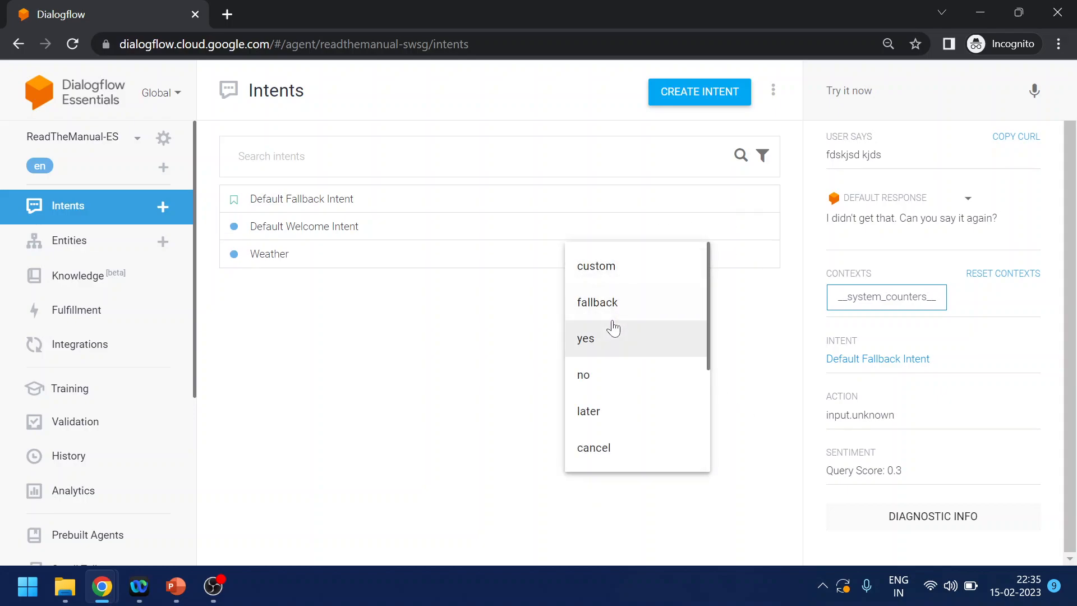
pyautogui.moveTo(607, 341)
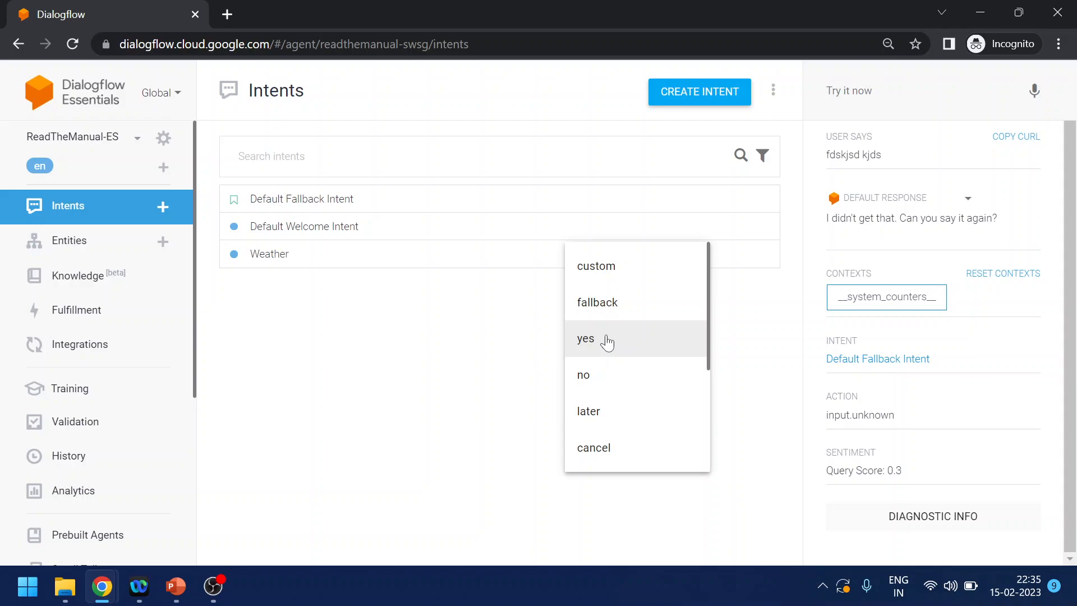
pyautogui.moveTo(603, 345)
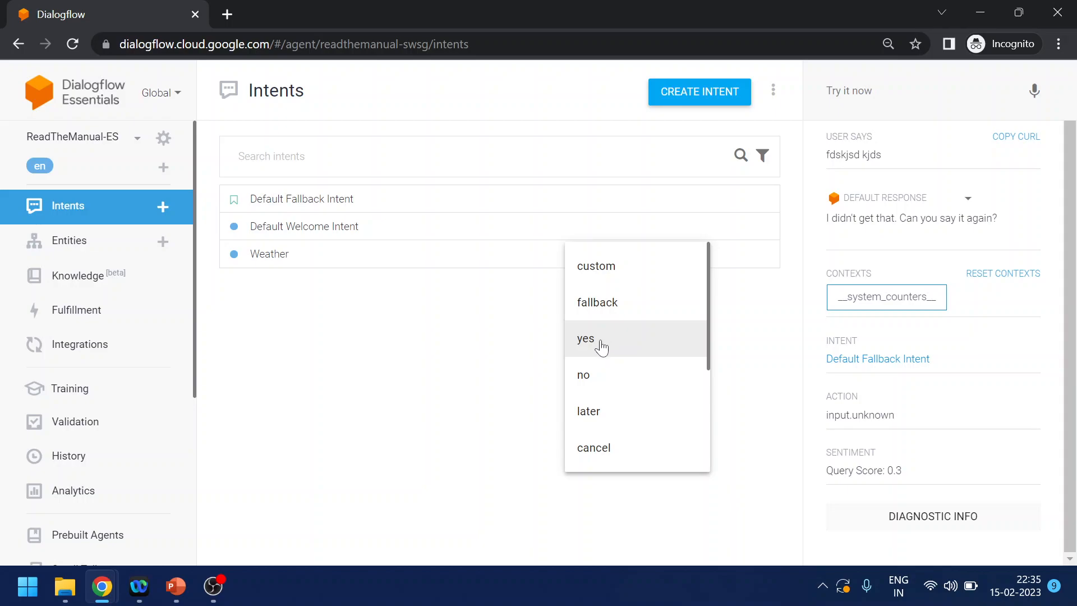
pyautogui.moveTo(599, 382)
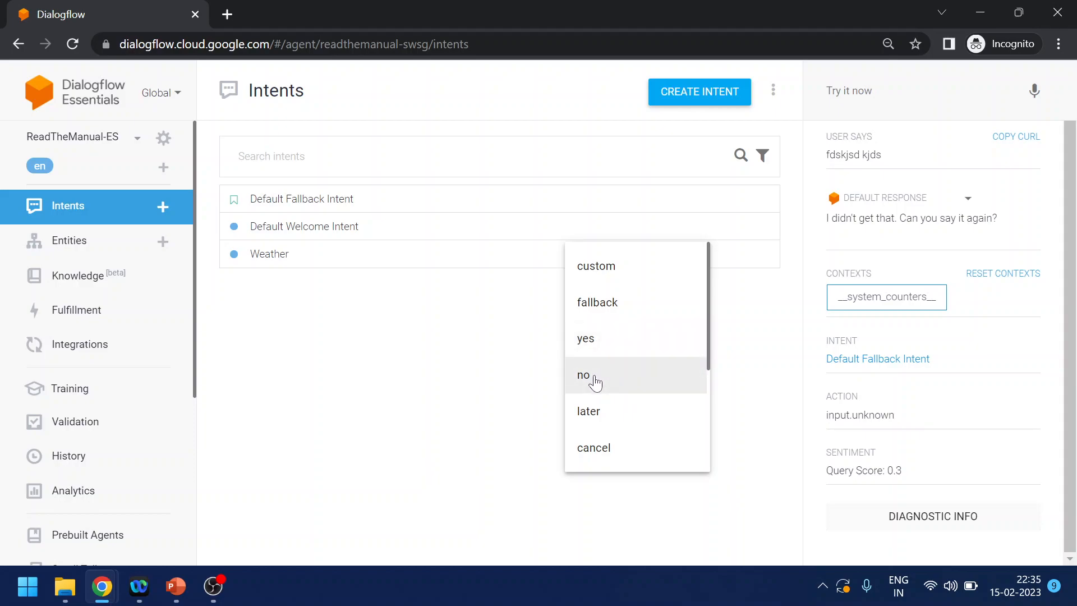
pyautogui.moveTo(597, 344)
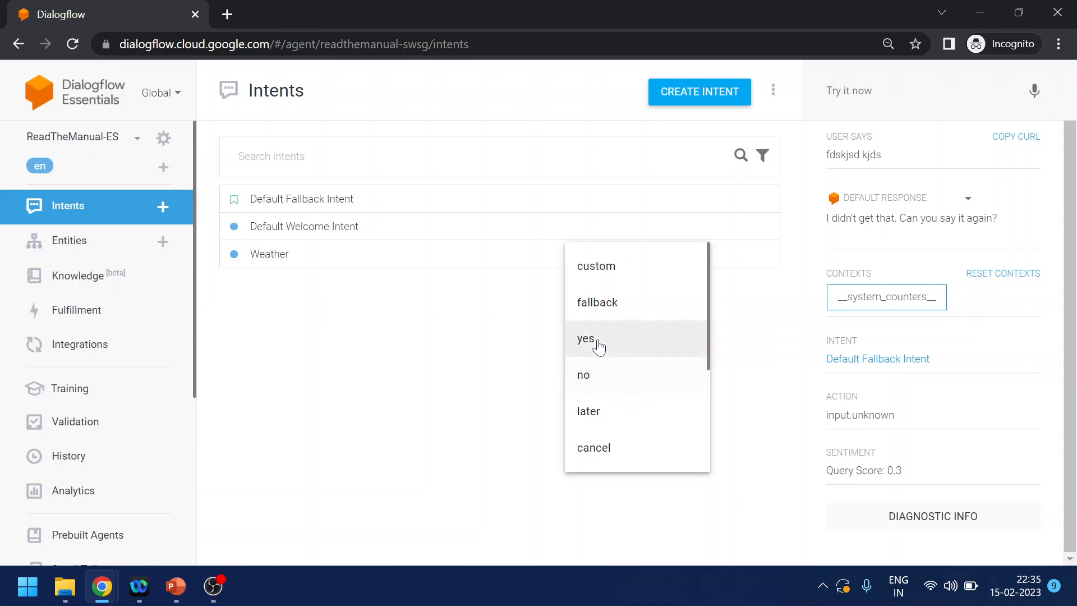
pyautogui.moveTo(596, 352)
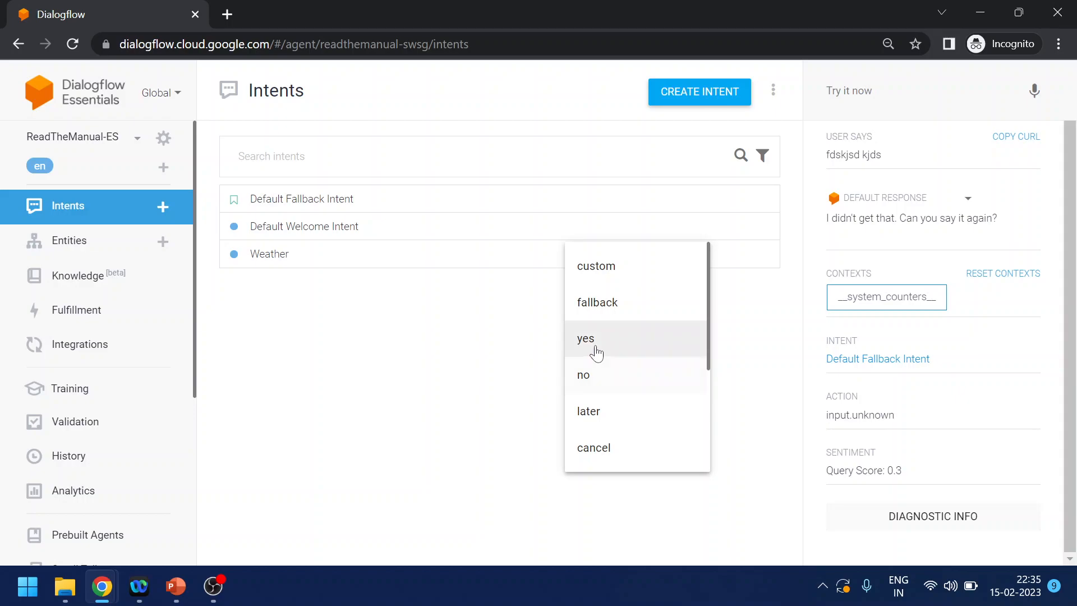
pyautogui.moveTo(592, 376)
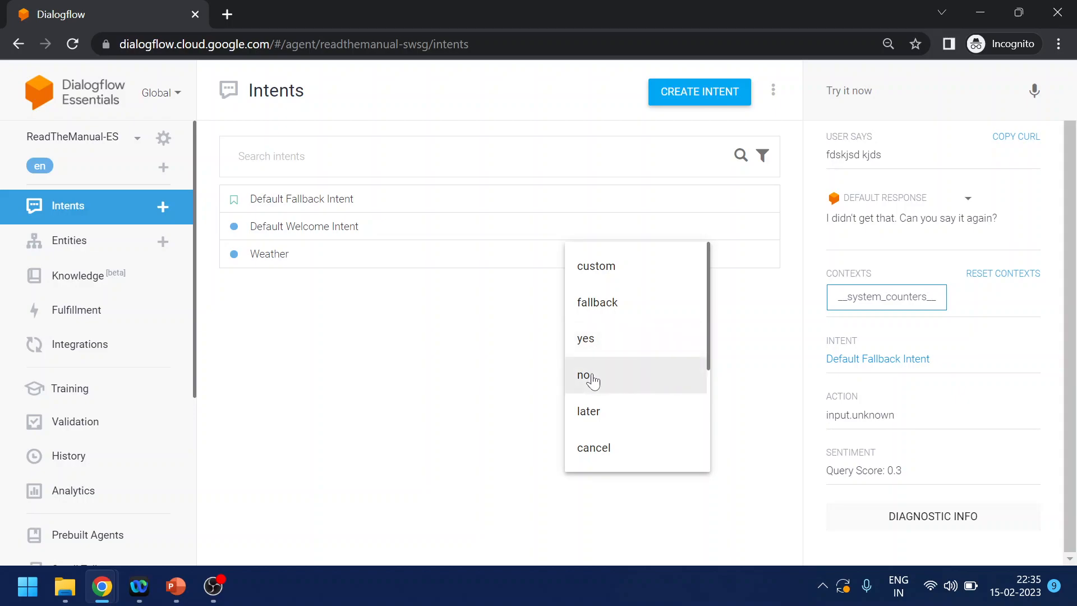
pyautogui.moveTo(594, 354)
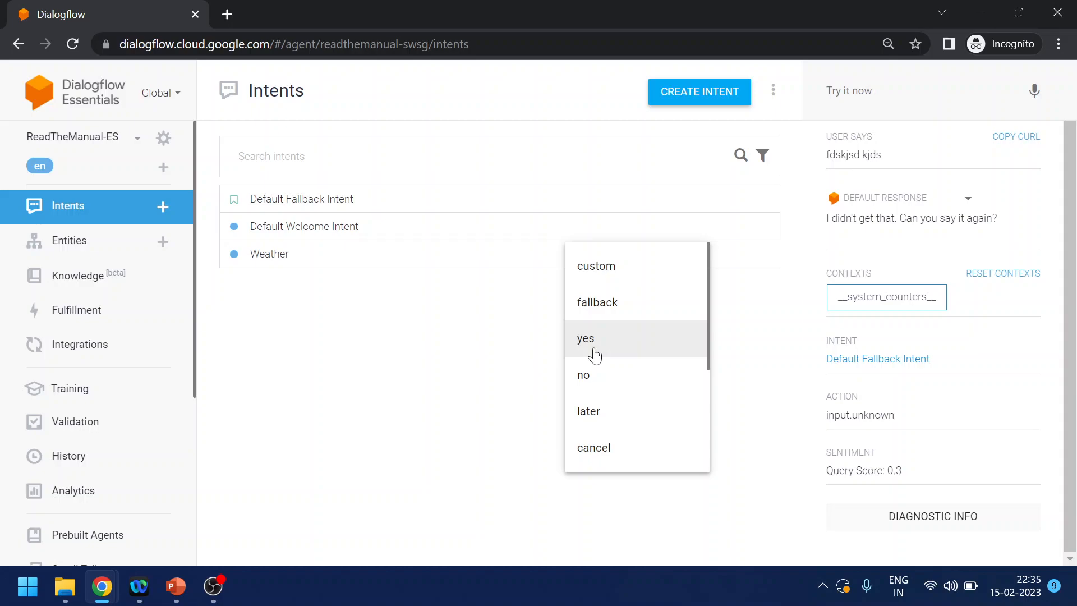
pyautogui.moveTo(606, 357)
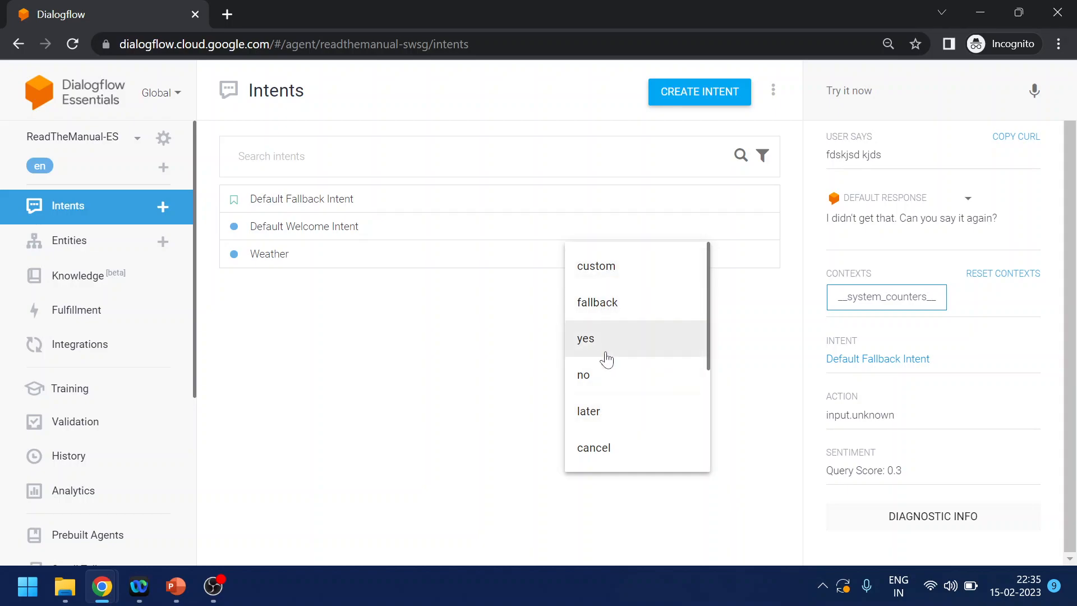
pyautogui.scroll(-3)
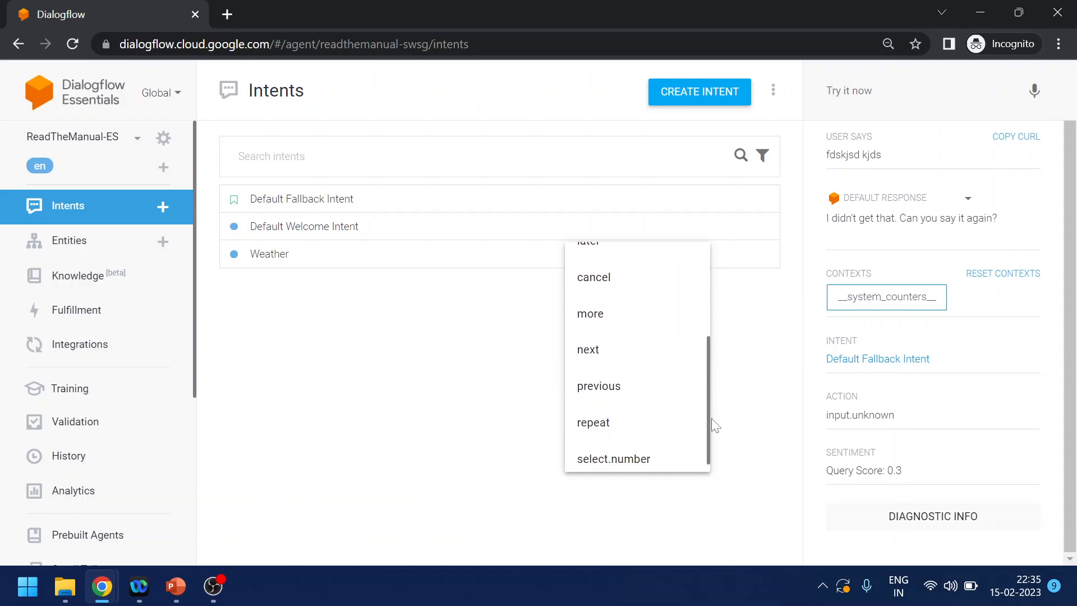
pyautogui.scroll(3)
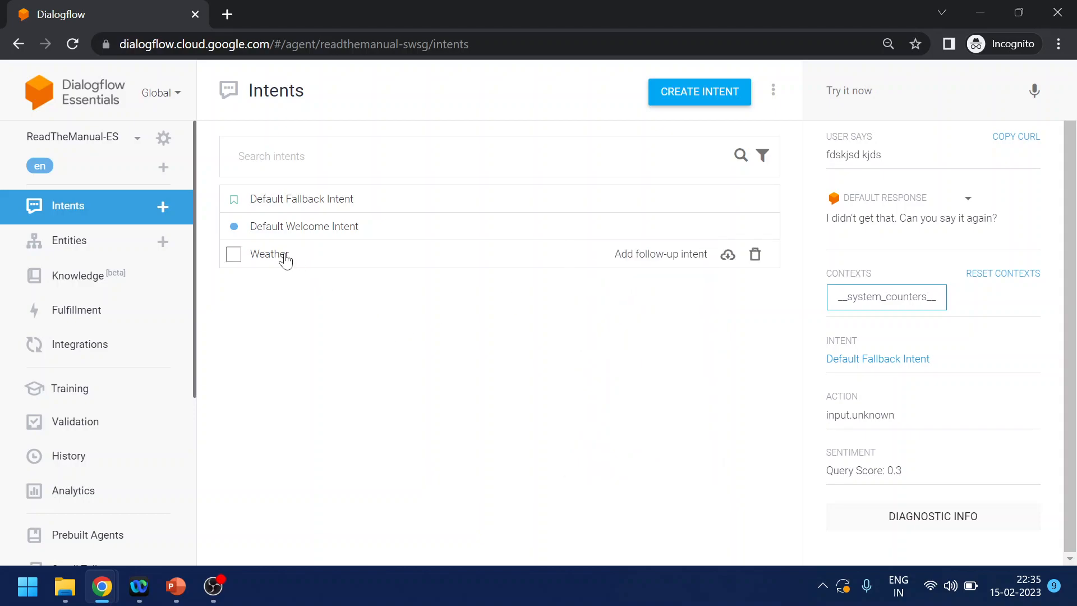
pyautogui.moveTo(392, 266)
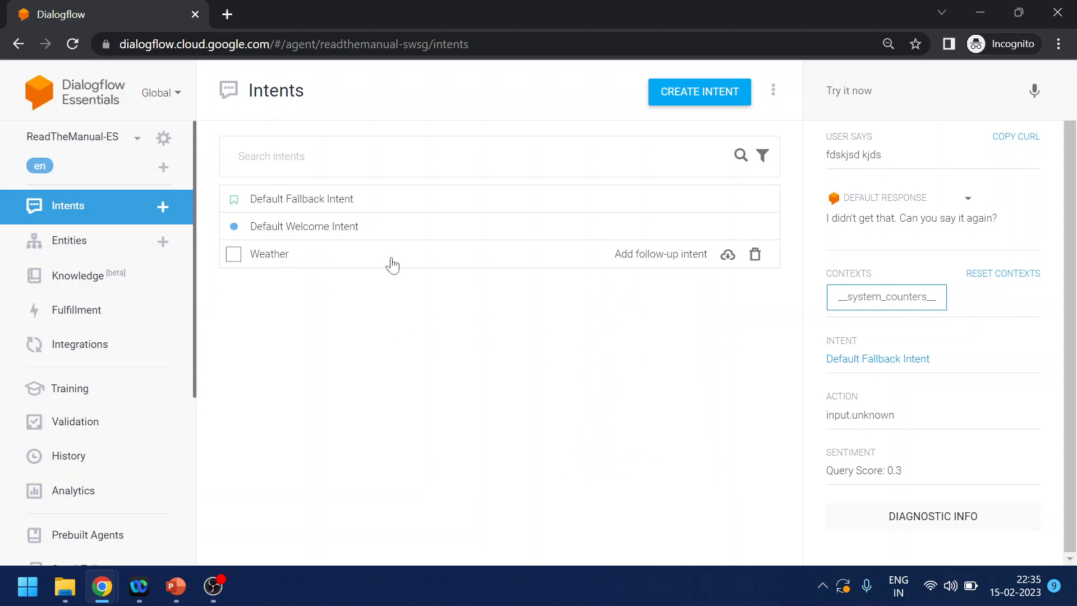
pyautogui.moveTo(633, 261)
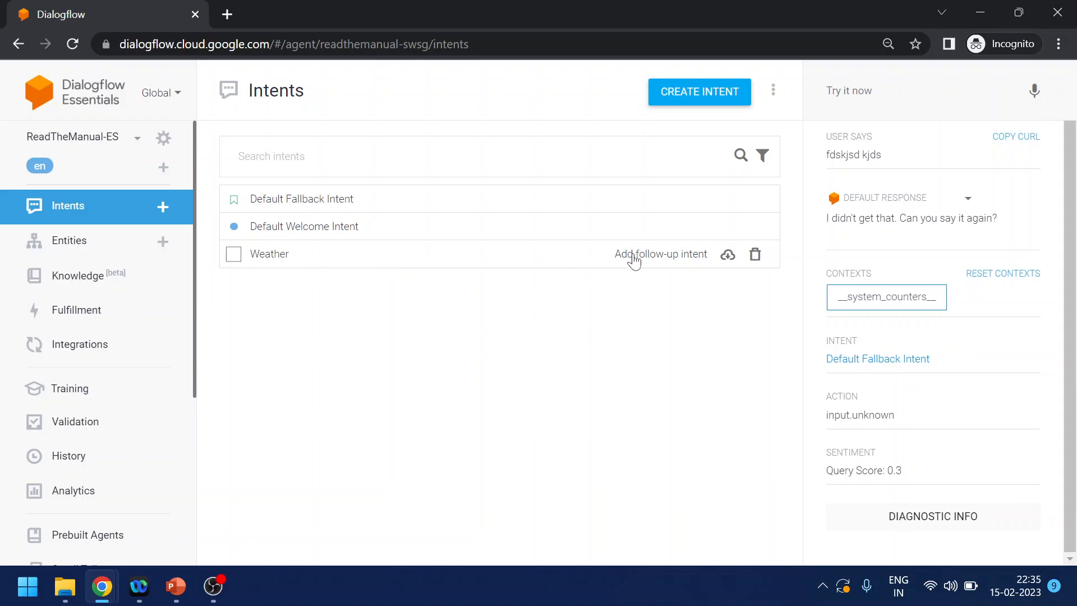
pyautogui.moveTo(313, 264)
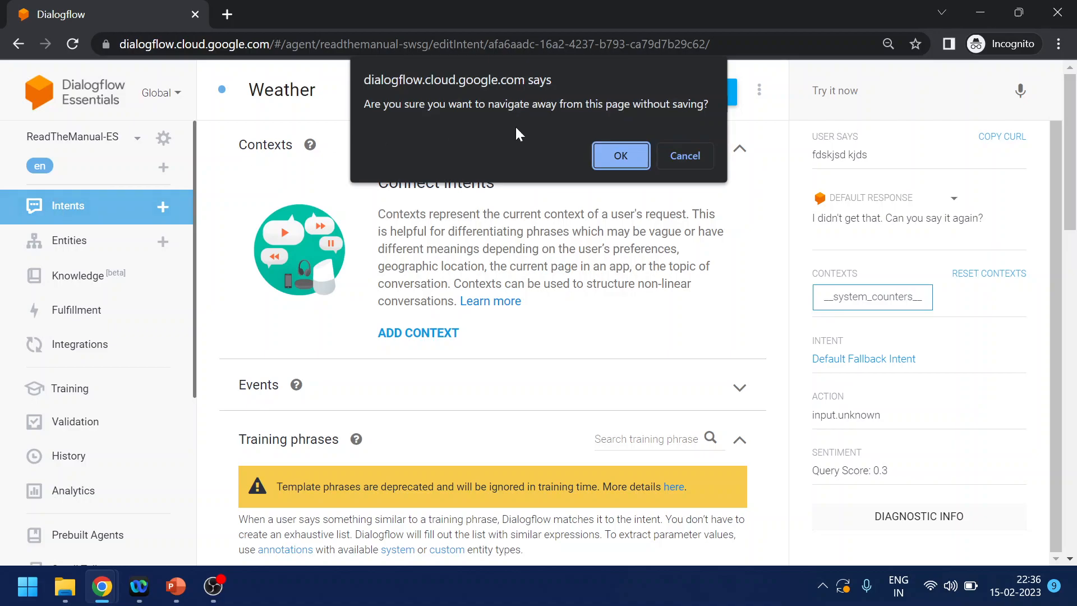
pyautogui.click(619, 156)
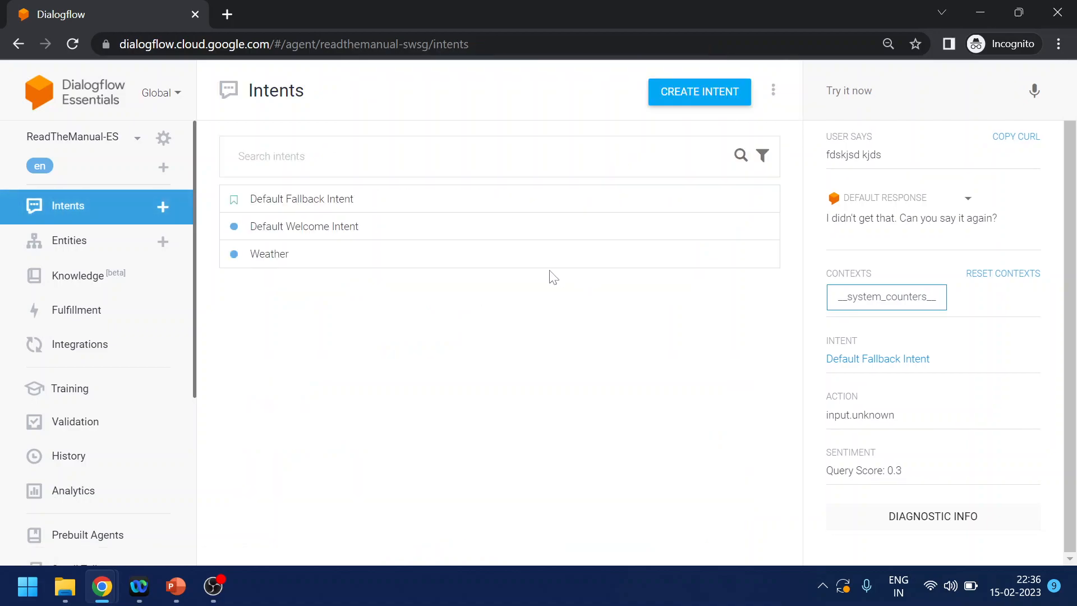
pyautogui.moveTo(656, 261)
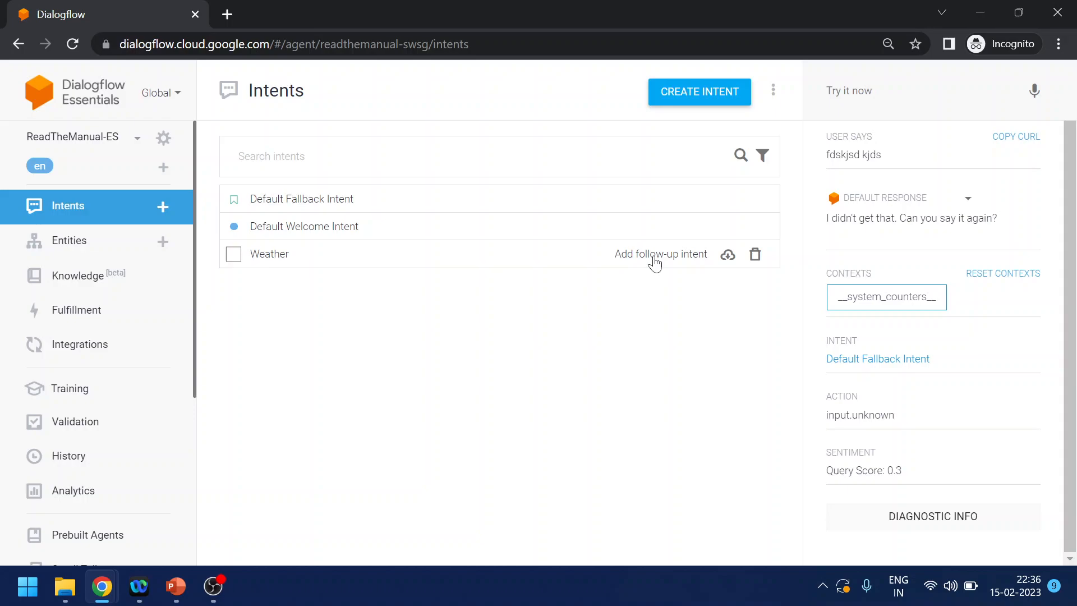
pyautogui.click(660, 253)
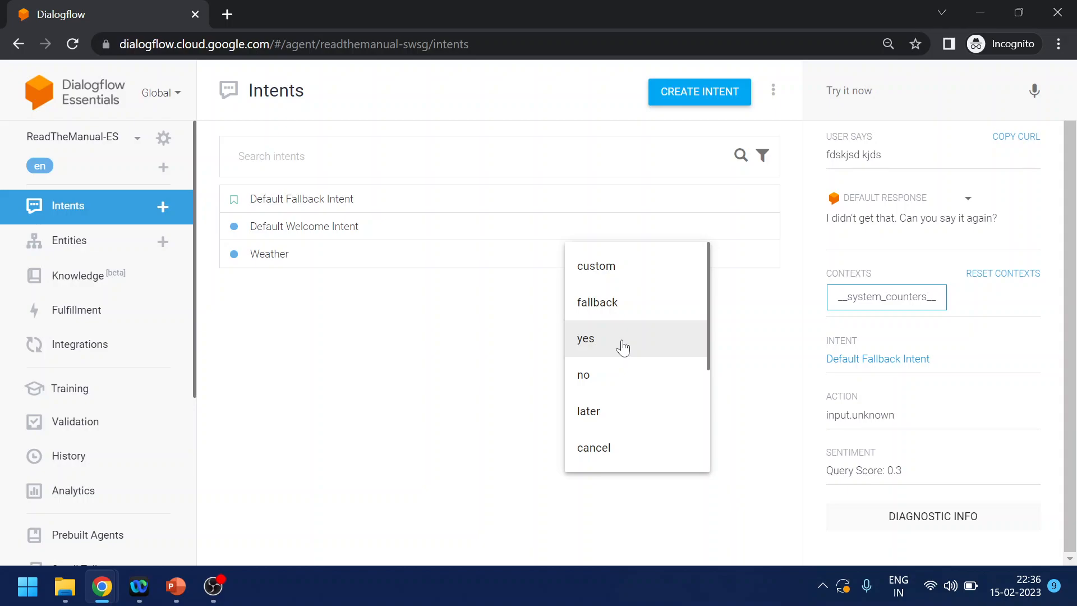
pyautogui.click(405, 285)
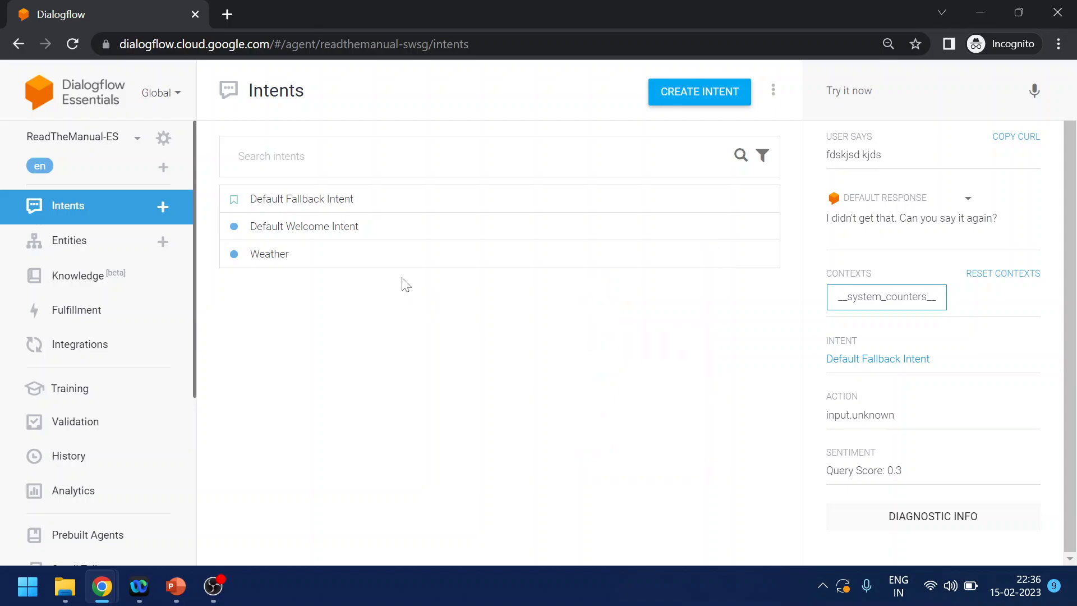
pyautogui.moveTo(365, 315)
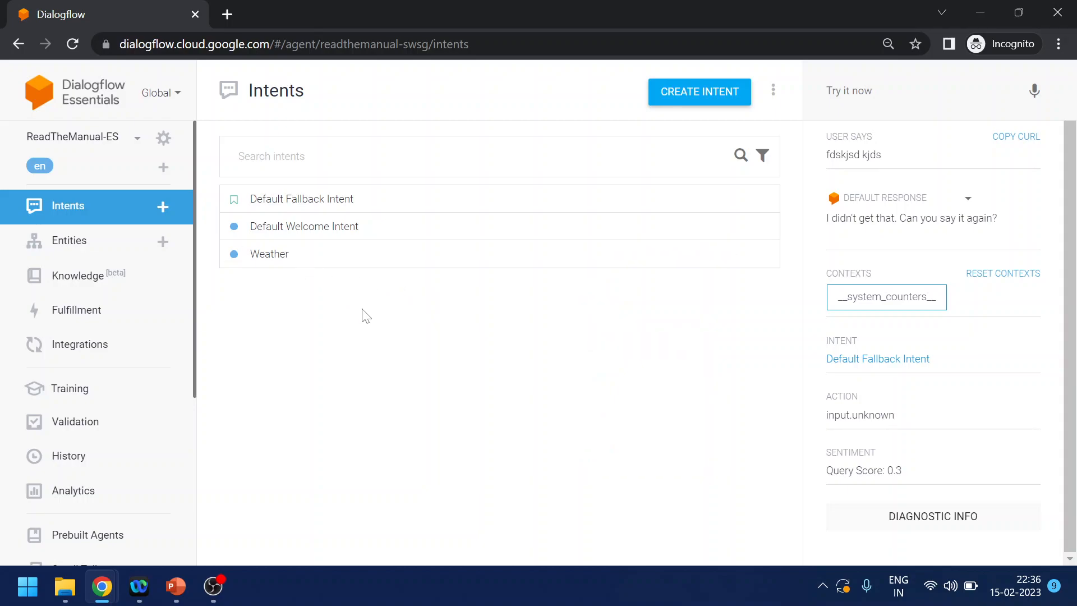
pyautogui.moveTo(628, 306)
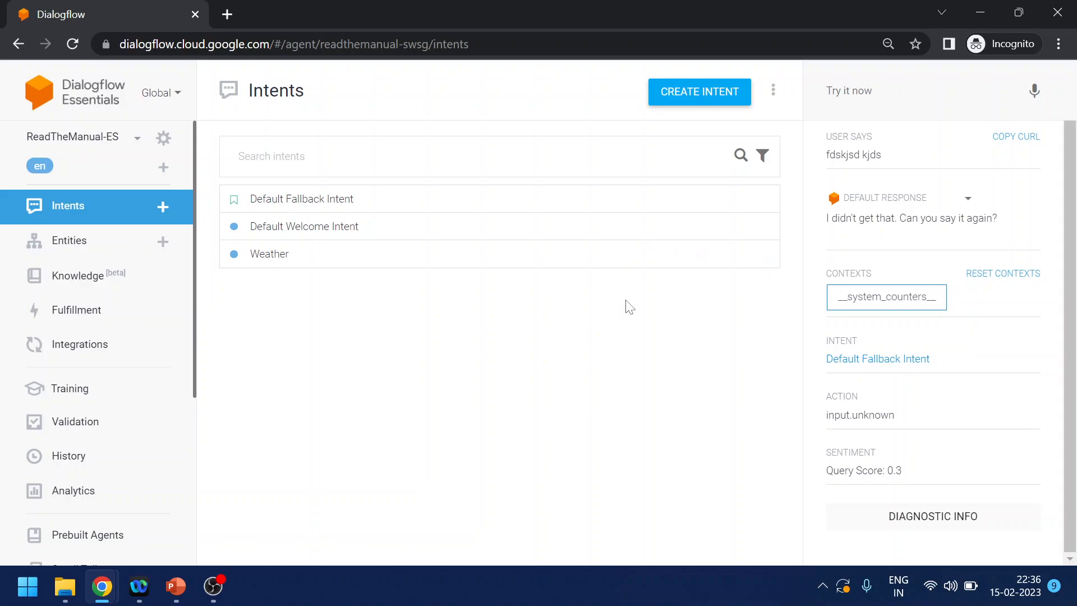
pyautogui.moveTo(491, 378)
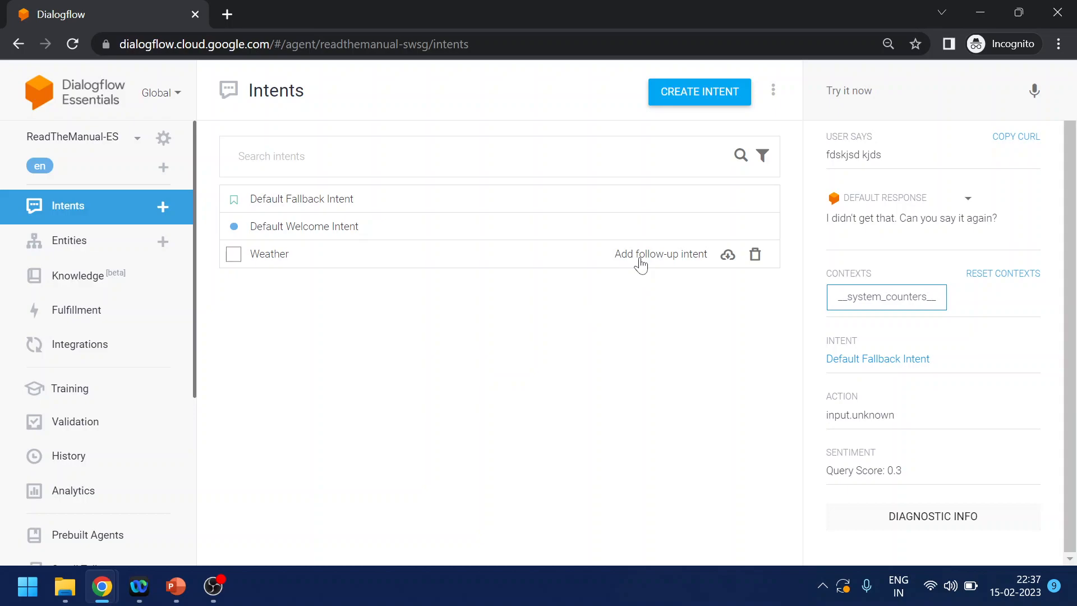
pyautogui.click(661, 253)
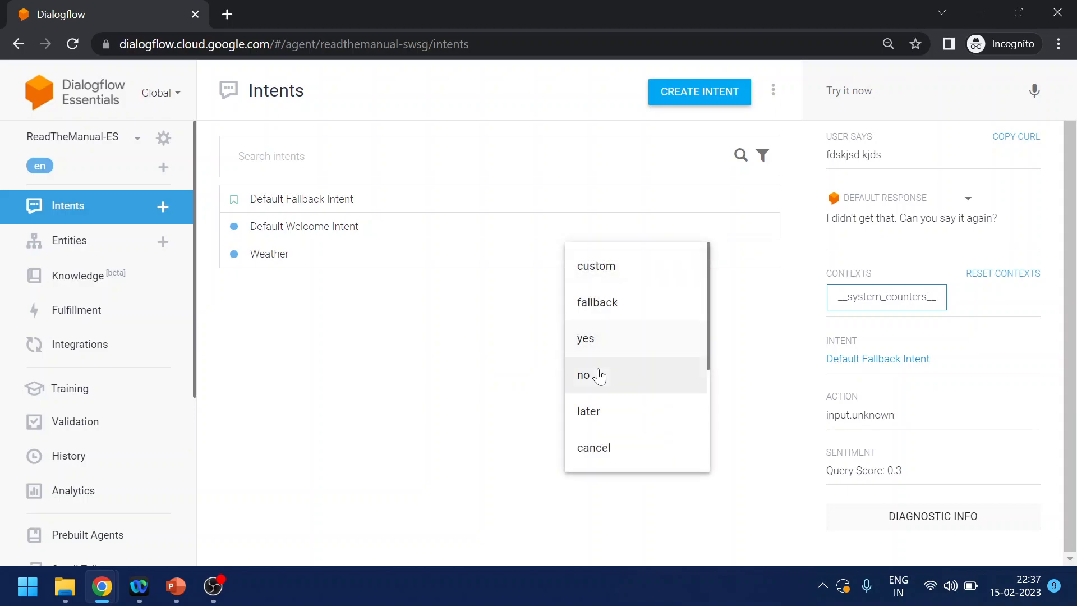
pyautogui.moveTo(614, 336)
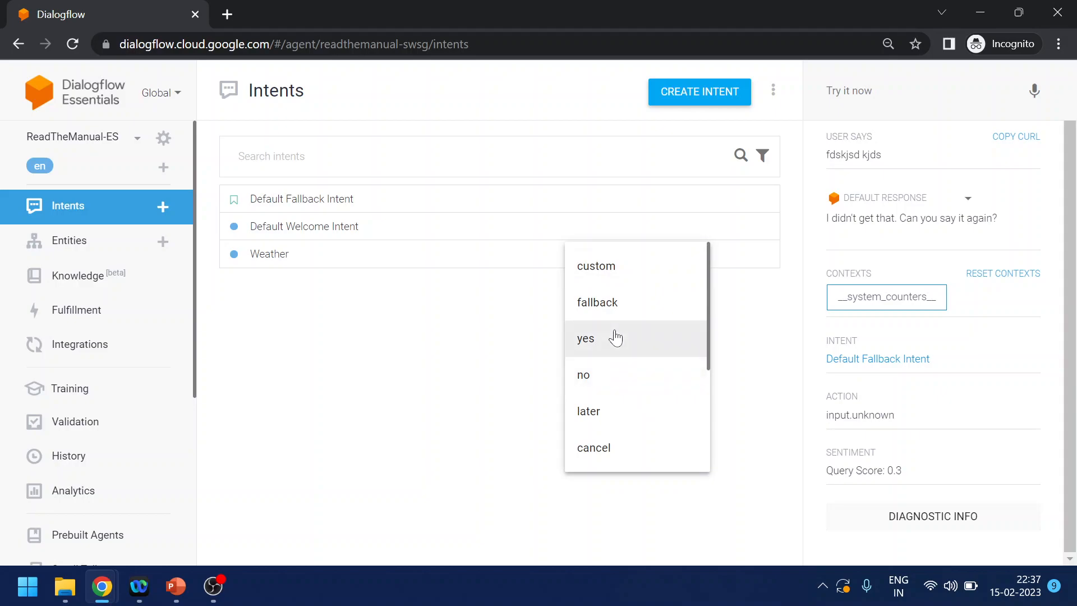
pyautogui.moveTo(618, 346)
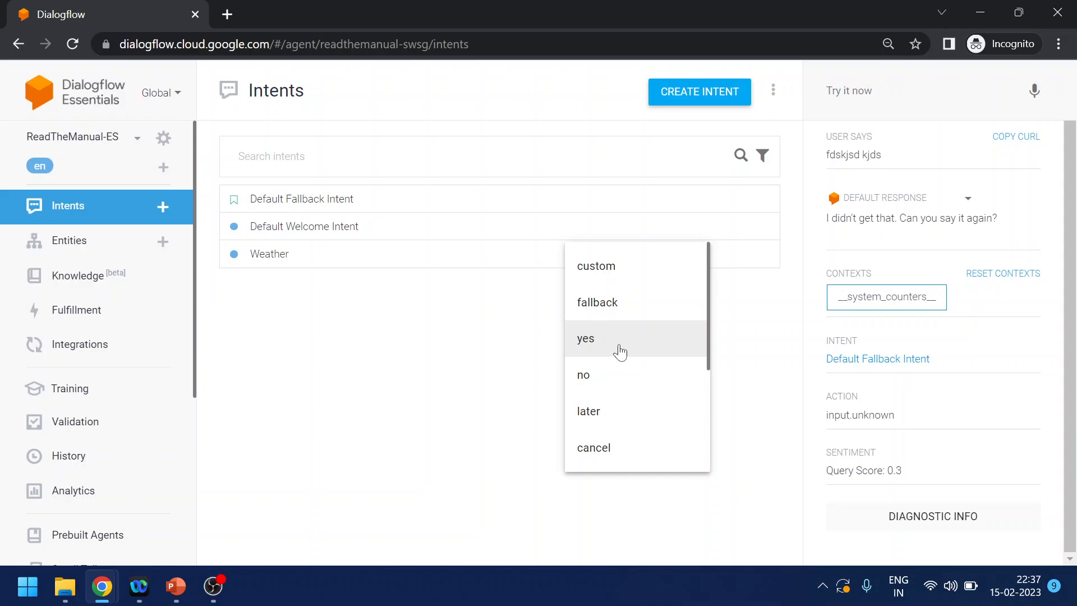
pyautogui.moveTo(610, 349)
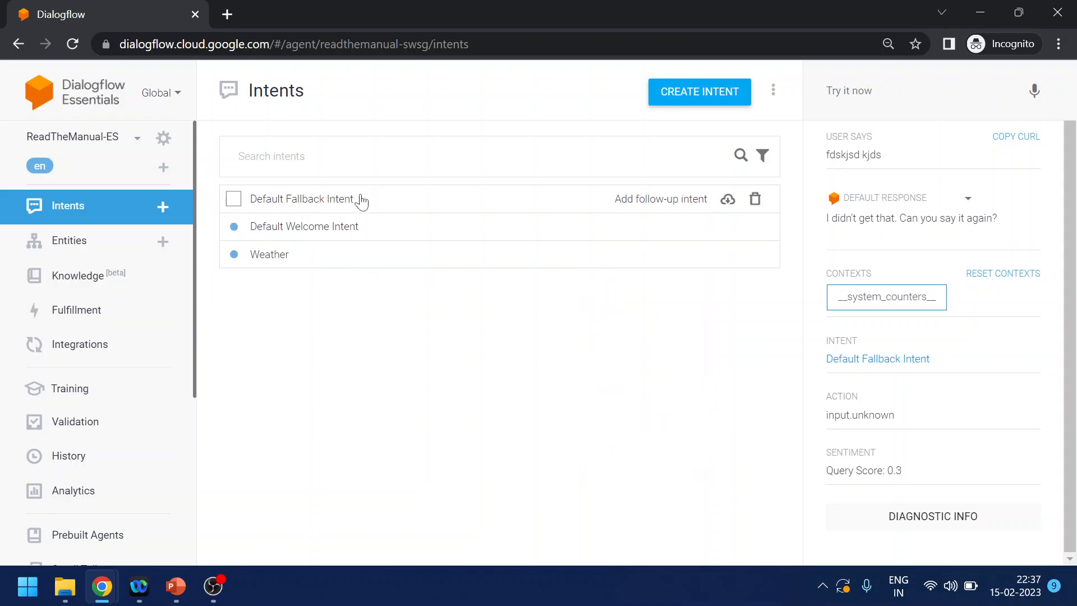
pyautogui.moveTo(334, 451)
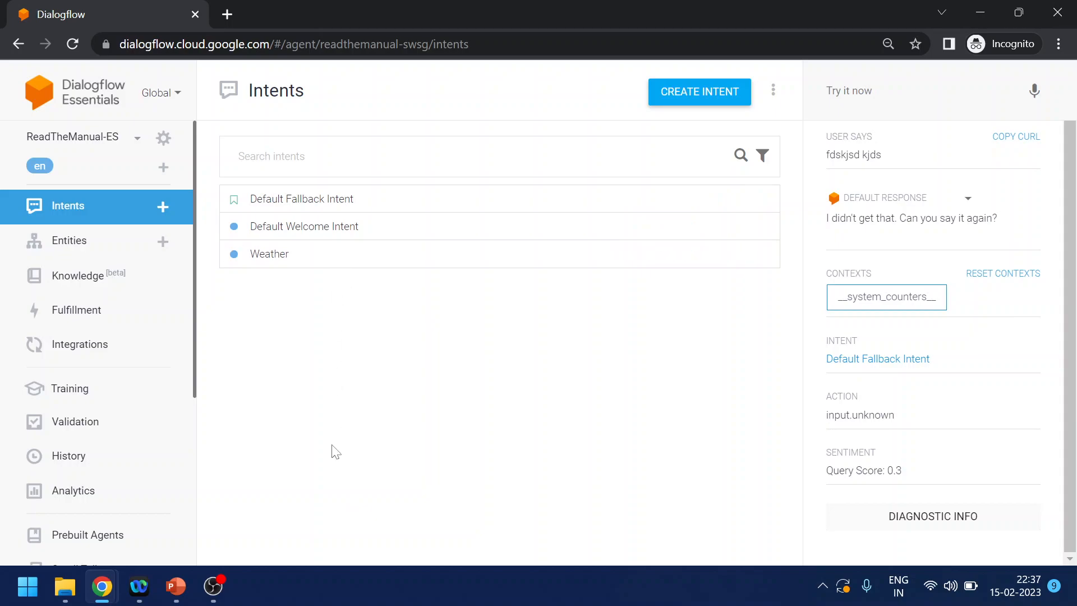